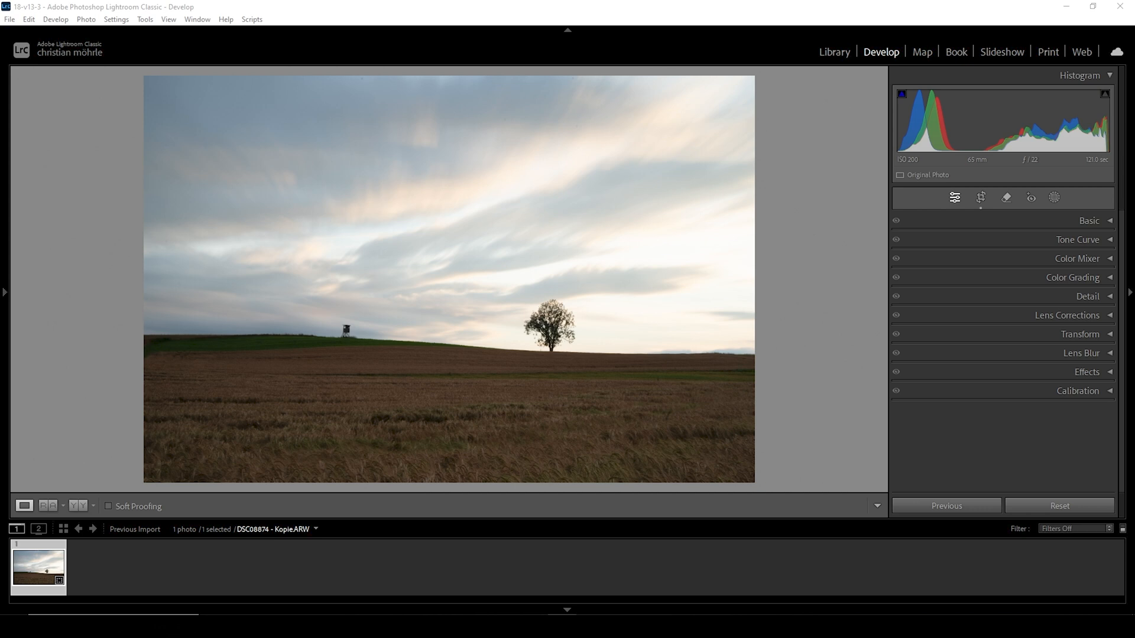
mouse_move(1018, 193)
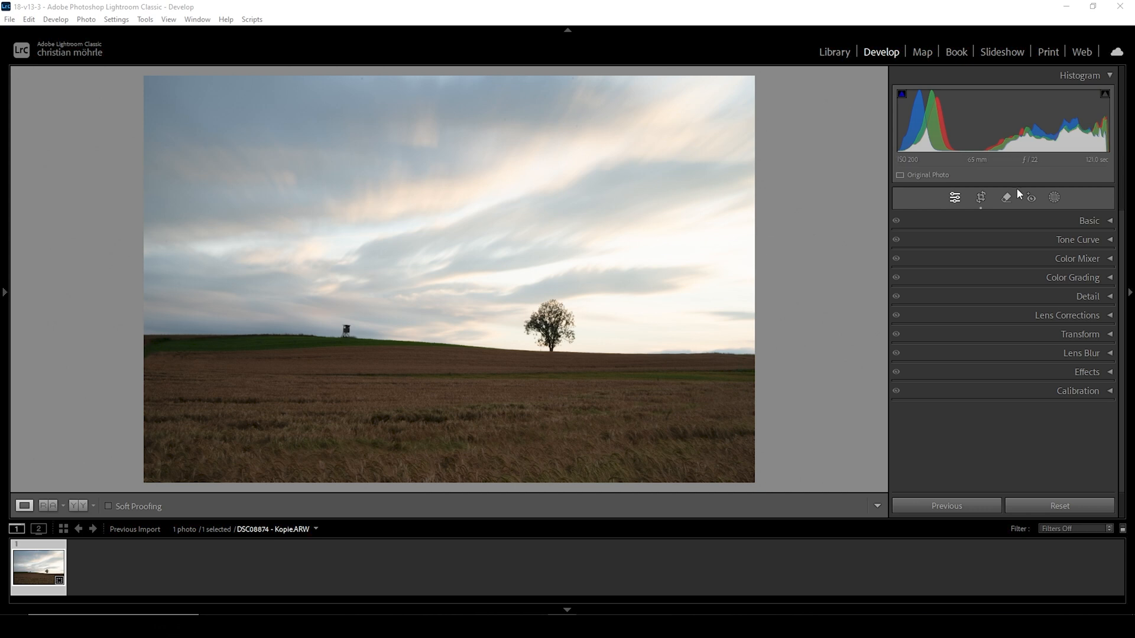
Switch the photo's profile to Adobe Landscape in the Basic panel
left_click(1088, 220)
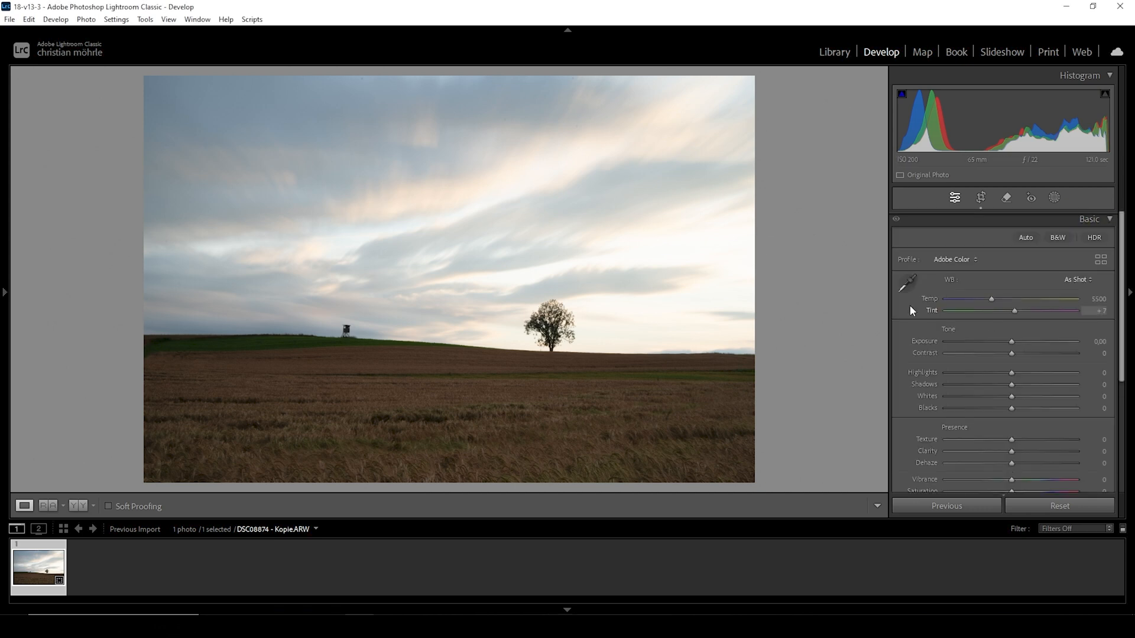
left_click(953, 258)
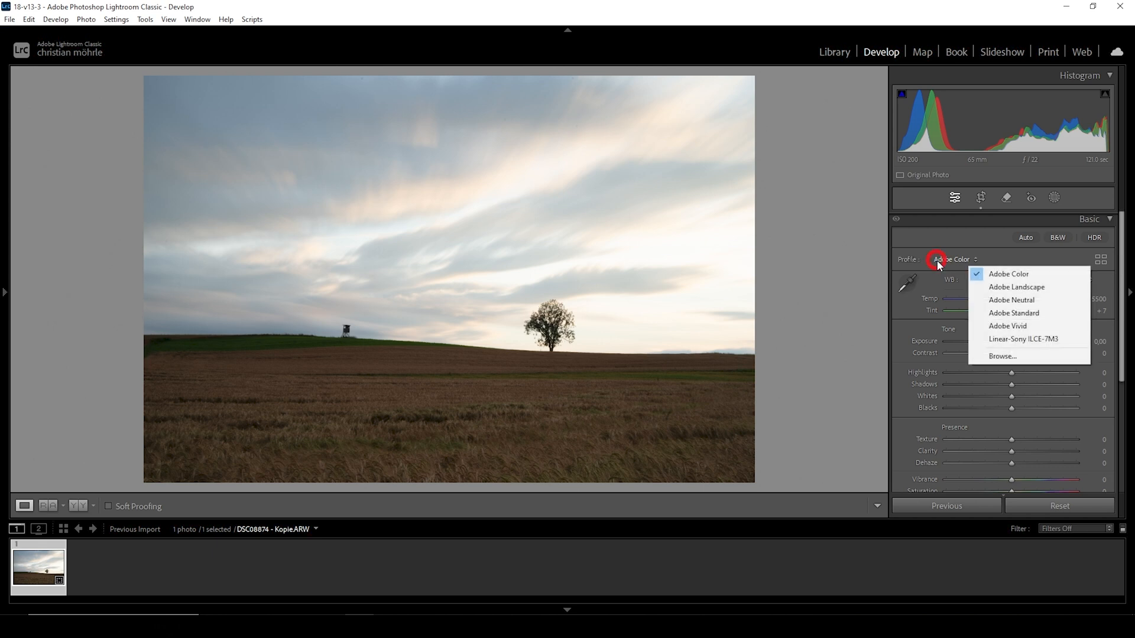
left_click(1015, 287)
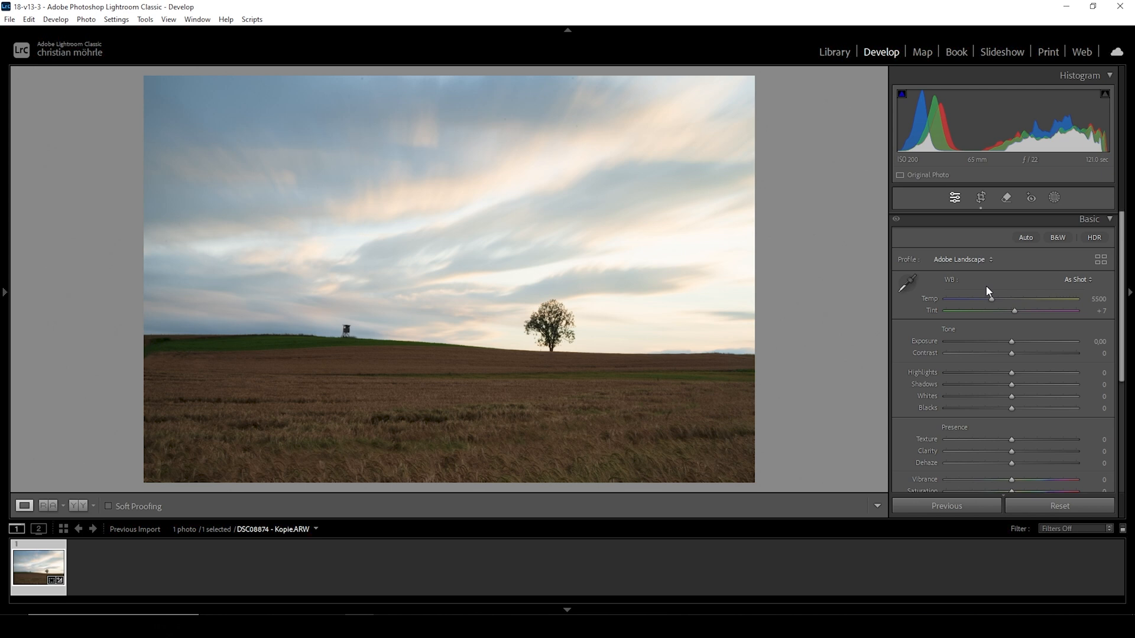
mouse_move(1001, 281)
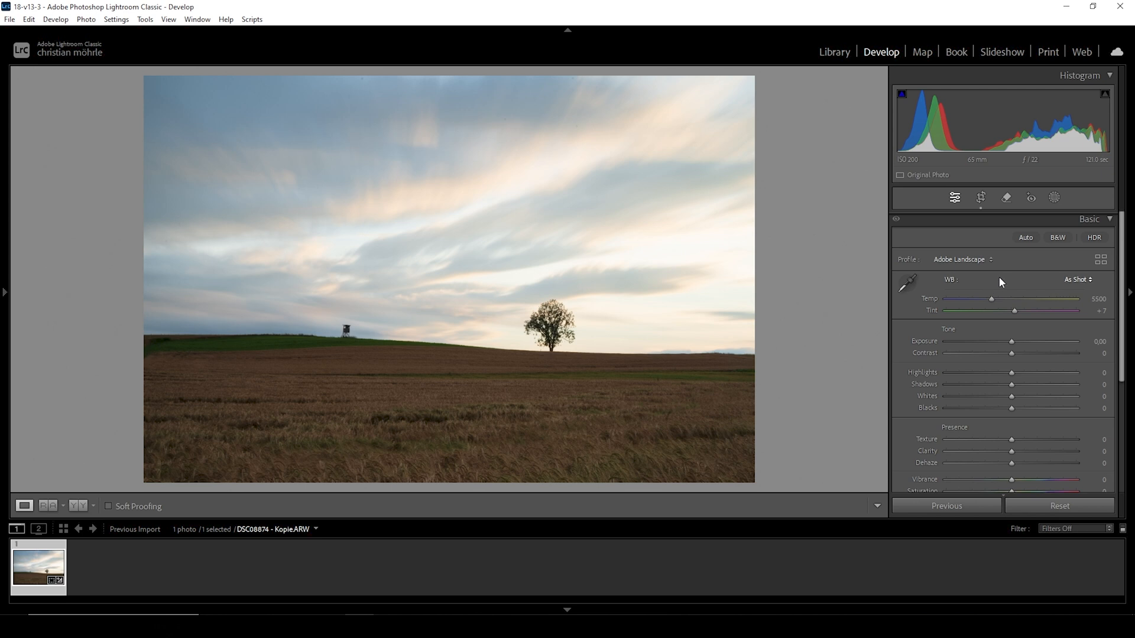
mouse_move(944, 273)
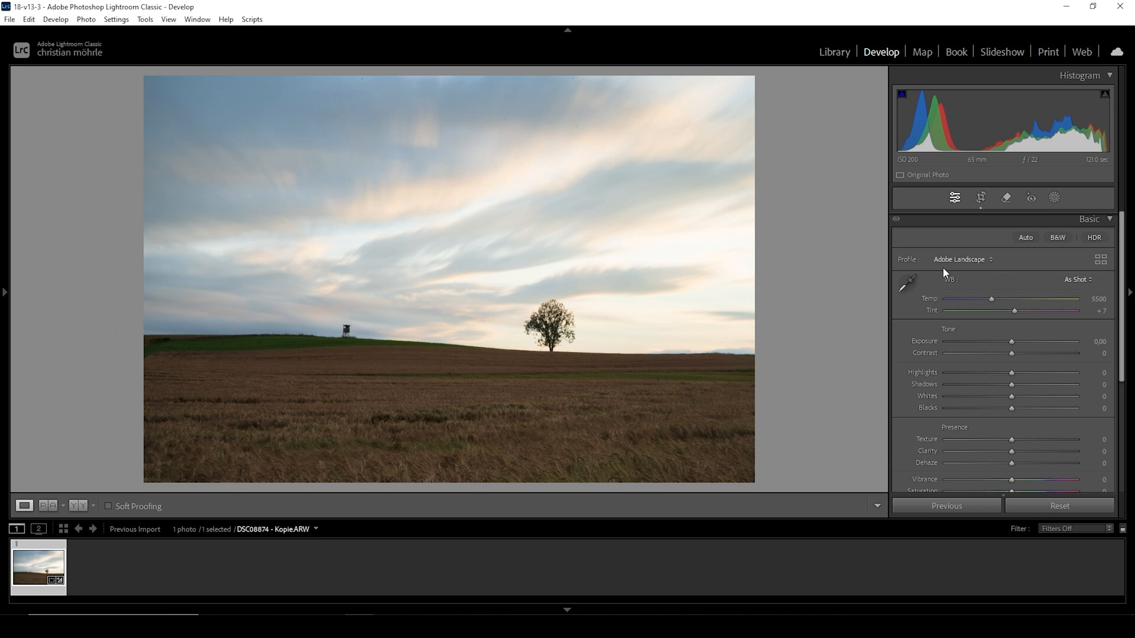
mouse_move(693, 312)
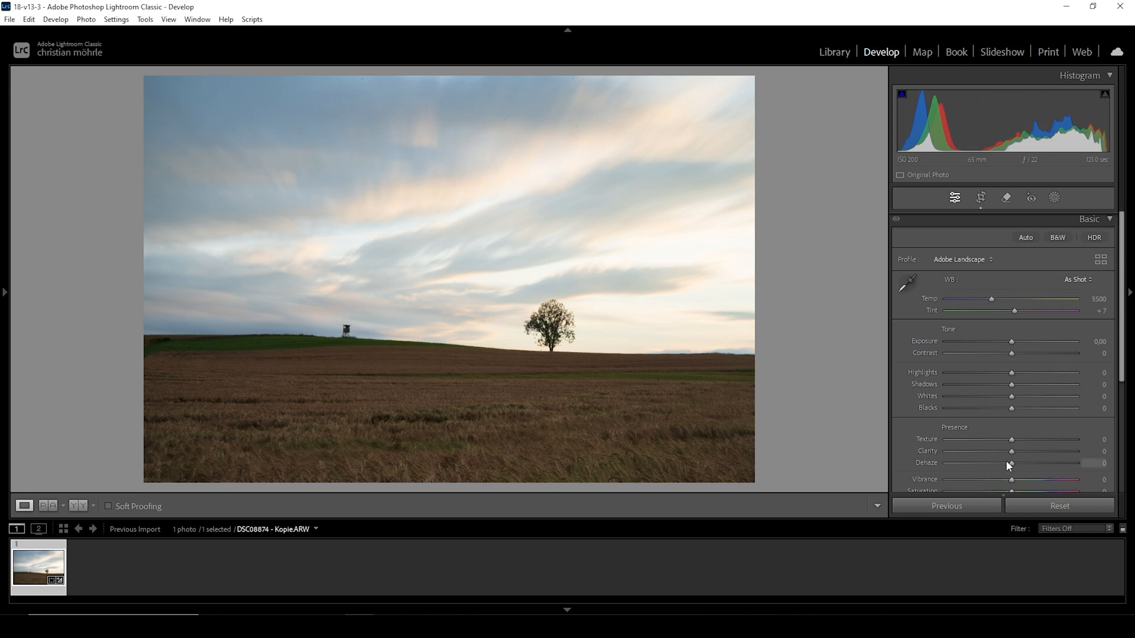
Set Texture to +9, Clarity to -4 and Dehaze to -6, then collapse Basic
left_click_drag(1011, 439, 1016, 439)
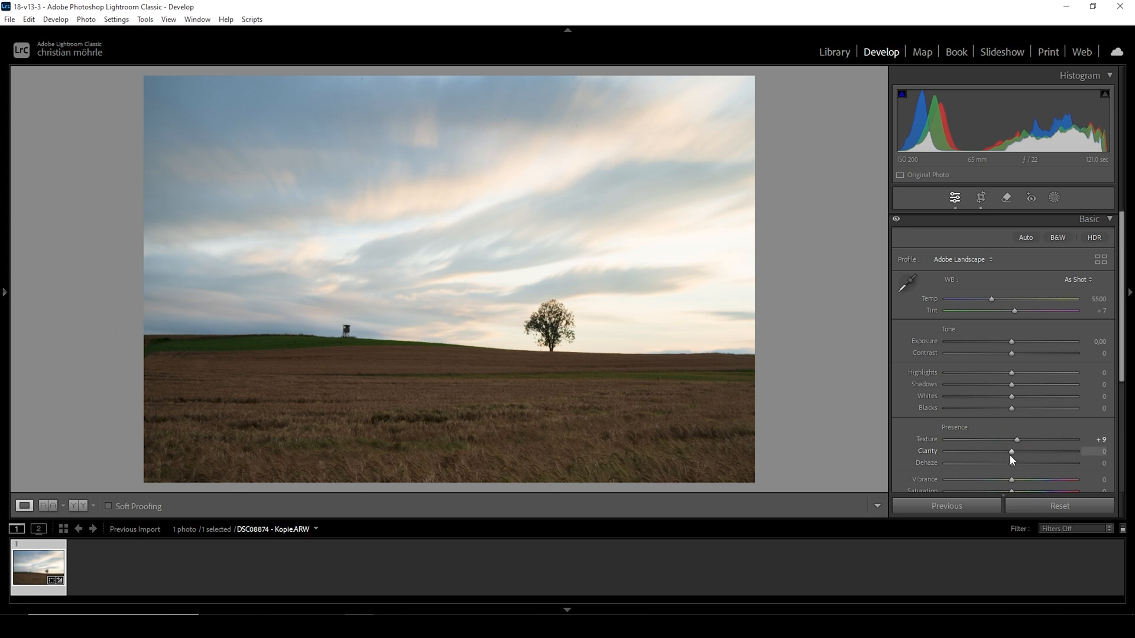
left_click_drag(1011, 451, 1008, 451)
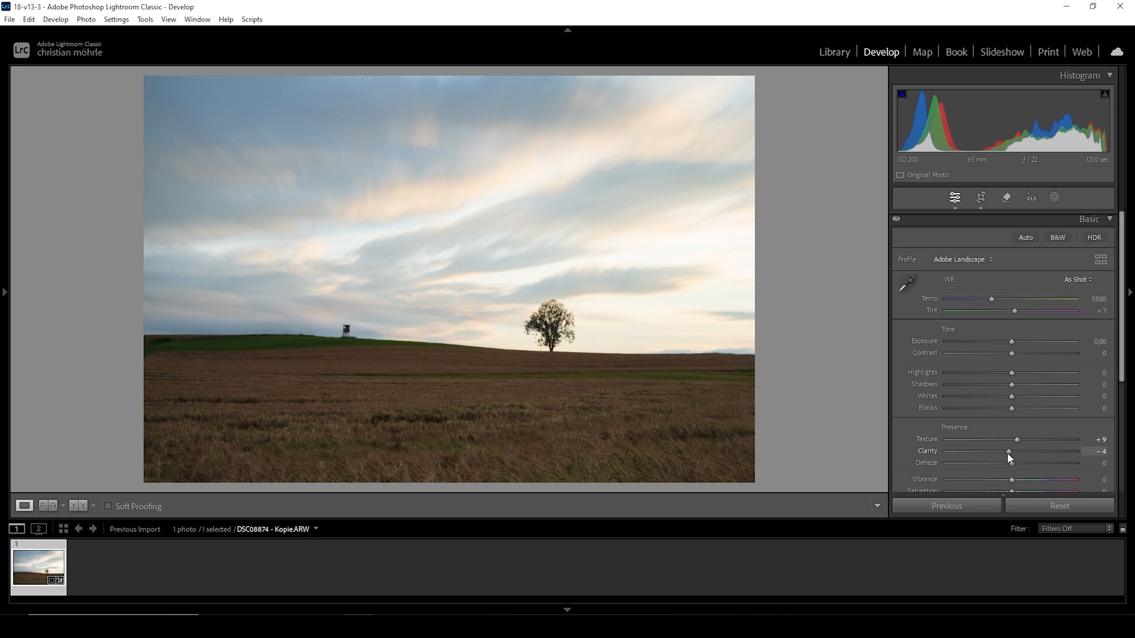
left_click_drag(1012, 463, 1005, 463)
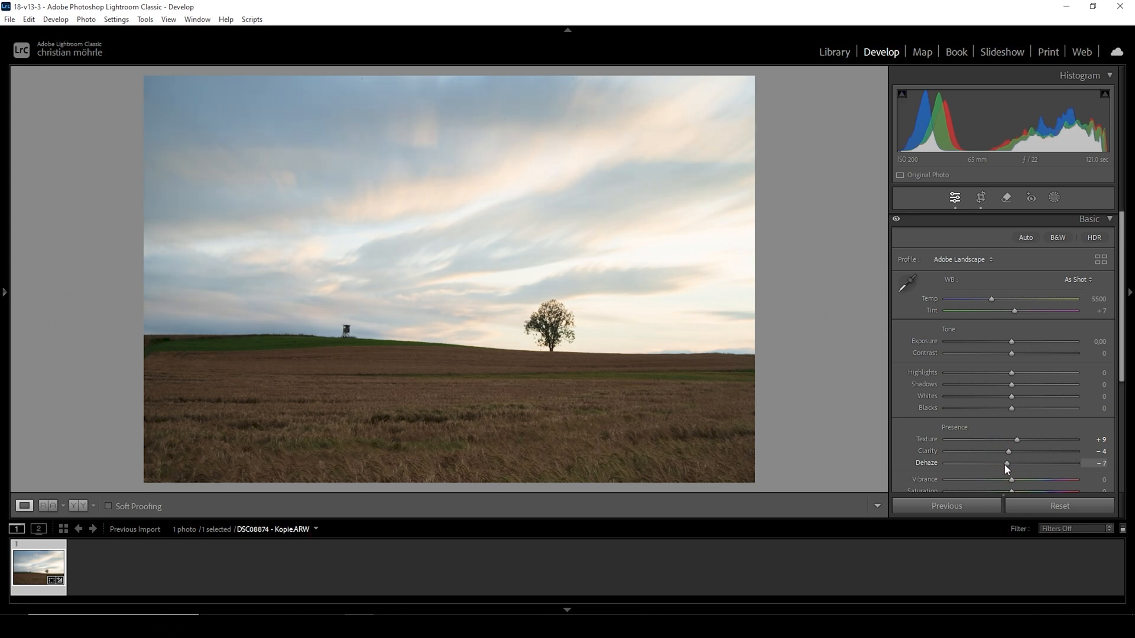
left_click_drag(1005, 464, 1007, 463)
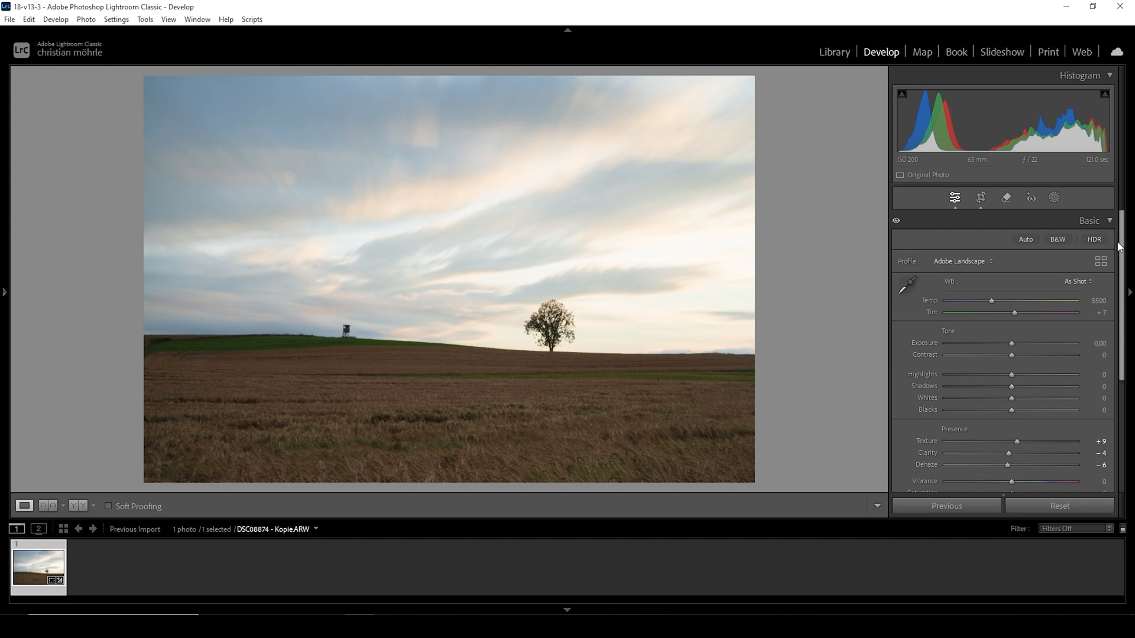
left_click(1087, 220)
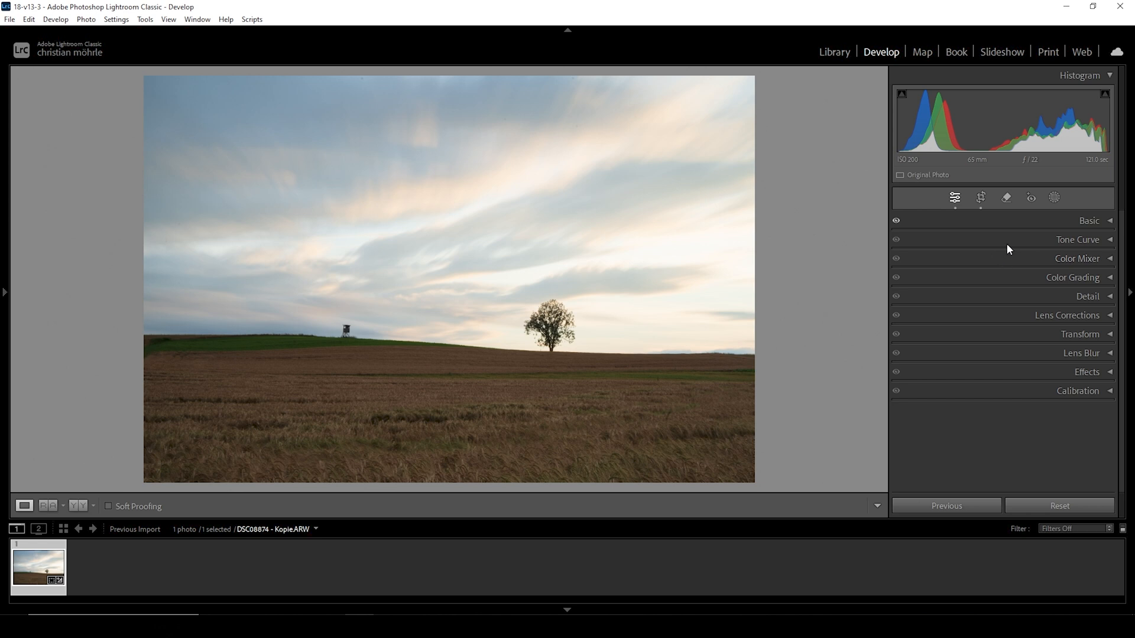
Add an automatic Sky mask and hide its red overlay
left_click(1053, 197)
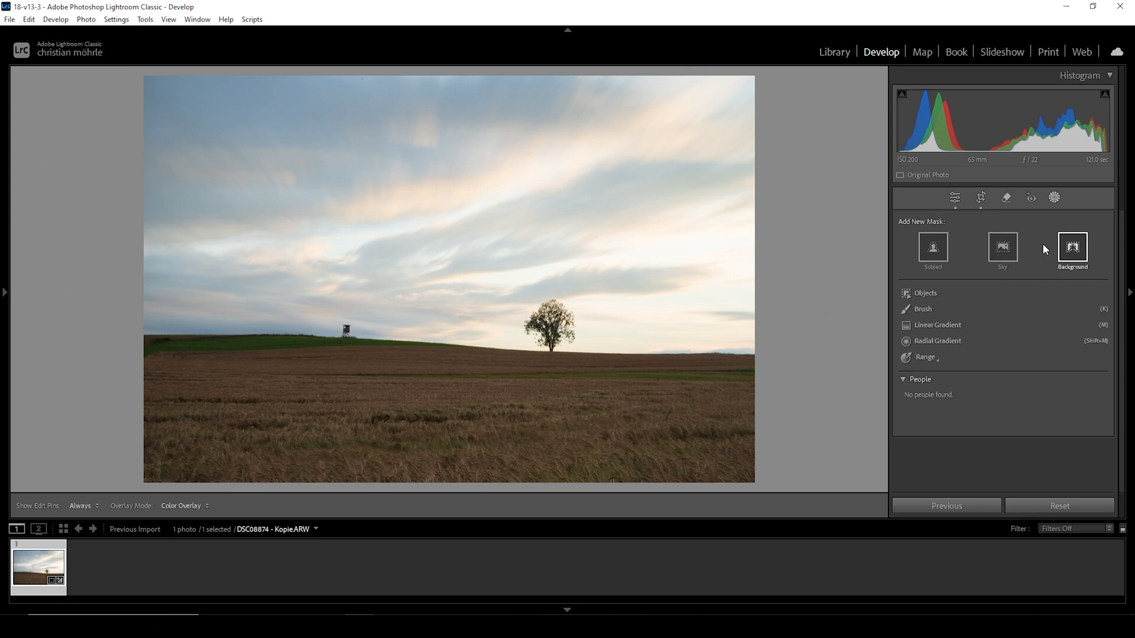
left_click(1002, 247)
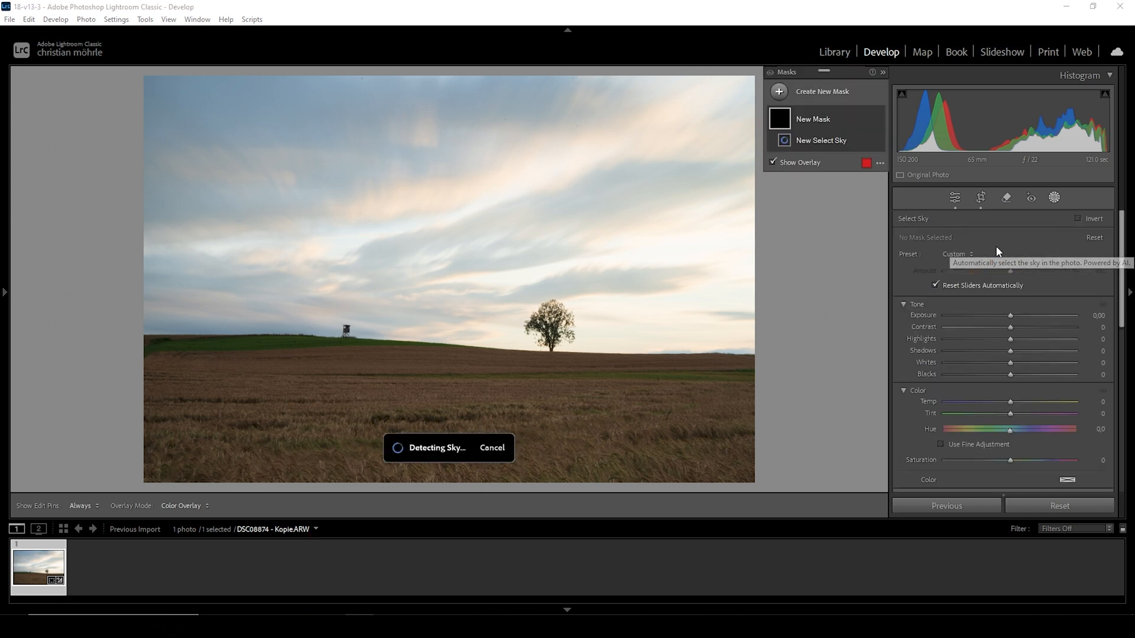
mouse_move(504, 374)
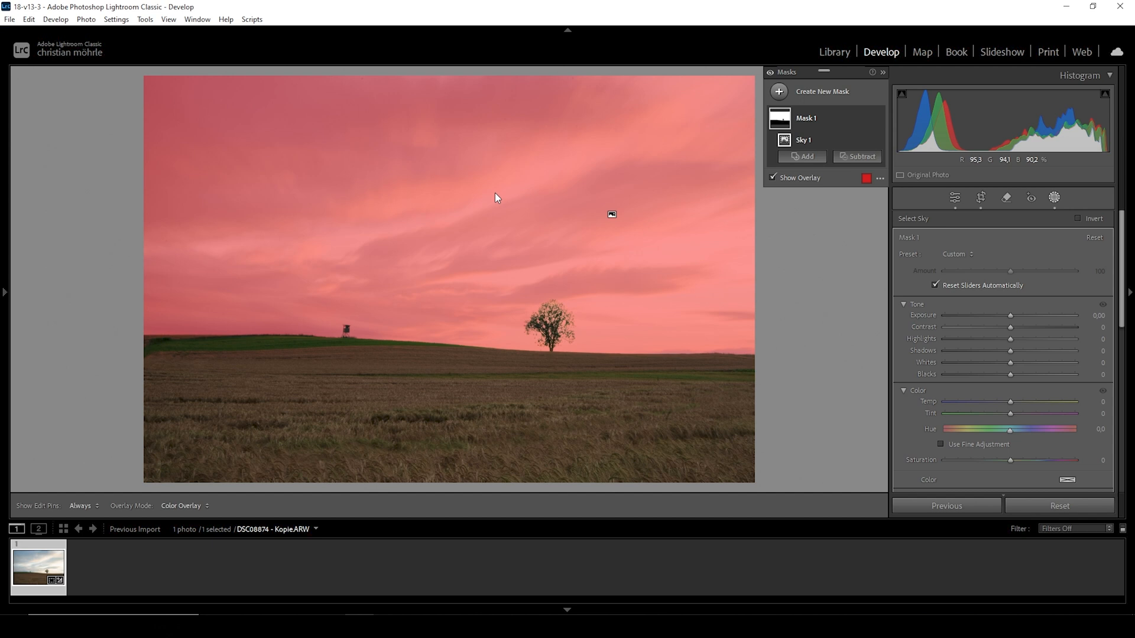
left_click(772, 178)
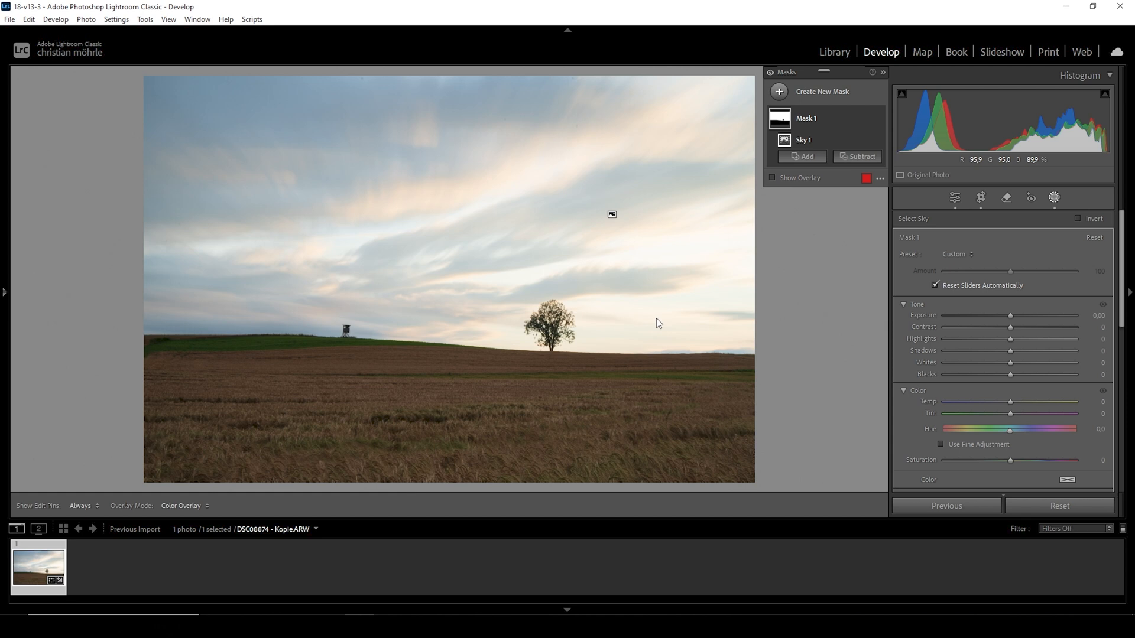
mouse_move(652, 323)
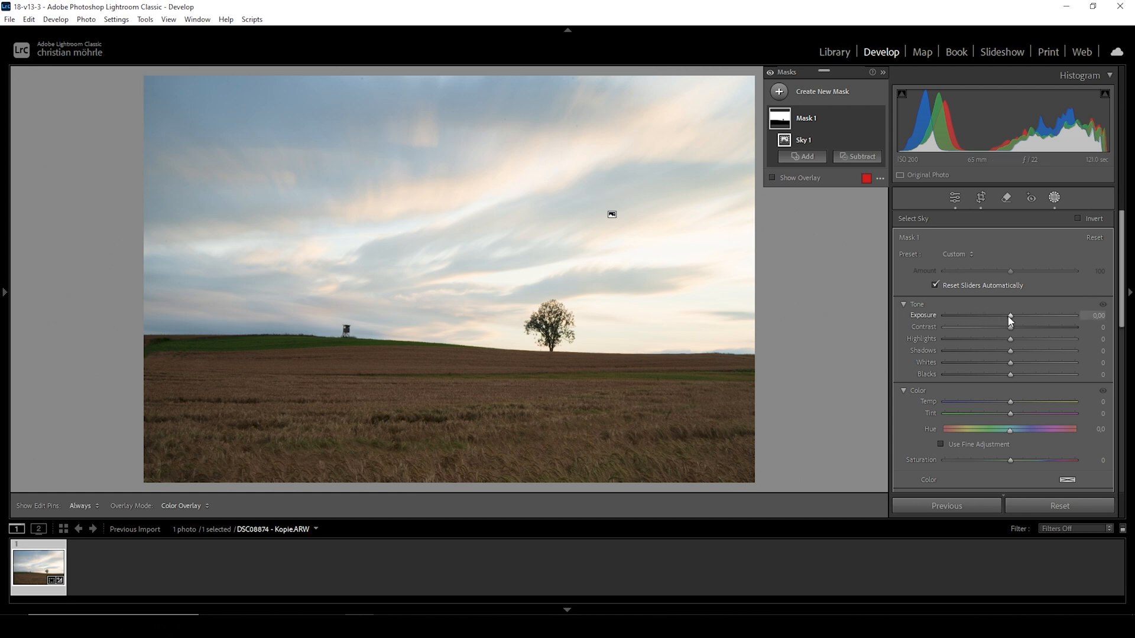
Give the sky mask Exposure -0.85, Temp +6 and Tint +10
left_click_drag(1009, 315, 999, 315)
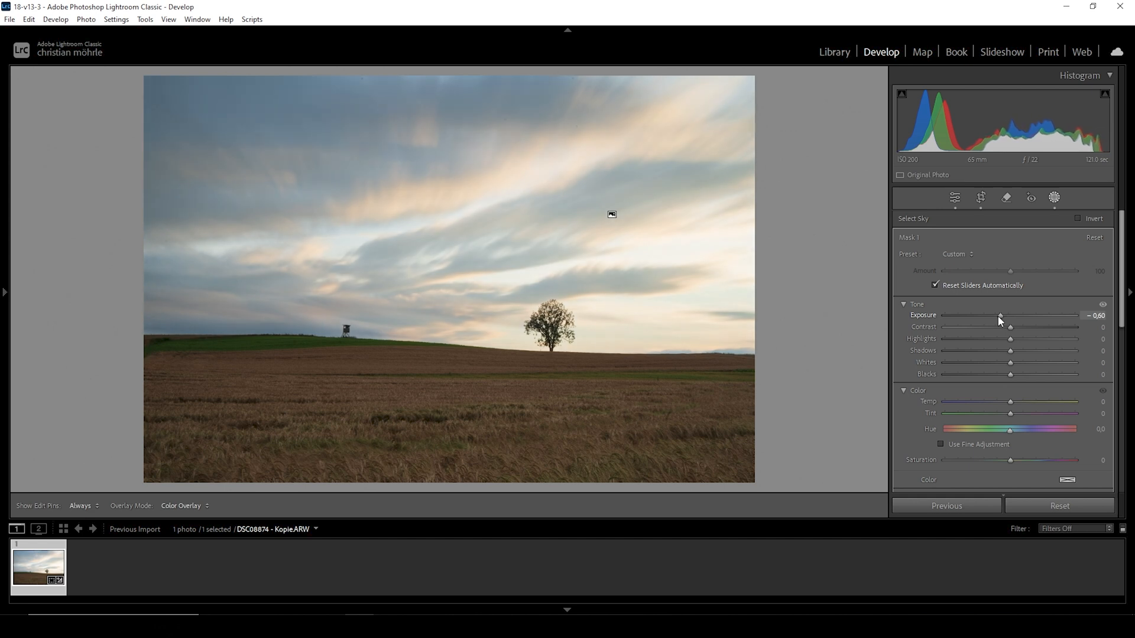
left_click_drag(1003, 315, 997, 315)
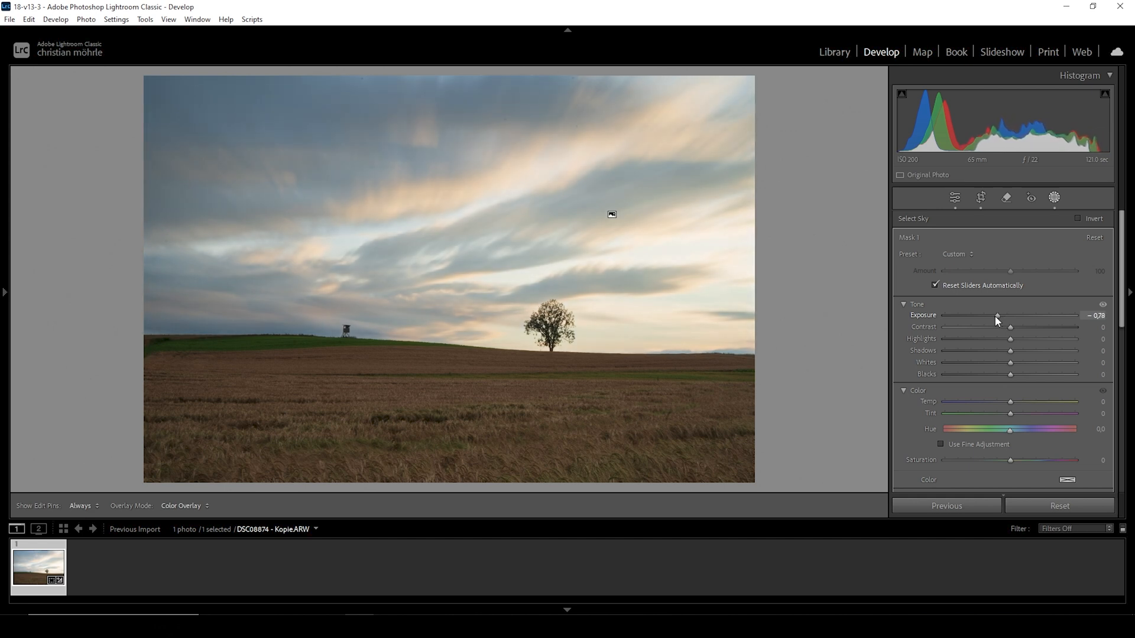
left_click_drag(997, 316, 994, 316)
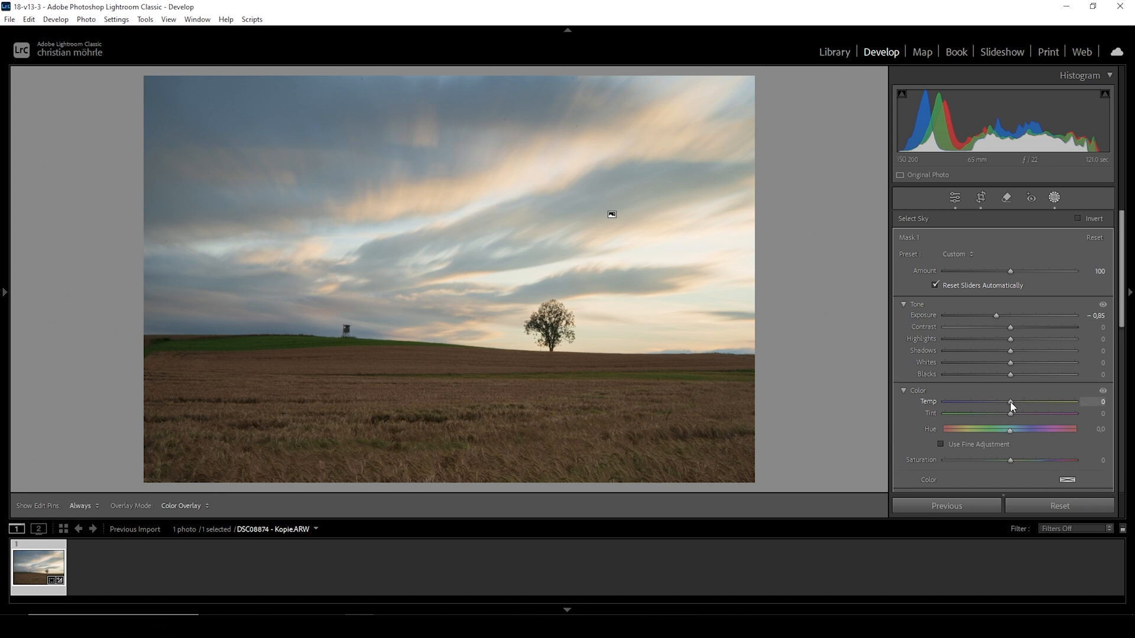
left_click_drag(1011, 402, 1015, 402)
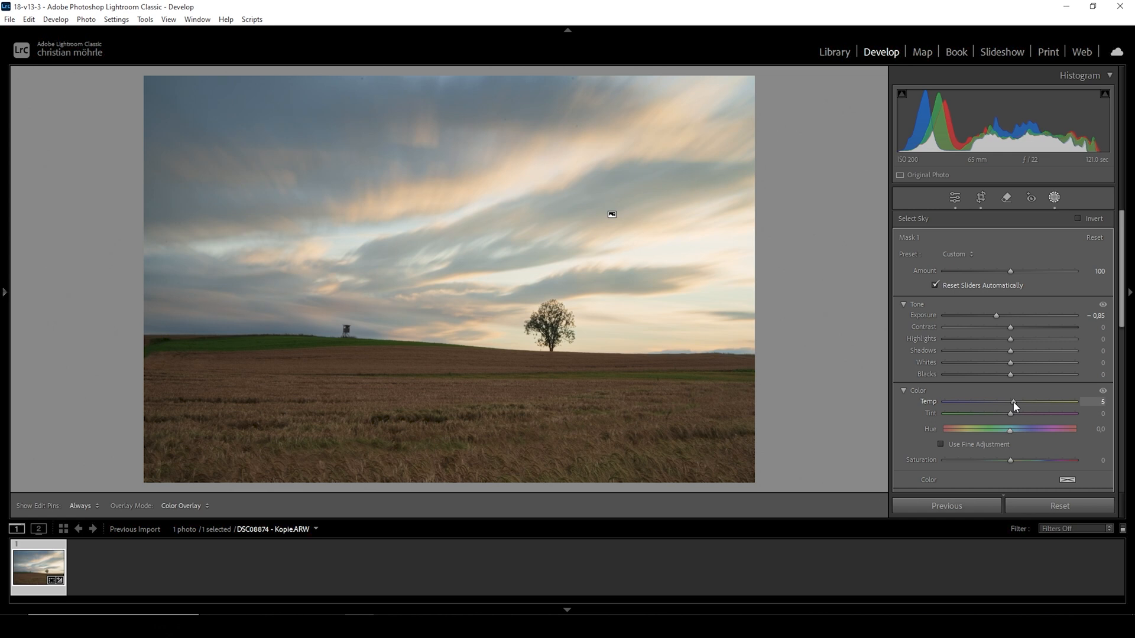
left_click_drag(1012, 402, 1014, 402)
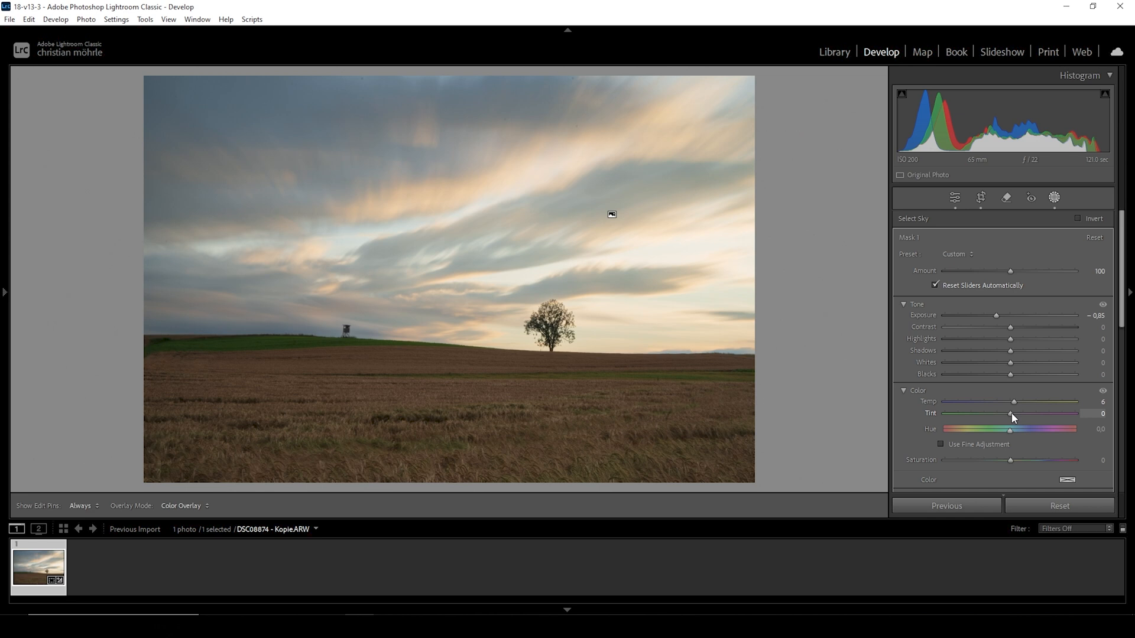
left_click_drag(1010, 414, 1013, 413)
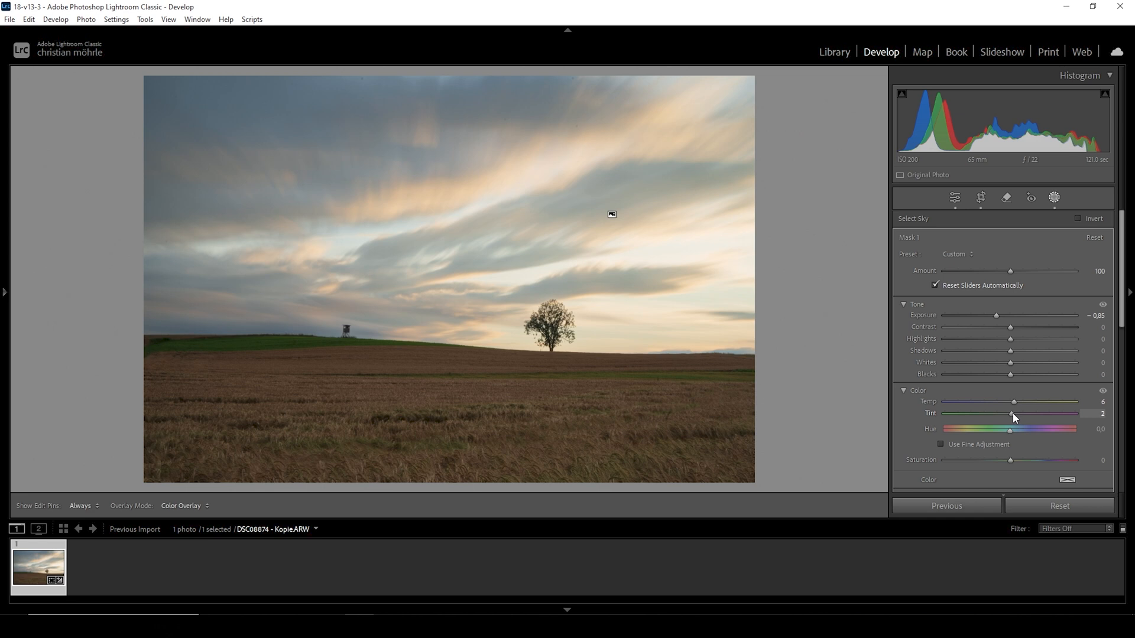
left_click_drag(1009, 413, 1016, 413)
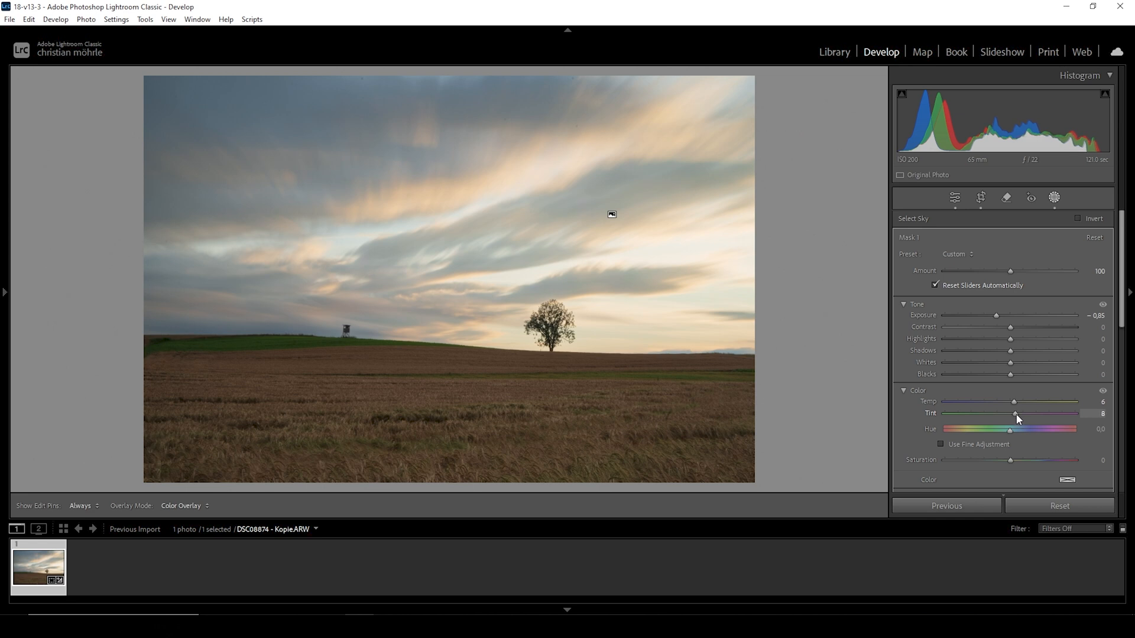
left_click_drag(1015, 413, 1016, 413)
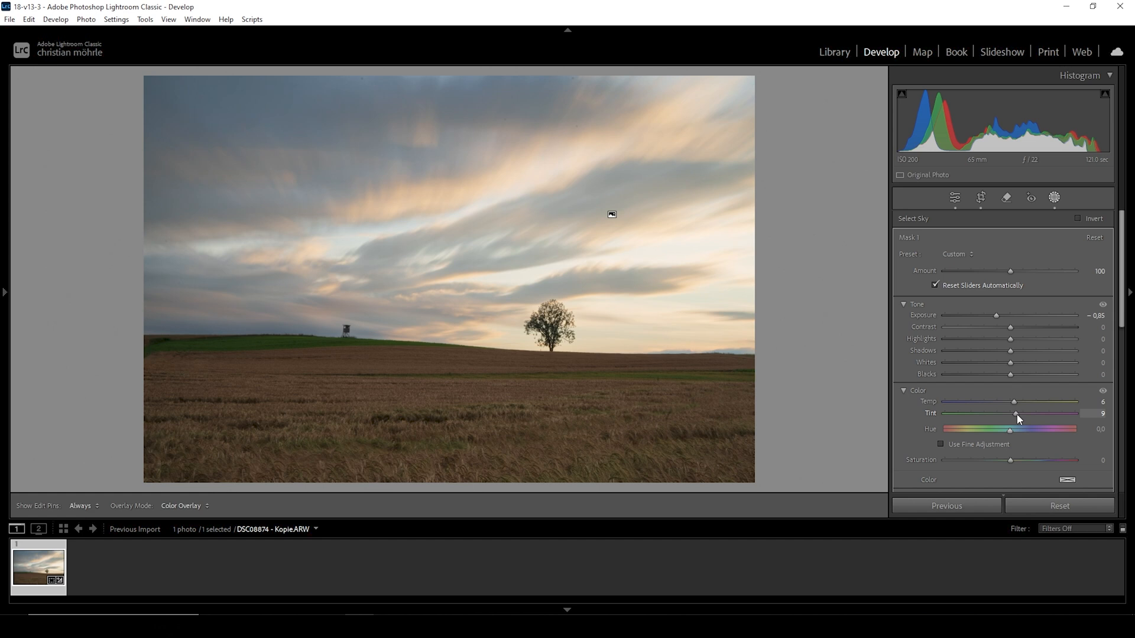
left_click_drag(1016, 414, 1016, 413)
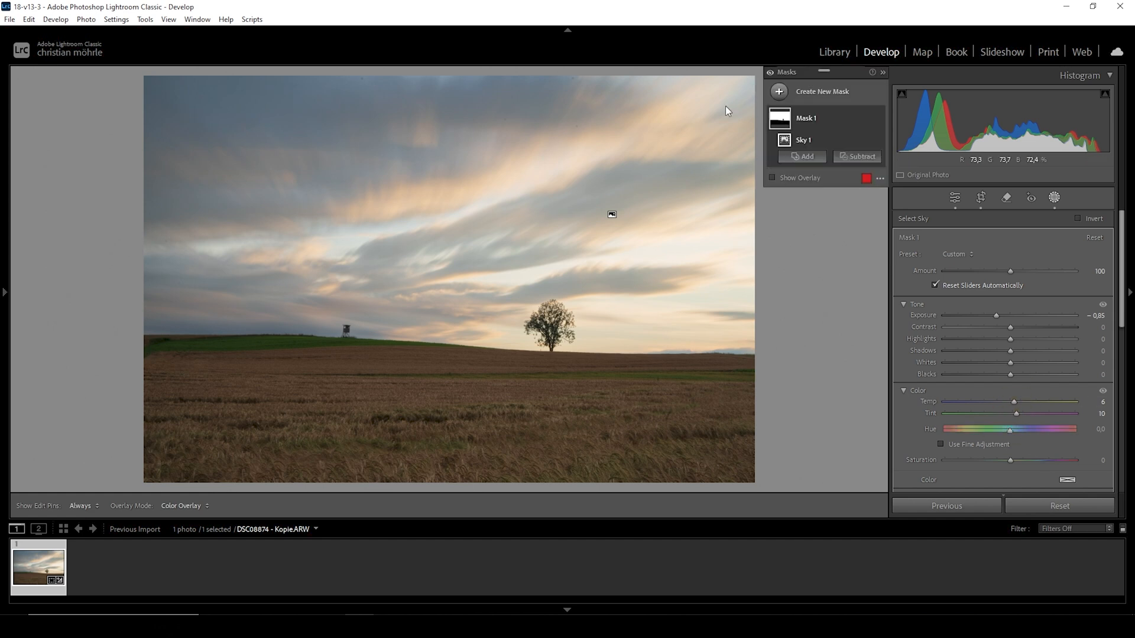
left_click(779, 91)
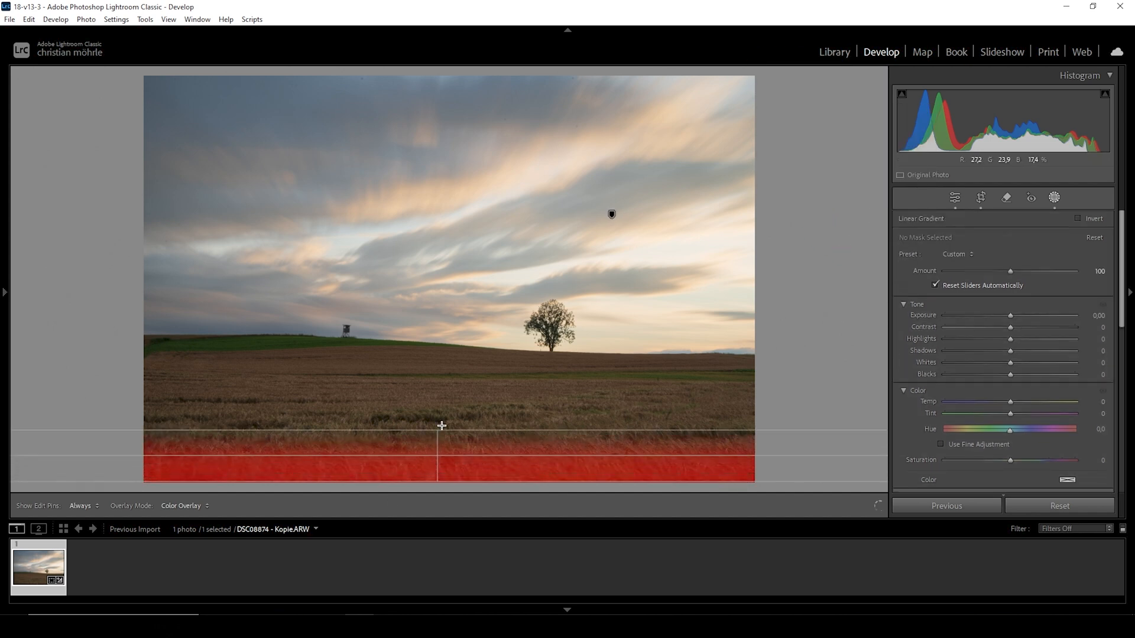
Drag a linear gradient from the bottom of the field toward the horizon
left_click_drag(441, 425, 458, 364)
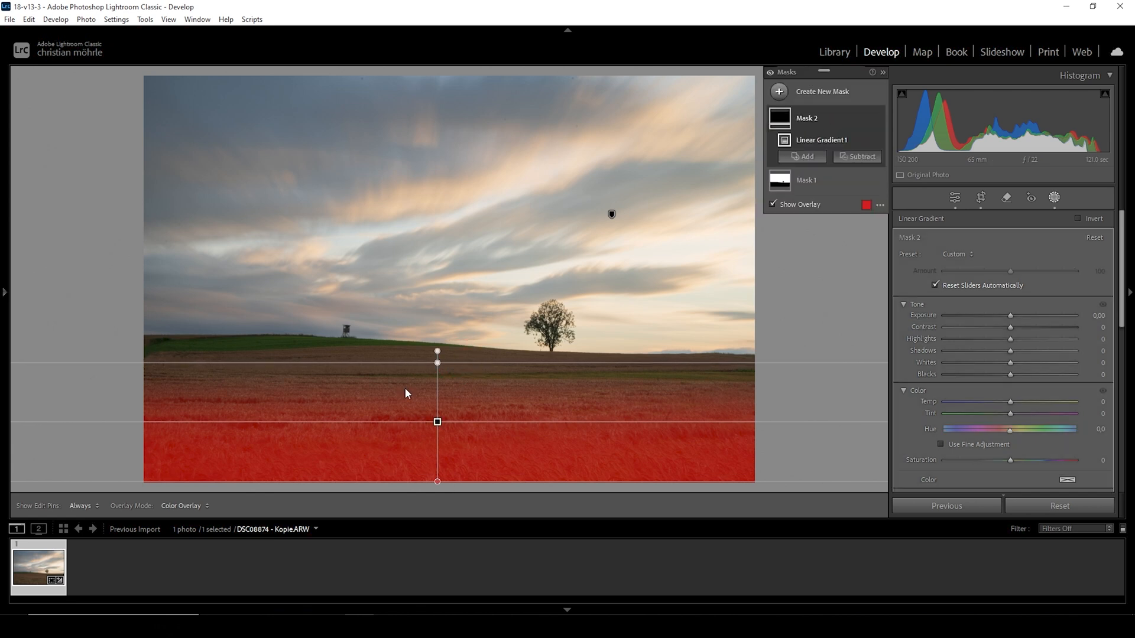
left_click_drag(437, 422, 436, 425)
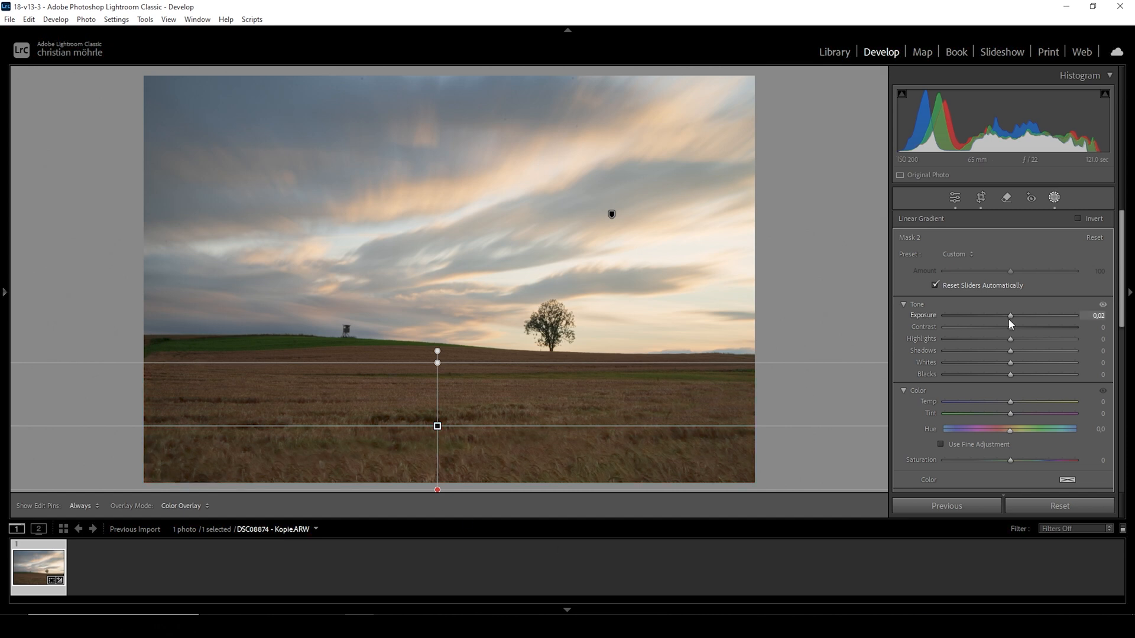
Give the field gradient Exposure -1.25, Shadows +15, Blacks +12, Temp +30, Saturation -10
left_click_drag(1011, 315, 1002, 316)
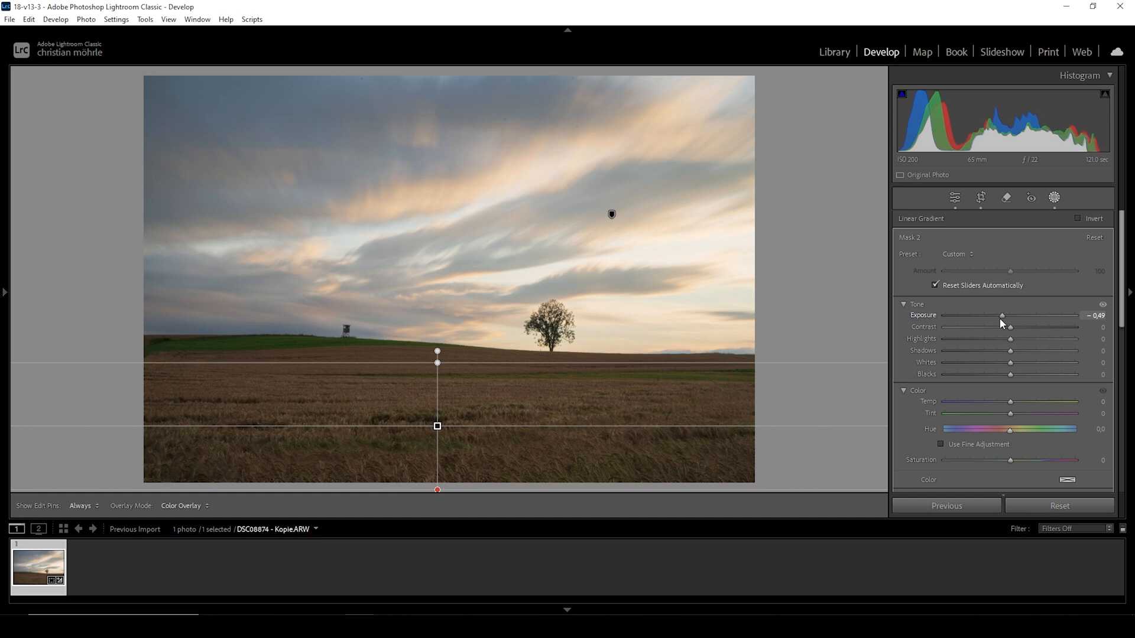
left_click_drag(1003, 316, 995, 315)
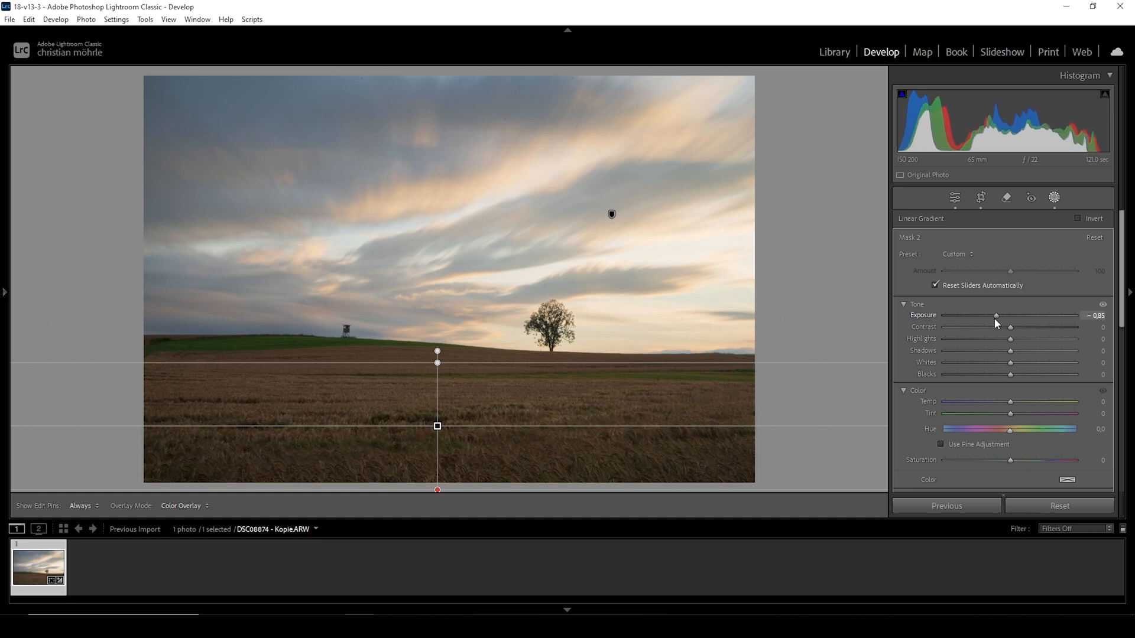
left_click_drag(997, 315, 990, 316)
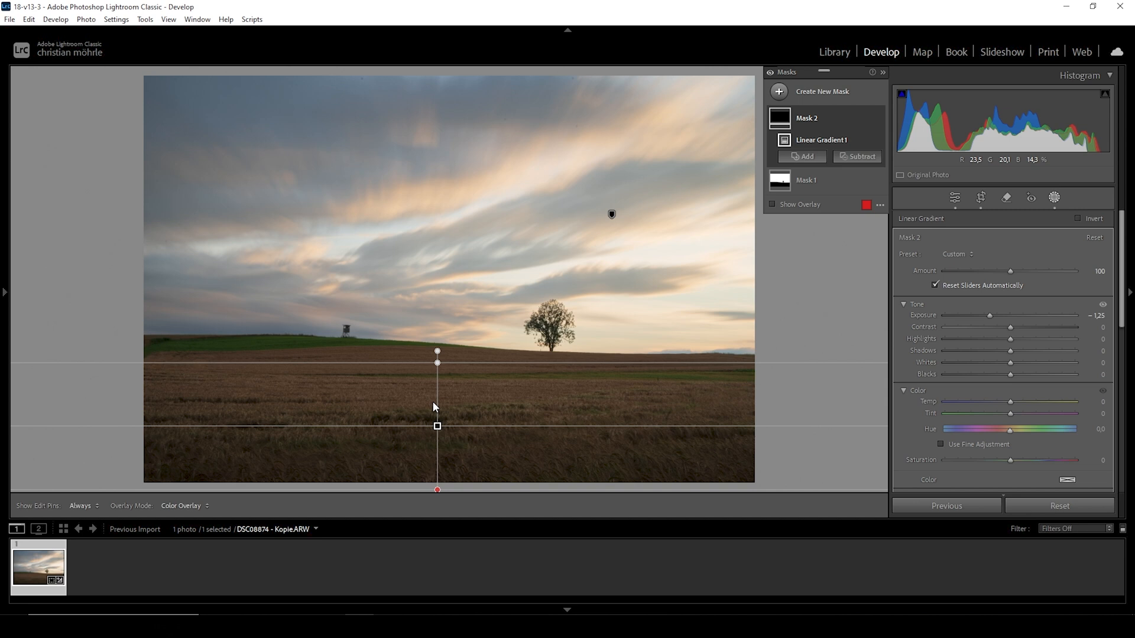
mouse_move(467, 414)
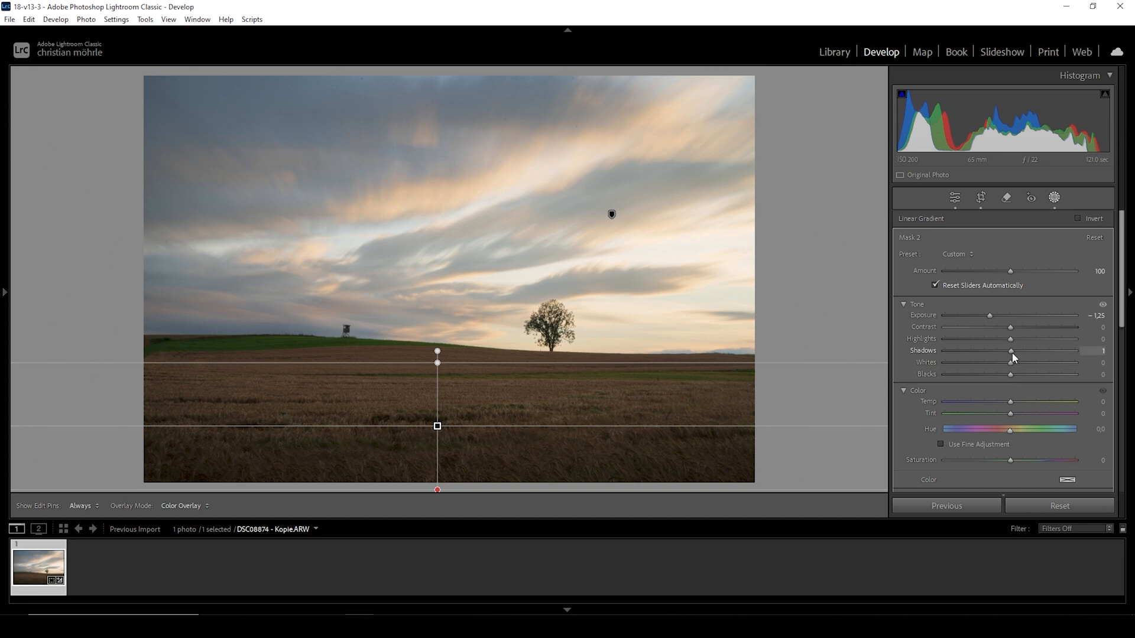
left_click_drag(1012, 351, 1017, 350)
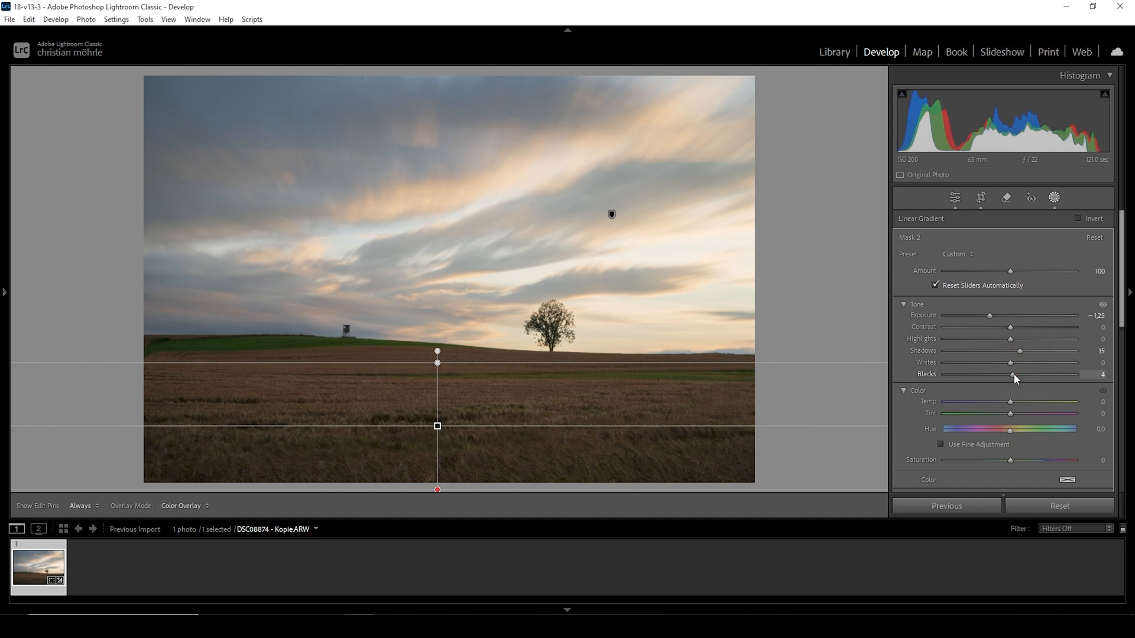
left_click_drag(1018, 374, 1018, 374)
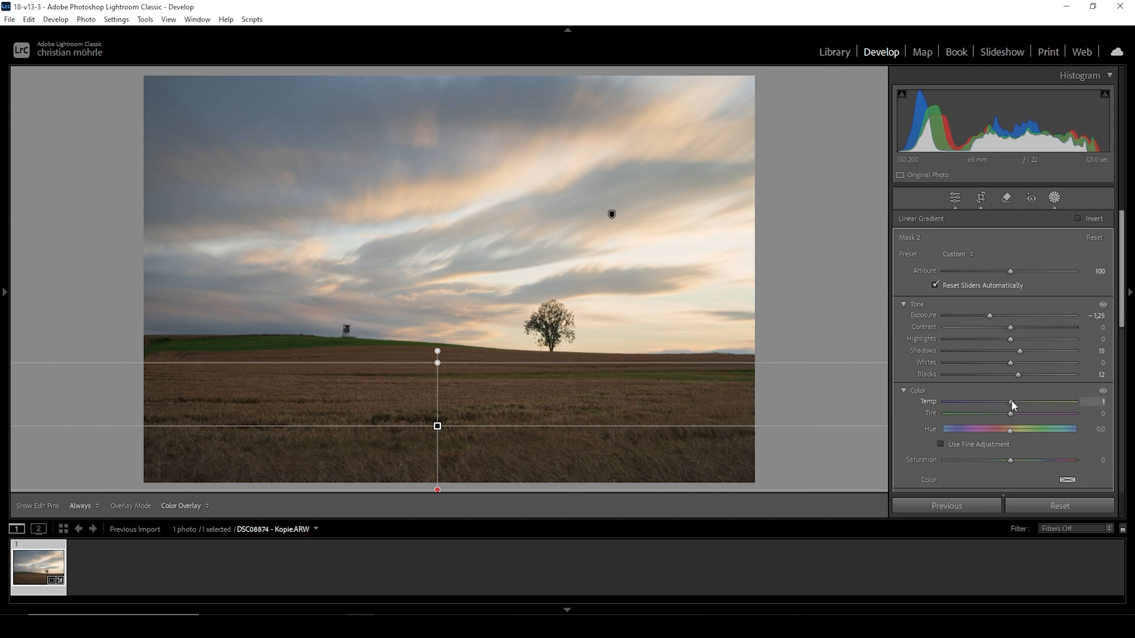
left_click_drag(1012, 401, 1017, 402)
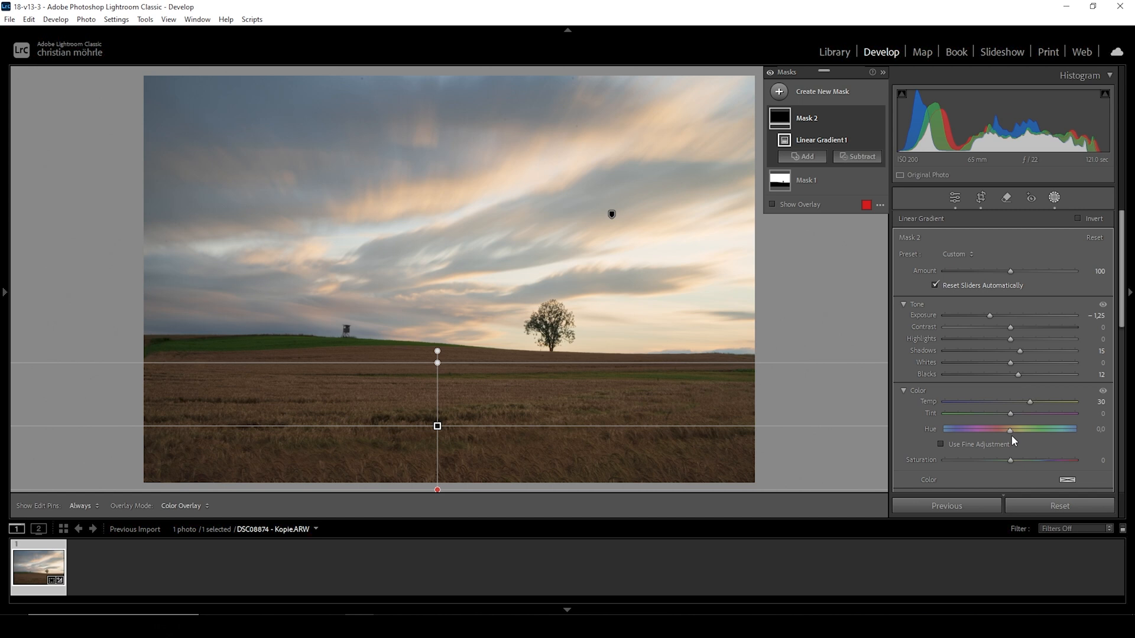
mouse_move(396, 391)
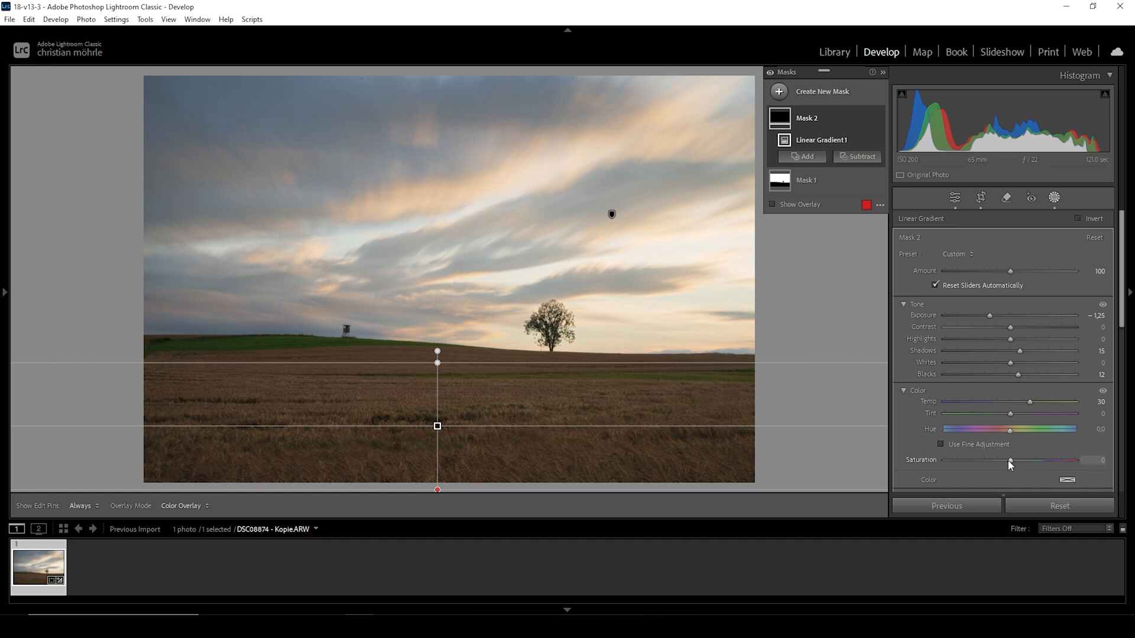
left_click_drag(1012, 460, 1007, 461)
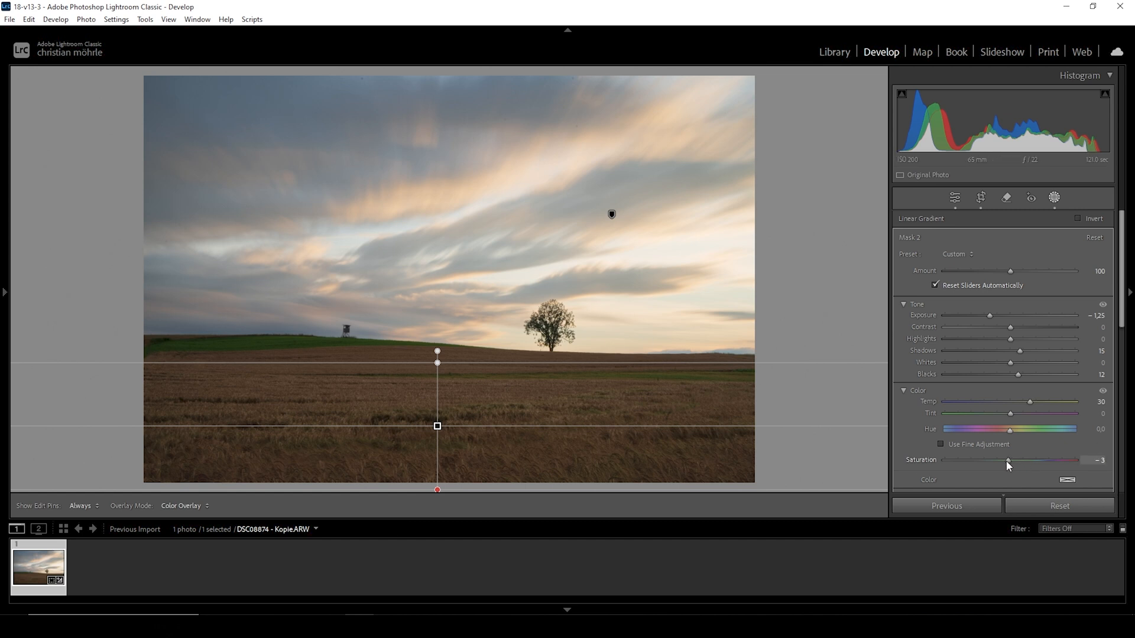
left_click_drag(1007, 461, 1004, 461)
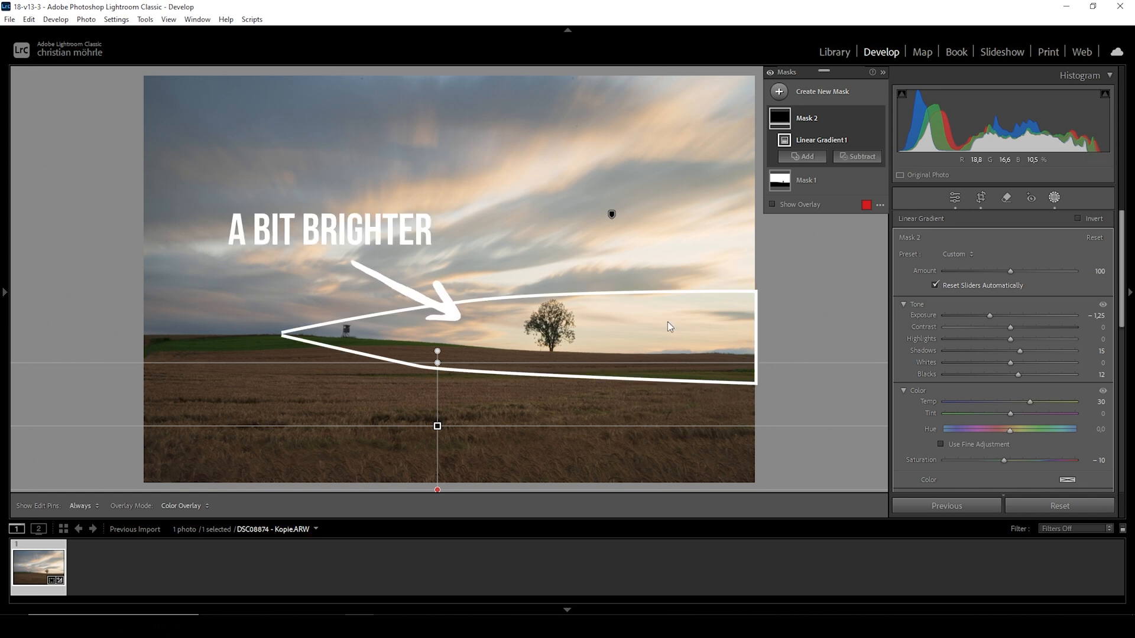
mouse_move(655, 320)
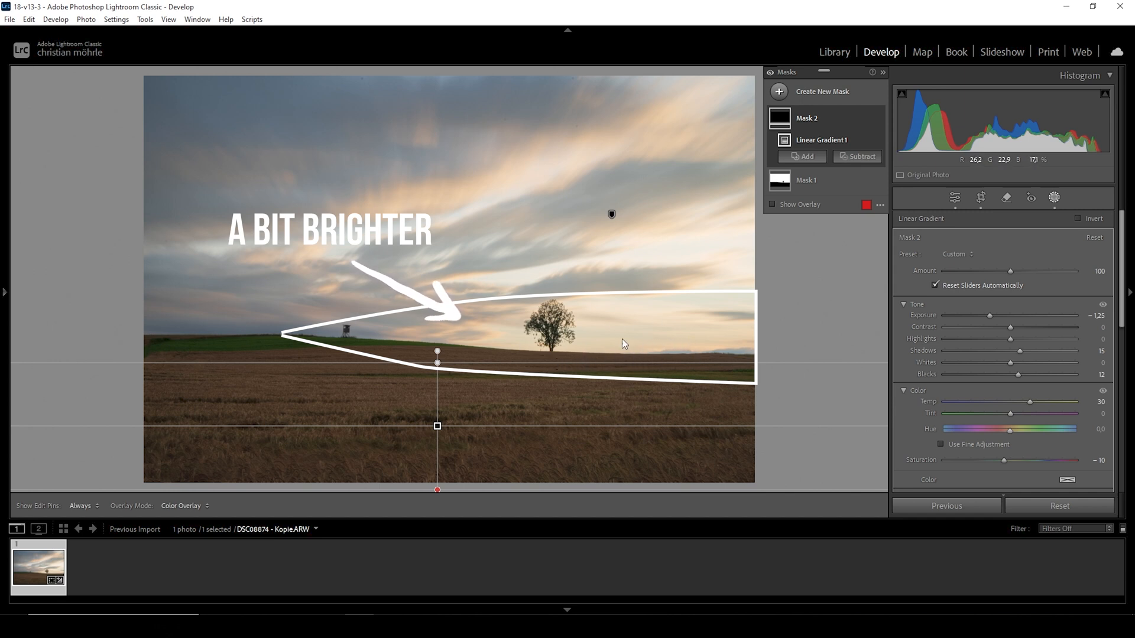
mouse_move(600, 352)
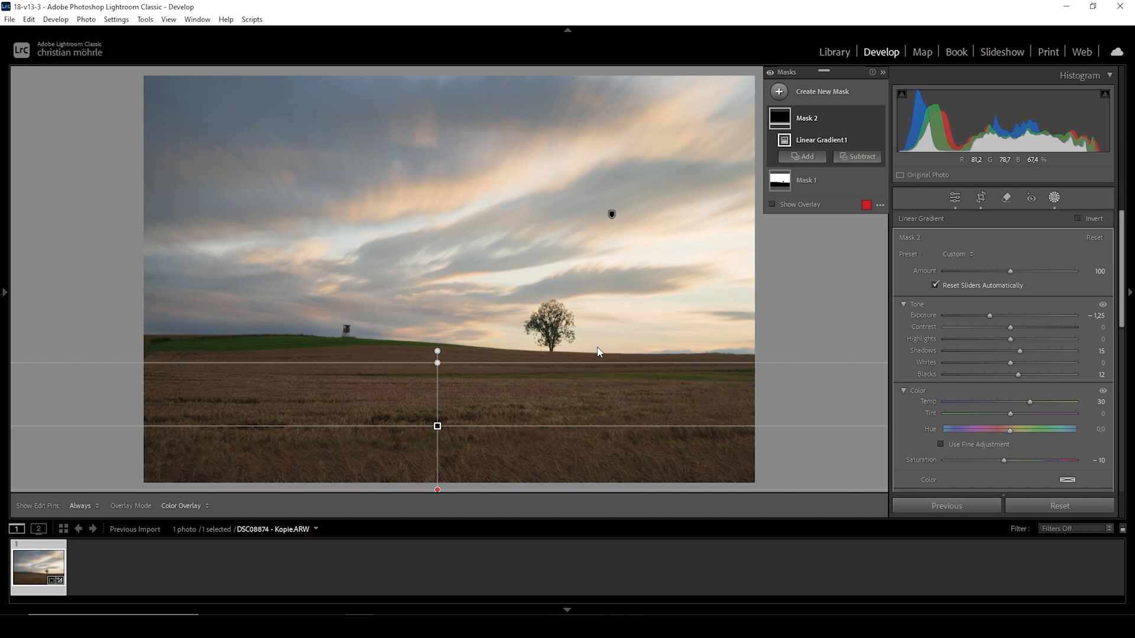
mouse_move(580, 351)
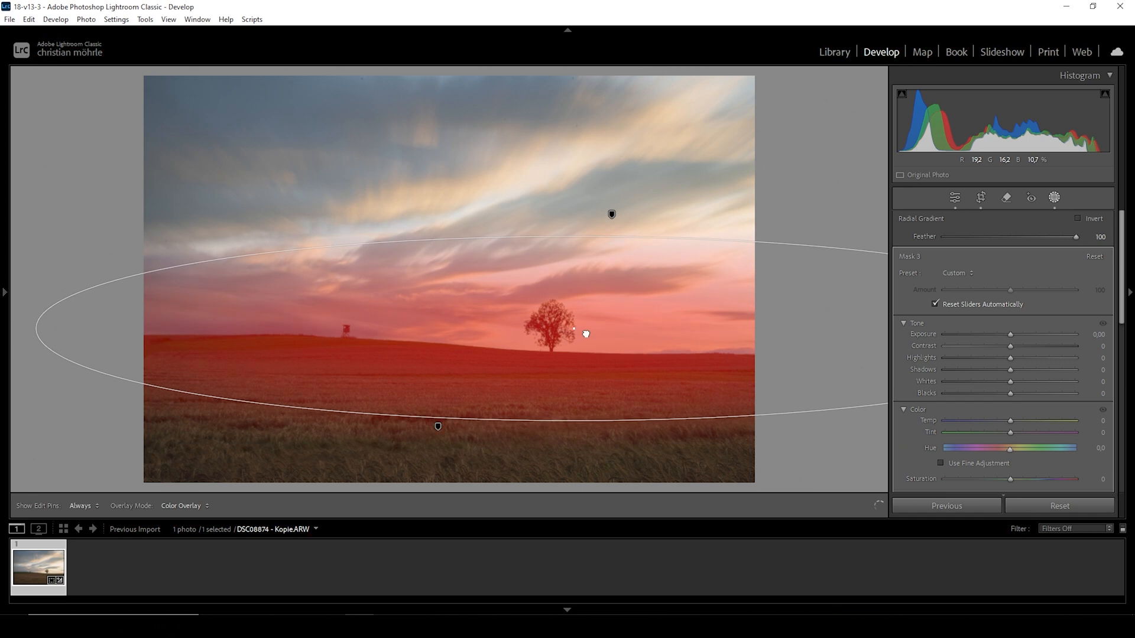
Stretch a wide radial gradient across the horizon and raise its Whites to +28
left_click_drag(586, 334, 759, 343)
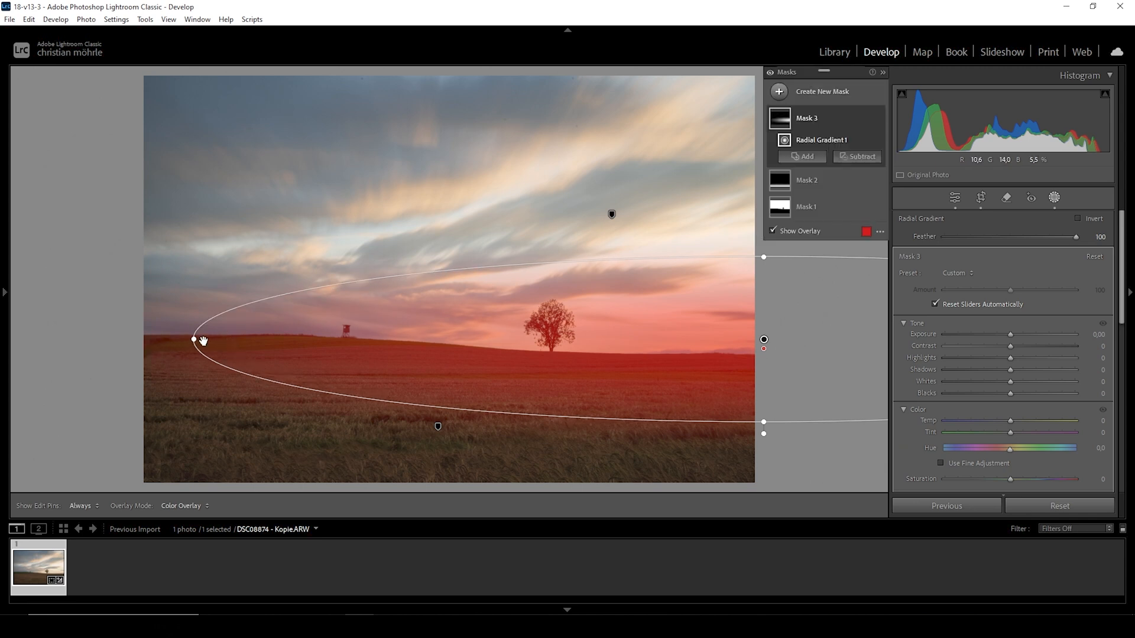
left_click_drag(193, 339, 140, 343)
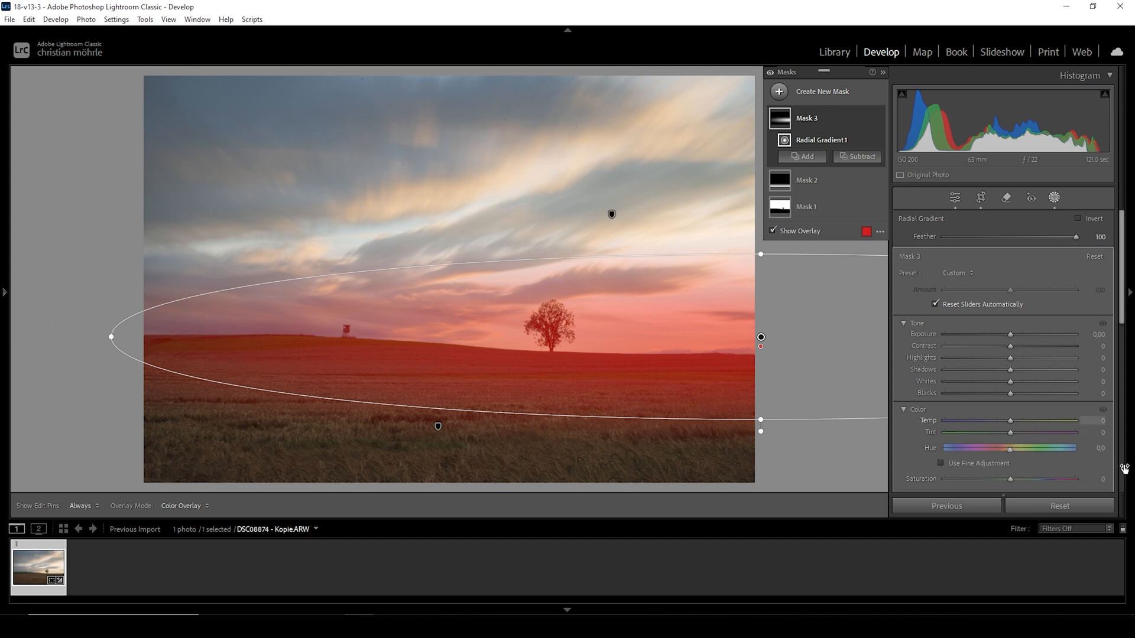
left_click_drag(1028, 382, 1021, 381)
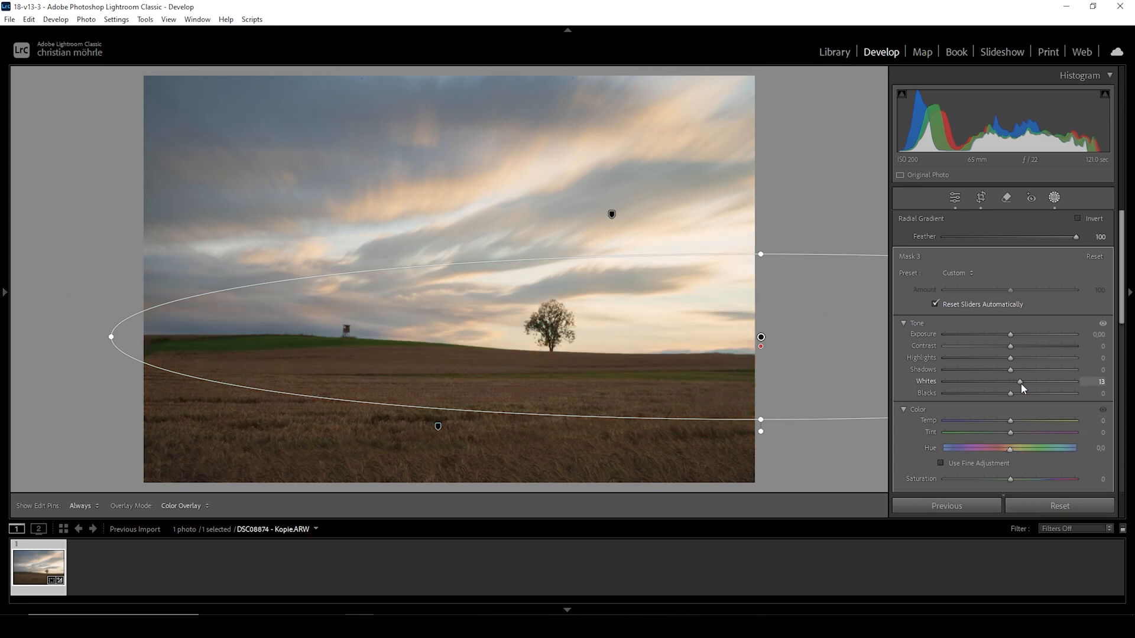
left_click_drag(1022, 382, 1027, 381)
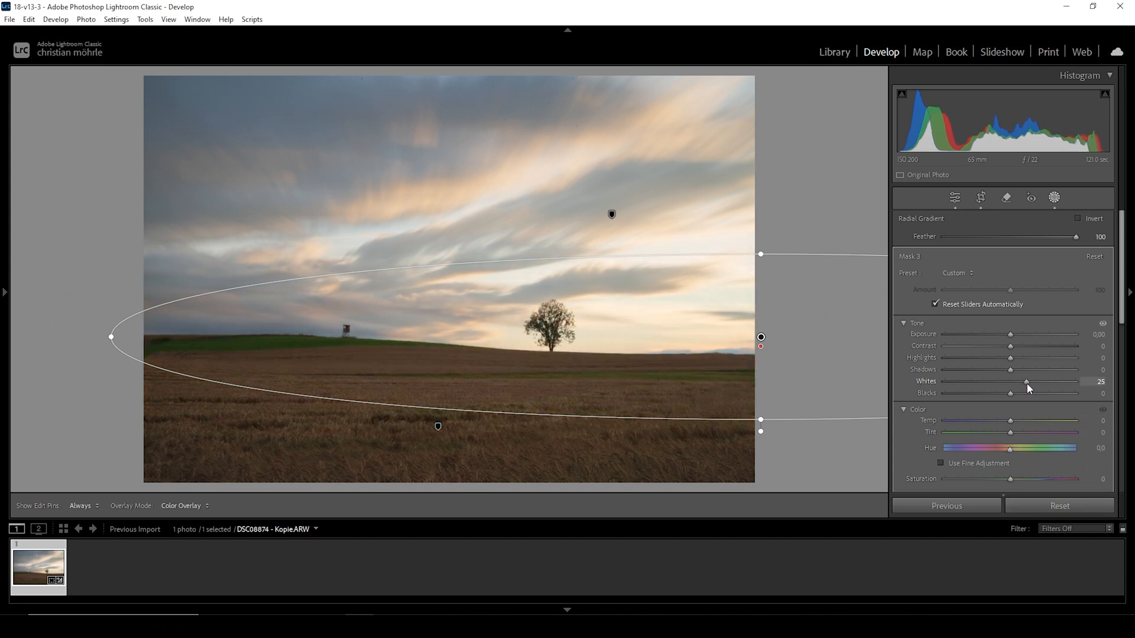
left_click_drag(1025, 381, 1032, 381)
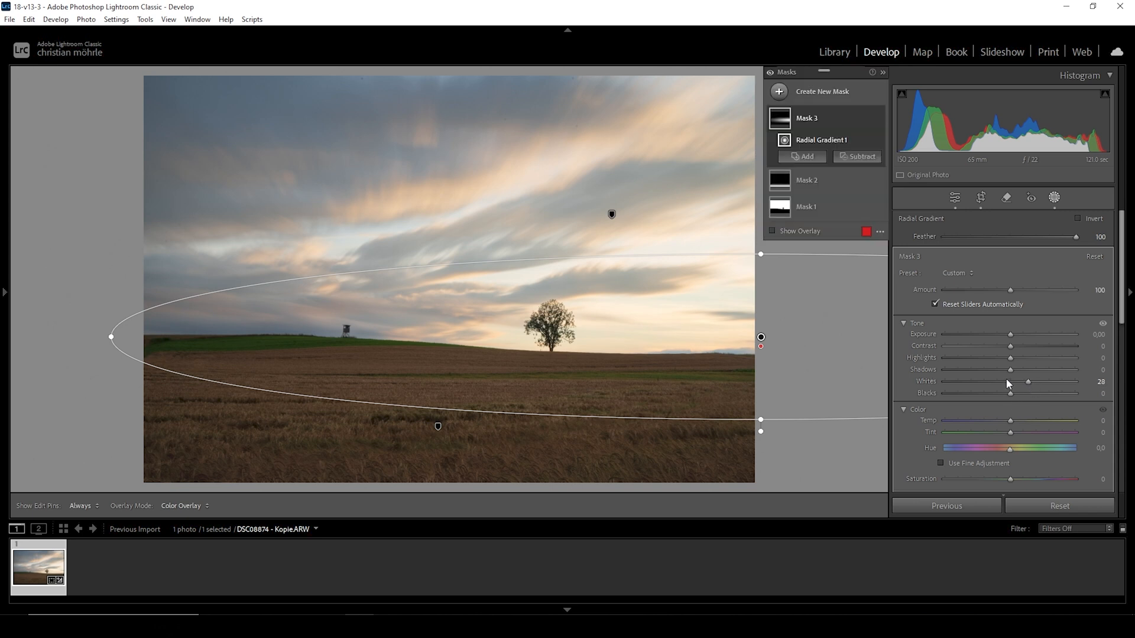
Set the horizon mask's Blacks +15, Shadows +13 and Temp +20
left_click_drag(1010, 394, 1023, 393)
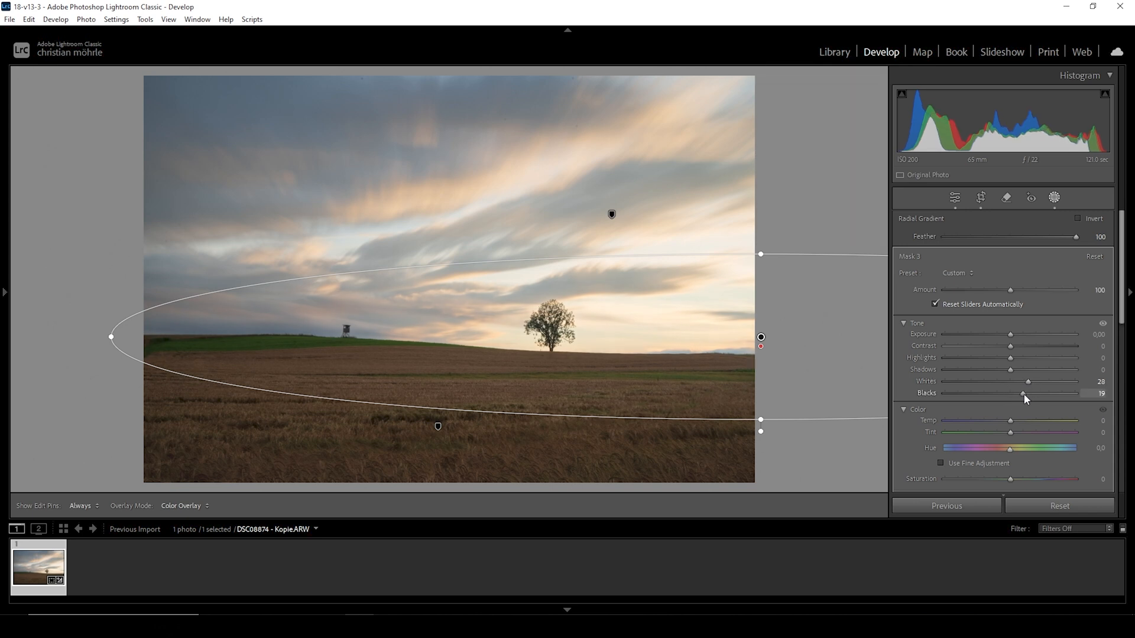
left_click_drag(1023, 393, 1020, 393)
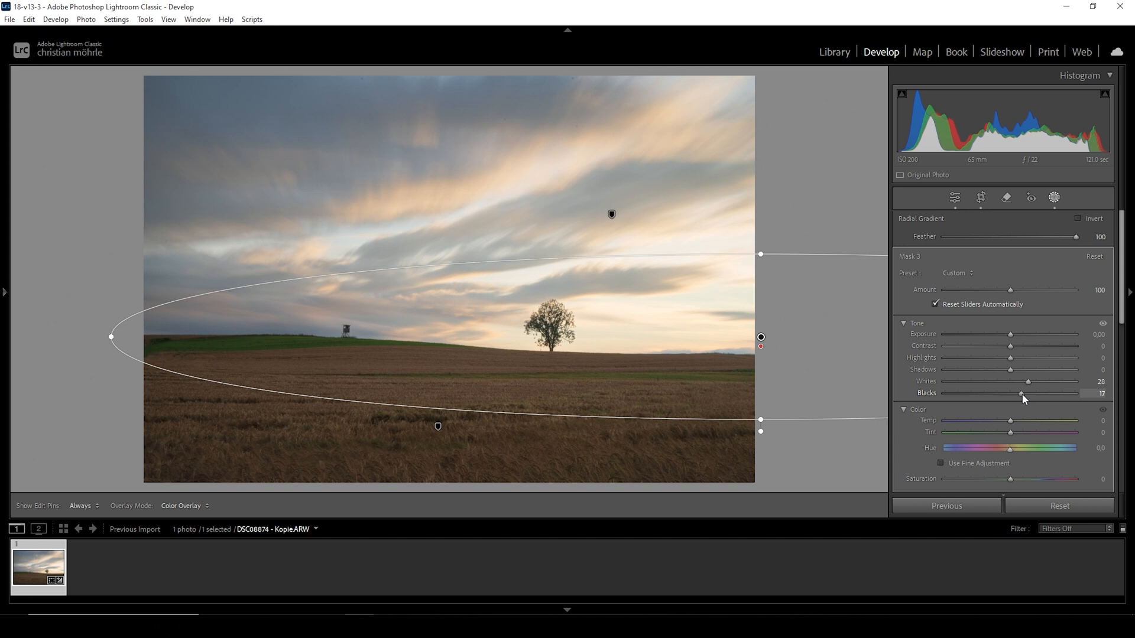
left_click_drag(1022, 393, 1020, 393)
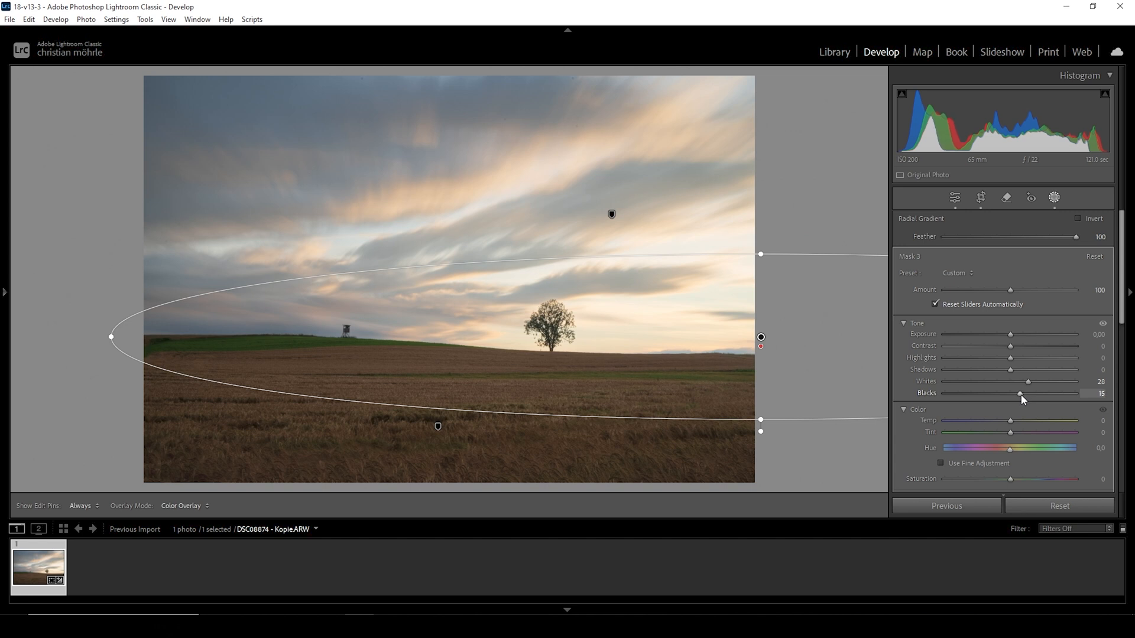
left_click_drag(1012, 369, 1014, 368)
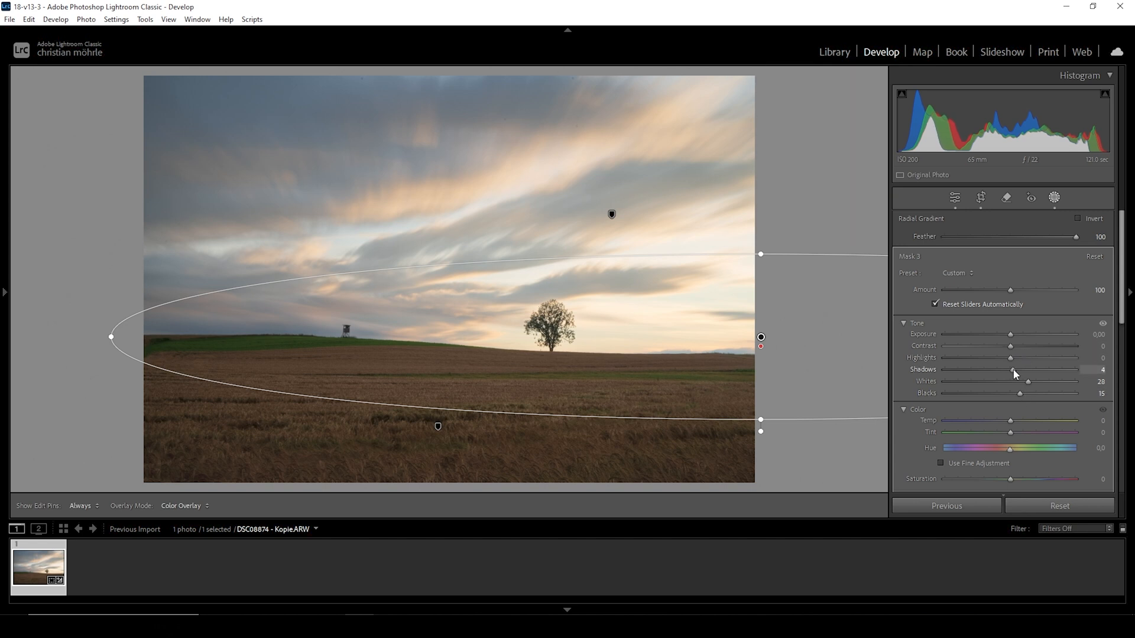
left_click_drag(1012, 368, 1021, 369)
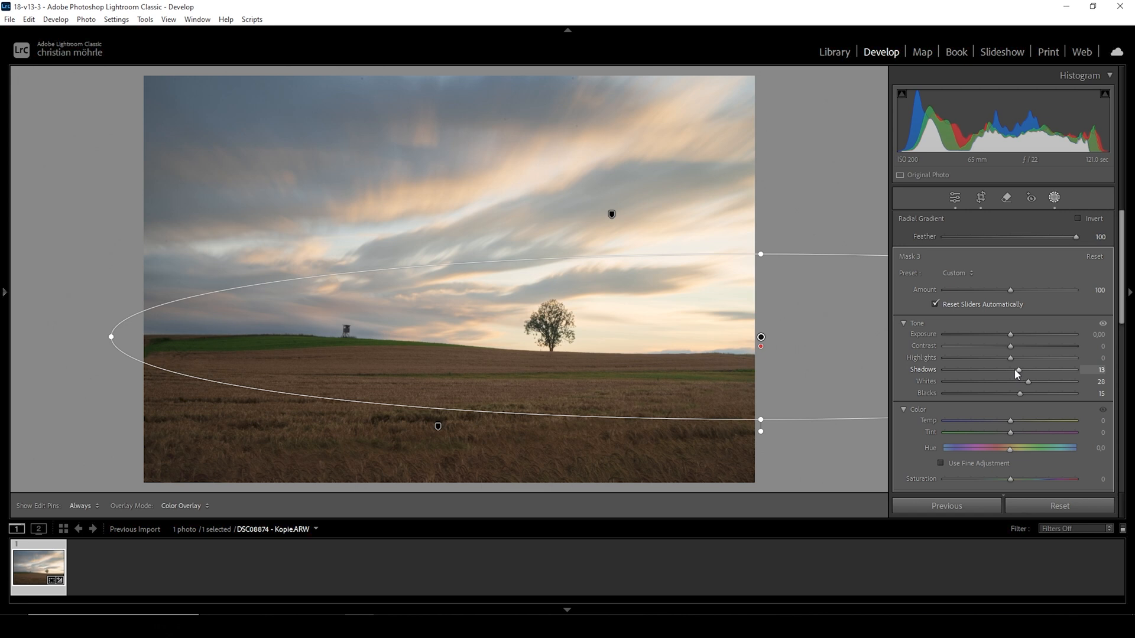
mouse_move(1015, 376)
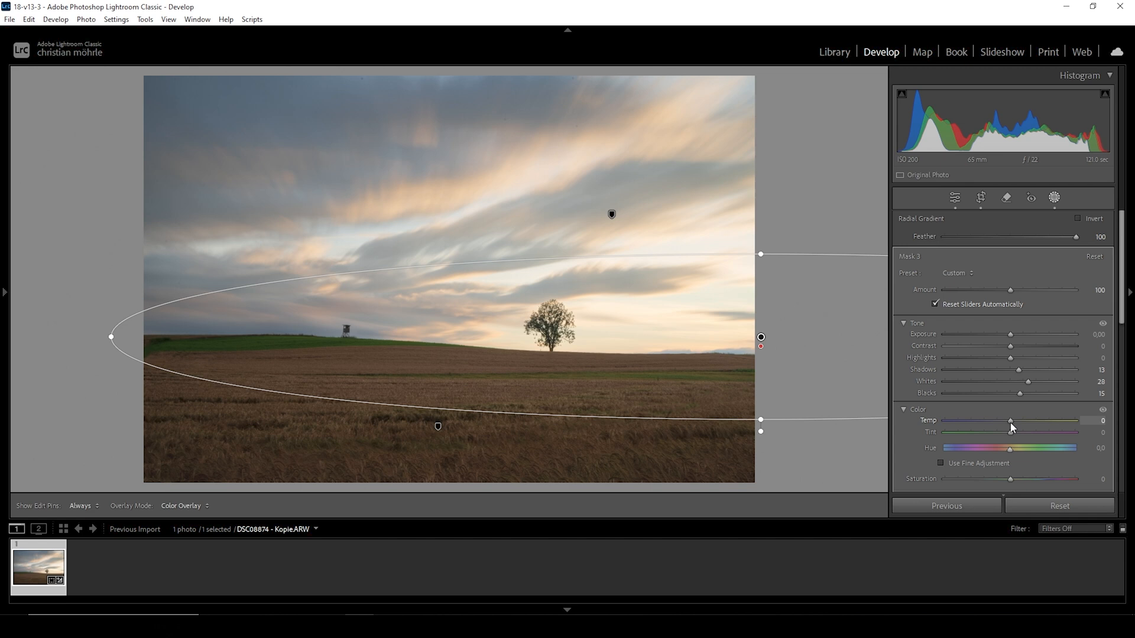
left_click_drag(1010, 420, 1020, 421)
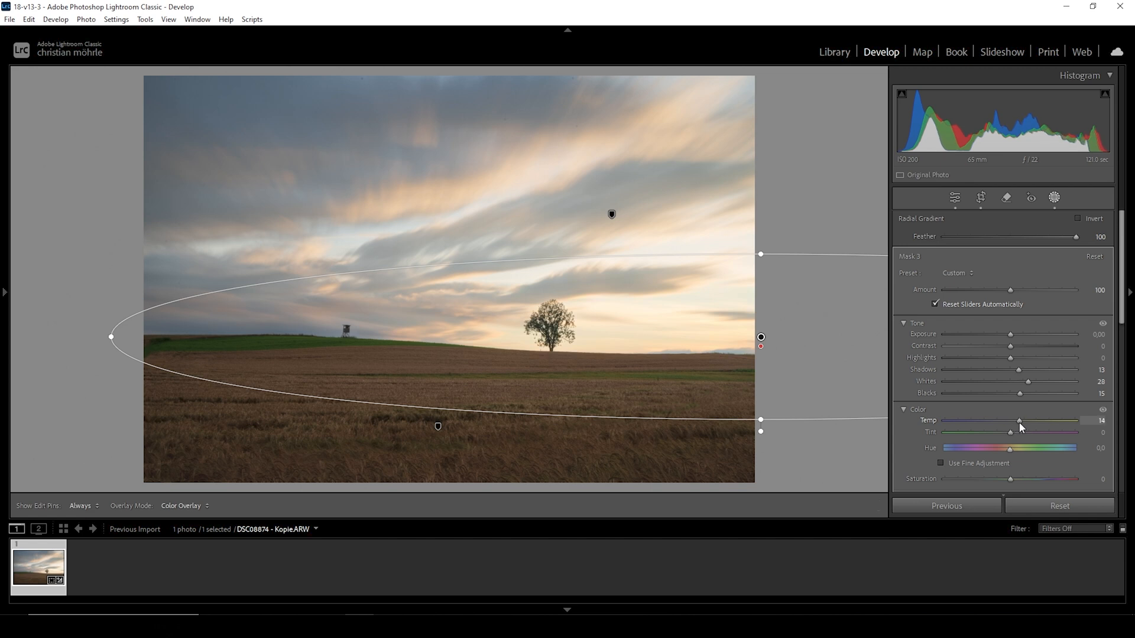
left_click_drag(1019, 420, 1023, 420)
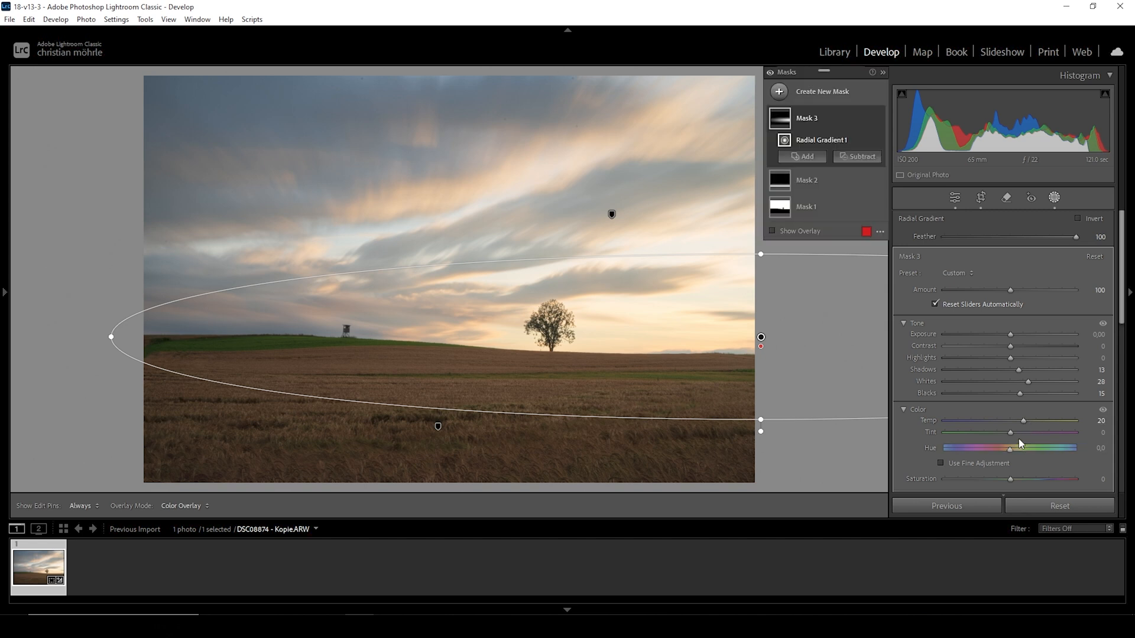
Lower Dehaze below zero in the horizon radial mask
scroll("down", 3)
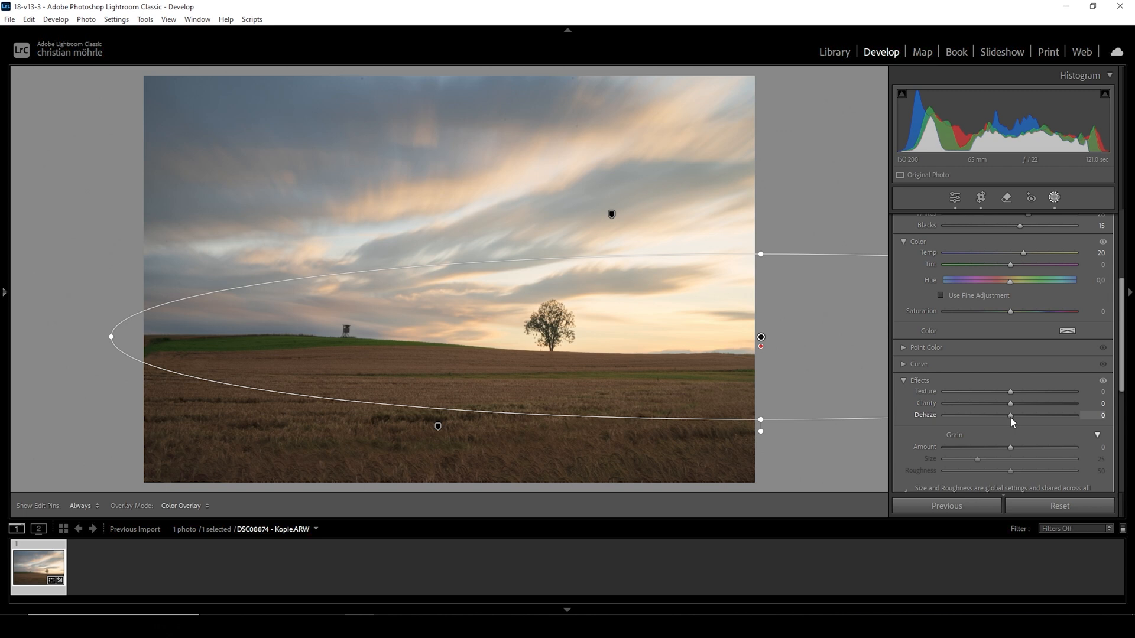
left_click_drag(1011, 415, 1001, 415)
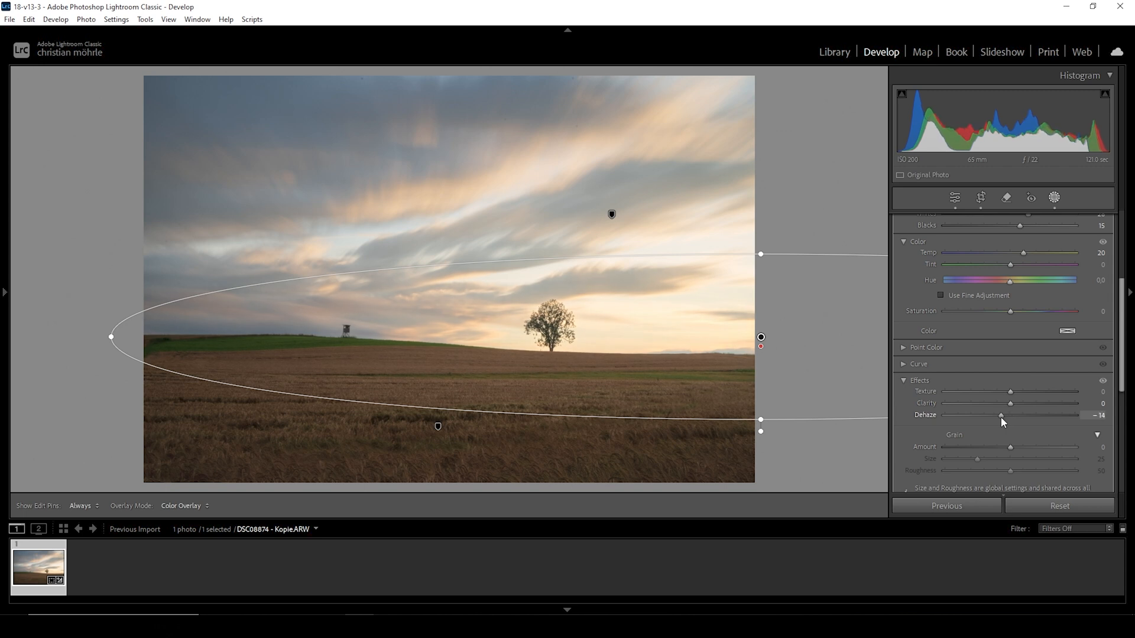
left_click_drag(1001, 415, 997, 415)
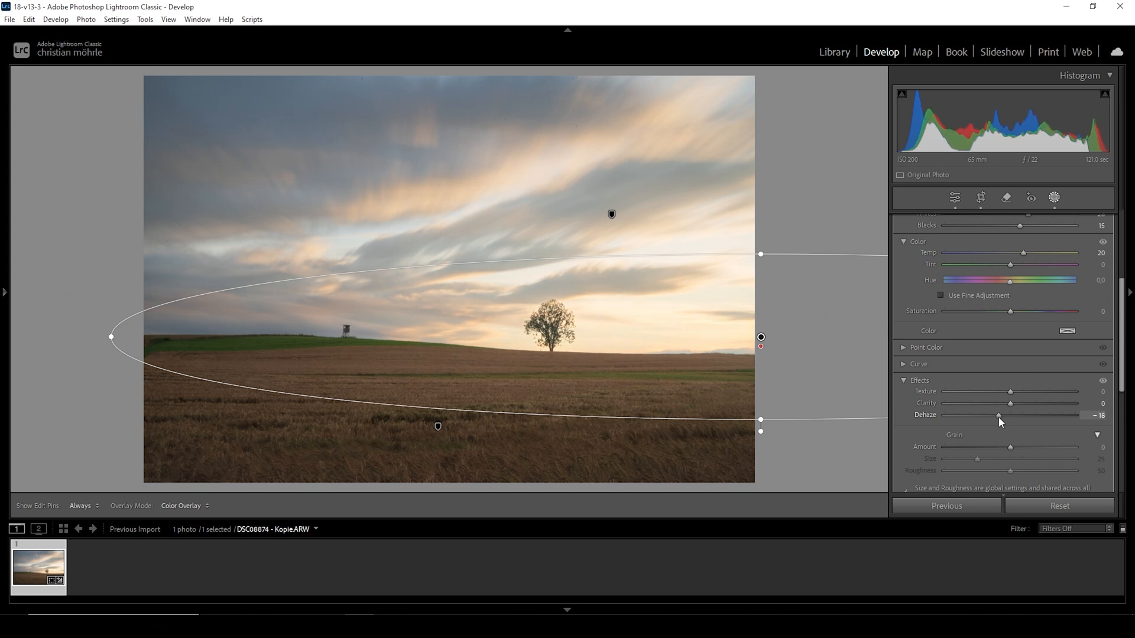
left_click_drag(999, 415, 994, 415)
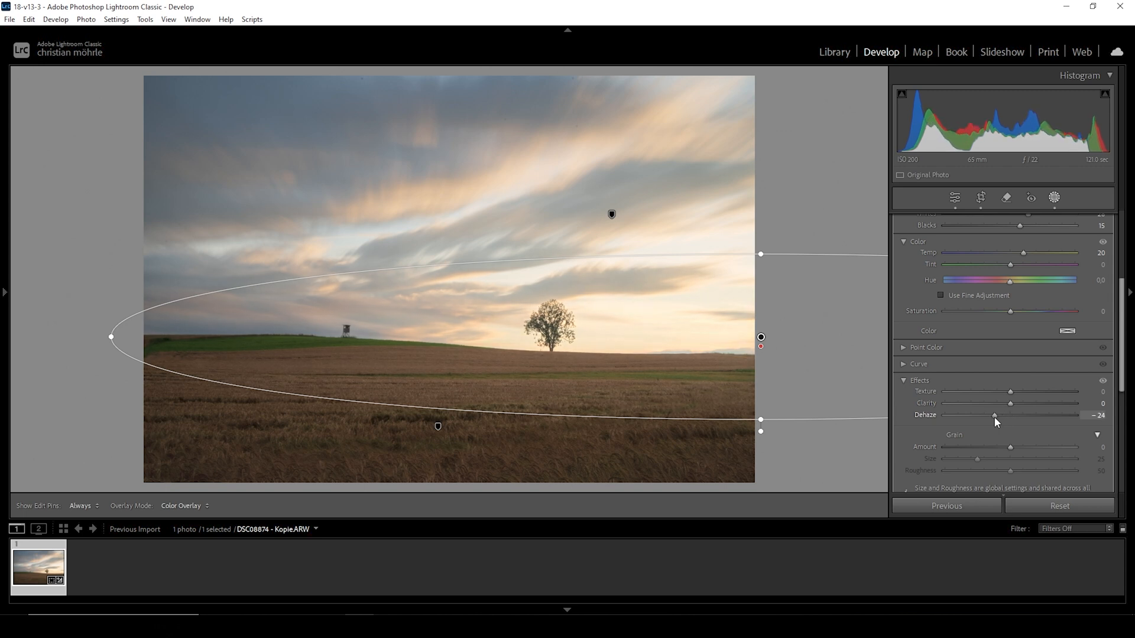
left_click_drag(997, 415, 992, 415)
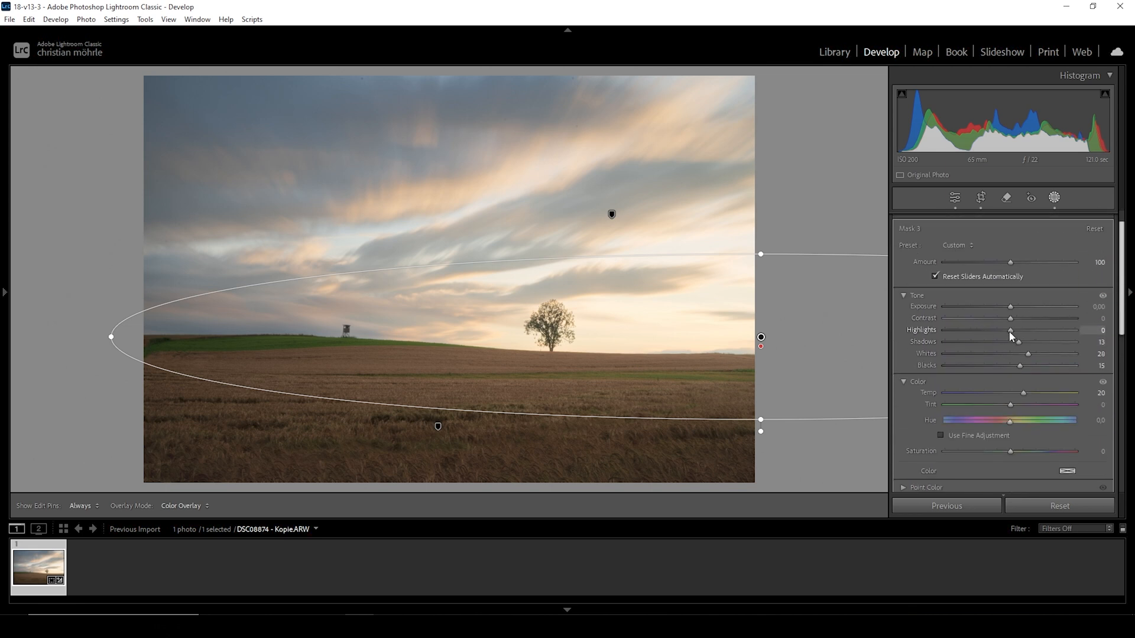
Pull the radial mask's Highlights down to -21
left_click_drag(1012, 330, 1008, 329)
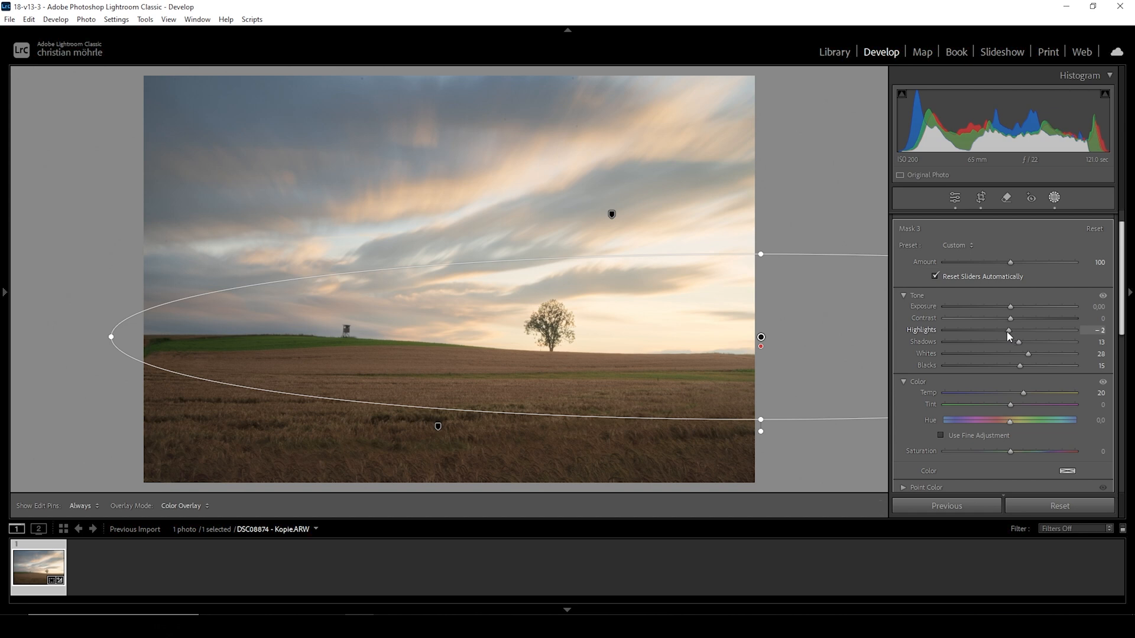
left_click_drag(1009, 330, 1006, 330)
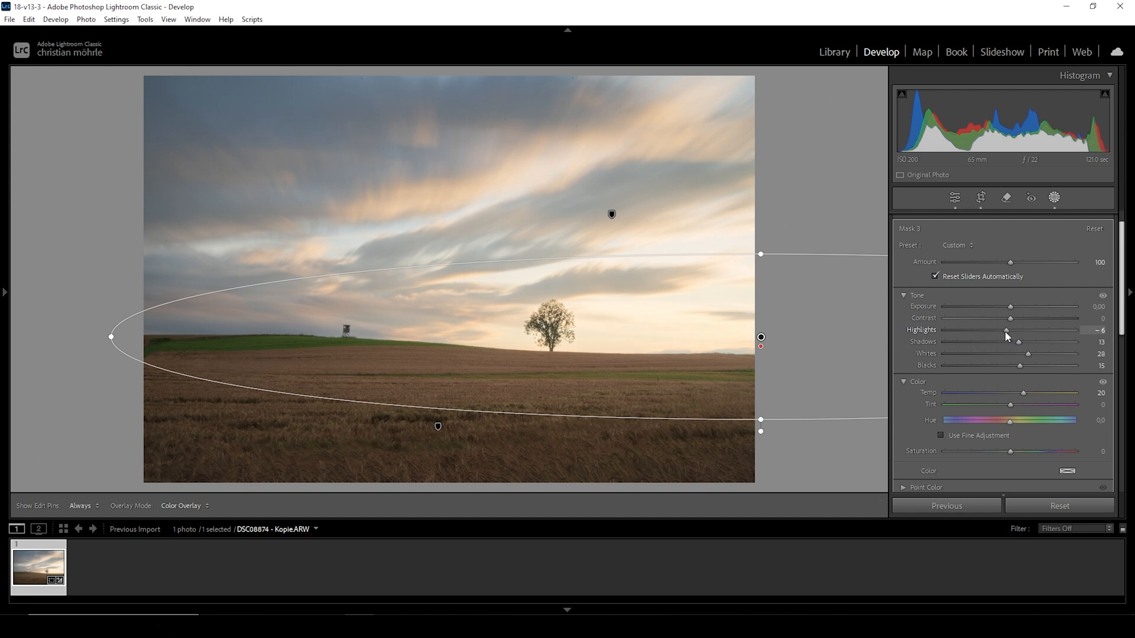
left_click_drag(1006, 330, 1001, 330)
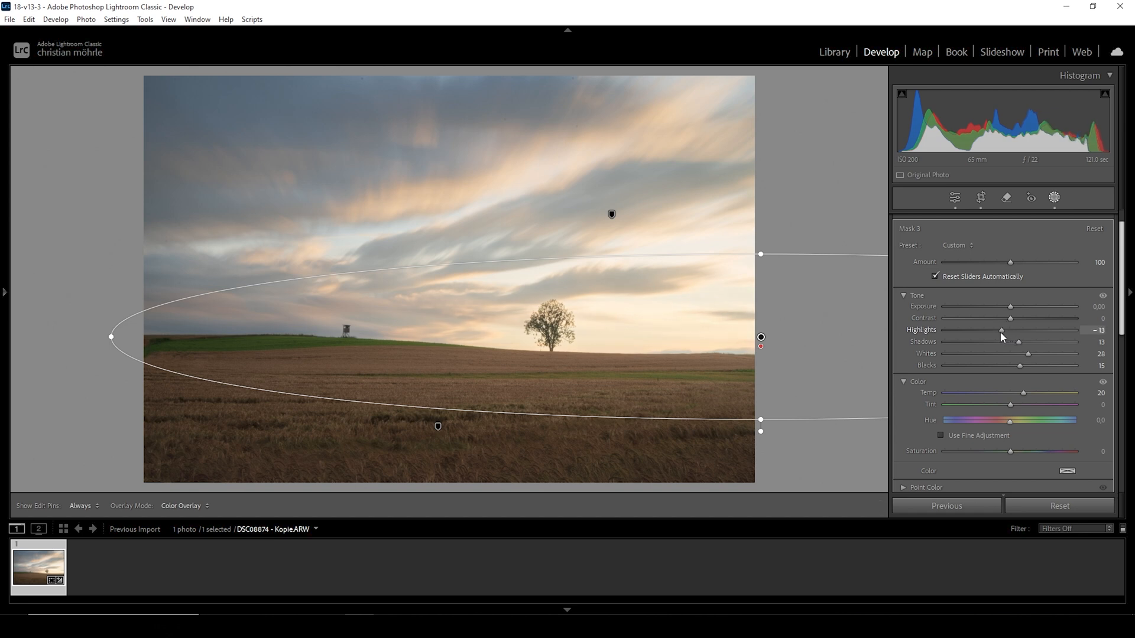
left_click_drag(1000, 330, 996, 330)
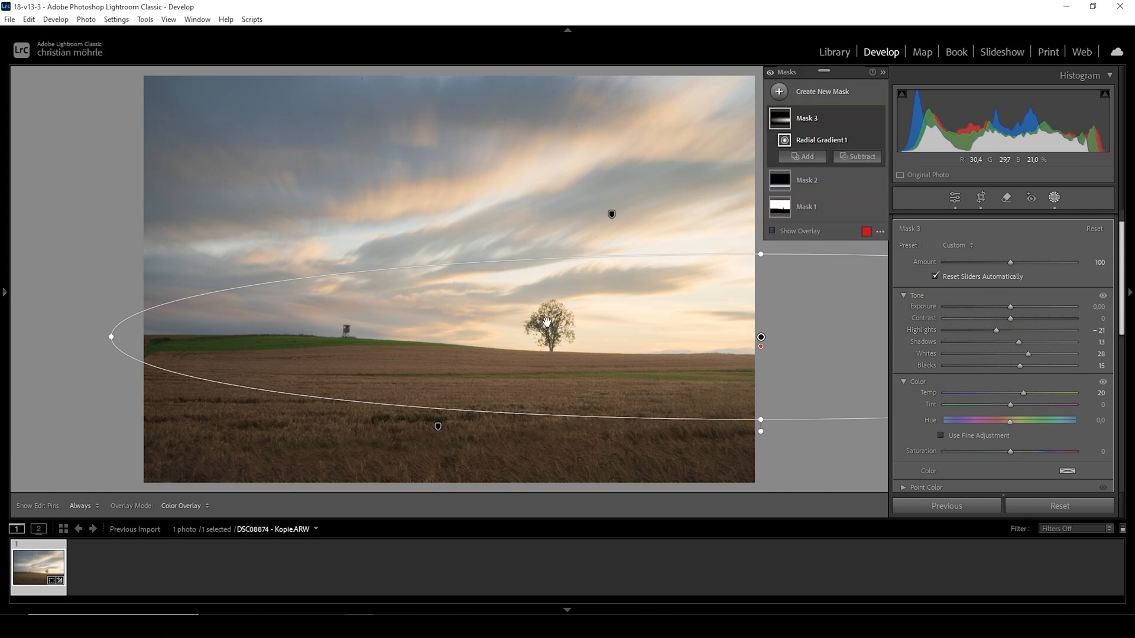
mouse_move(606, 360)
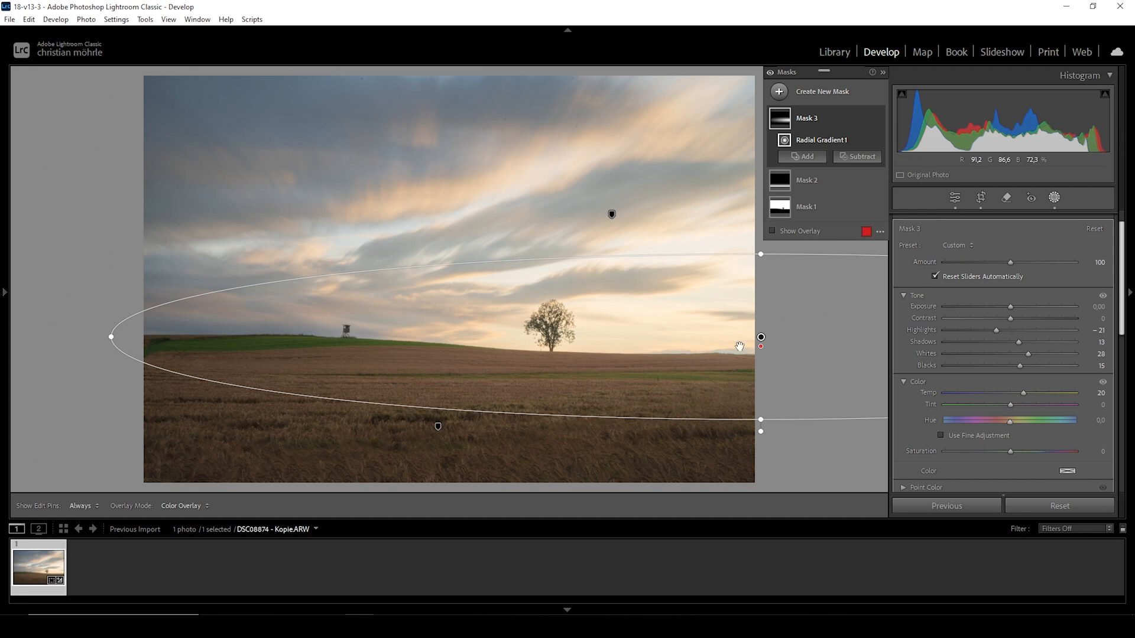
mouse_move(560, 242)
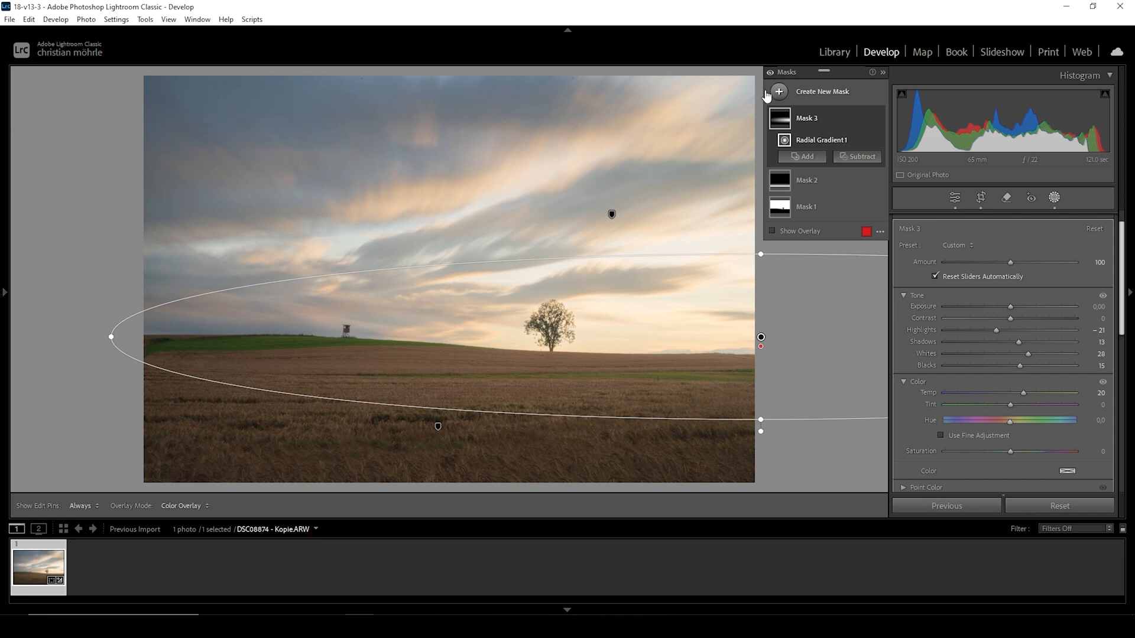
Create a Color Range mask sampled from the blue sky, refined to 42
left_click(777, 91)
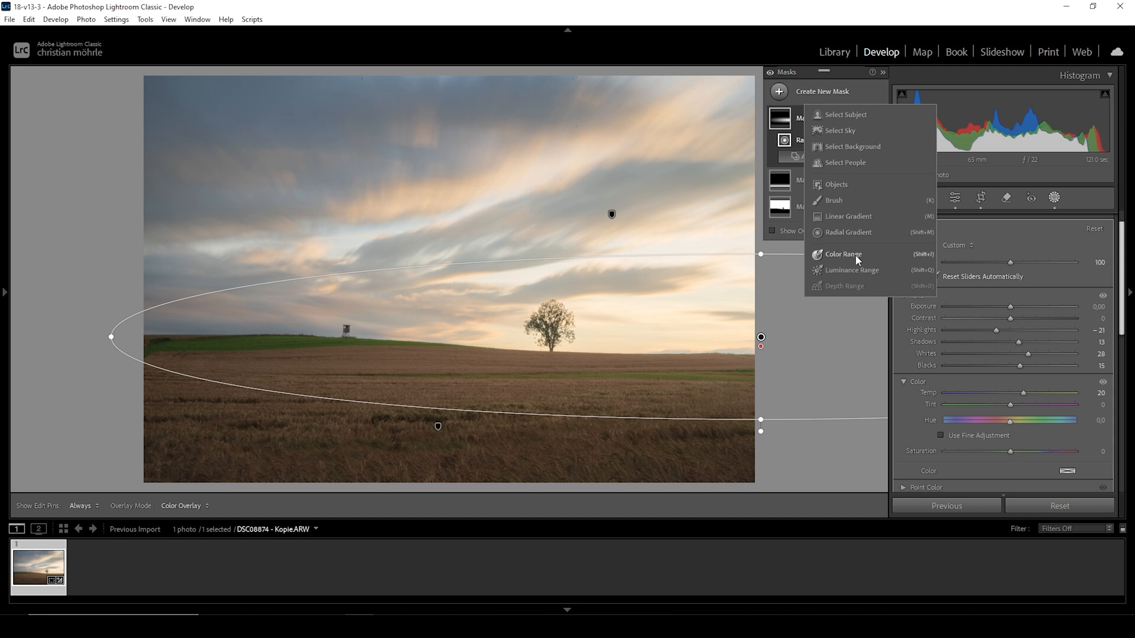
left_click(842, 254)
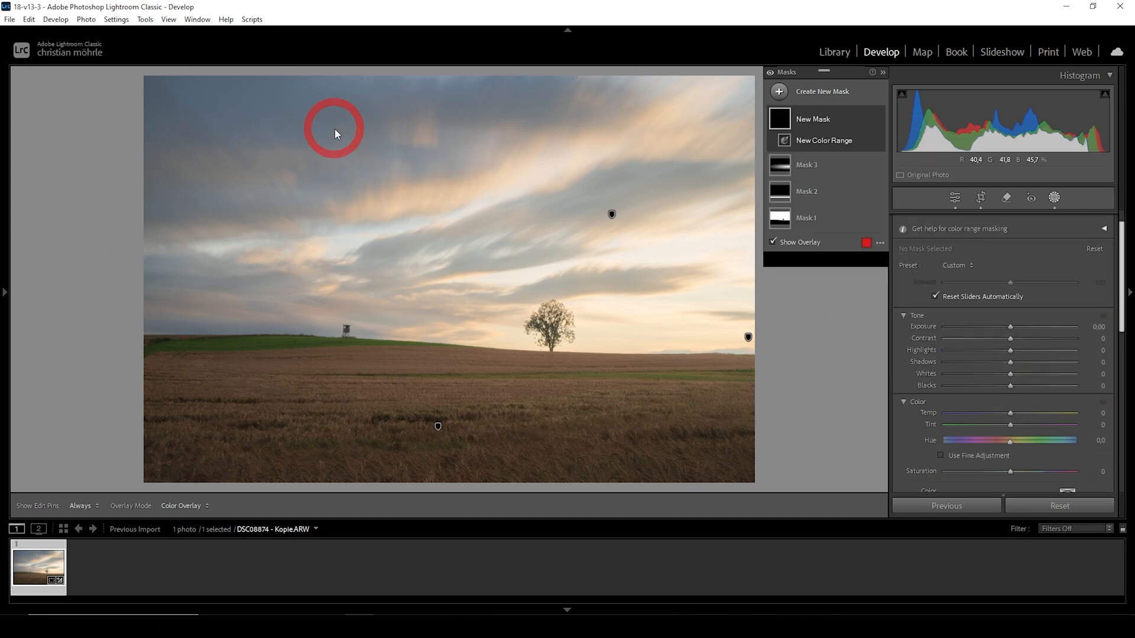
left_click(334, 128)
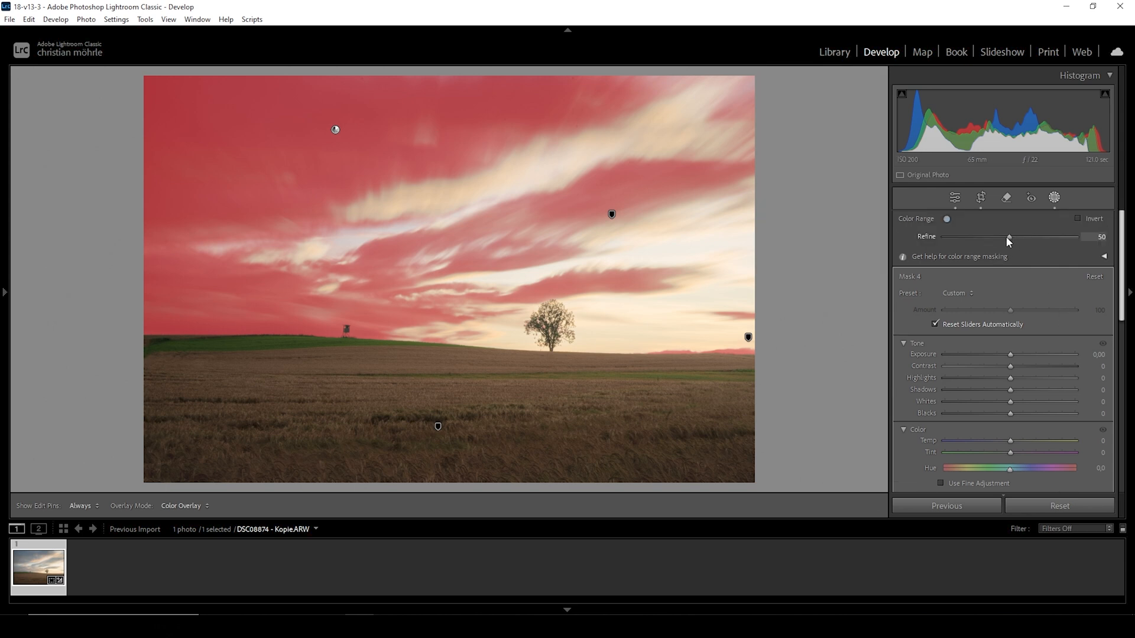
left_click_drag(1009, 236, 999, 237)
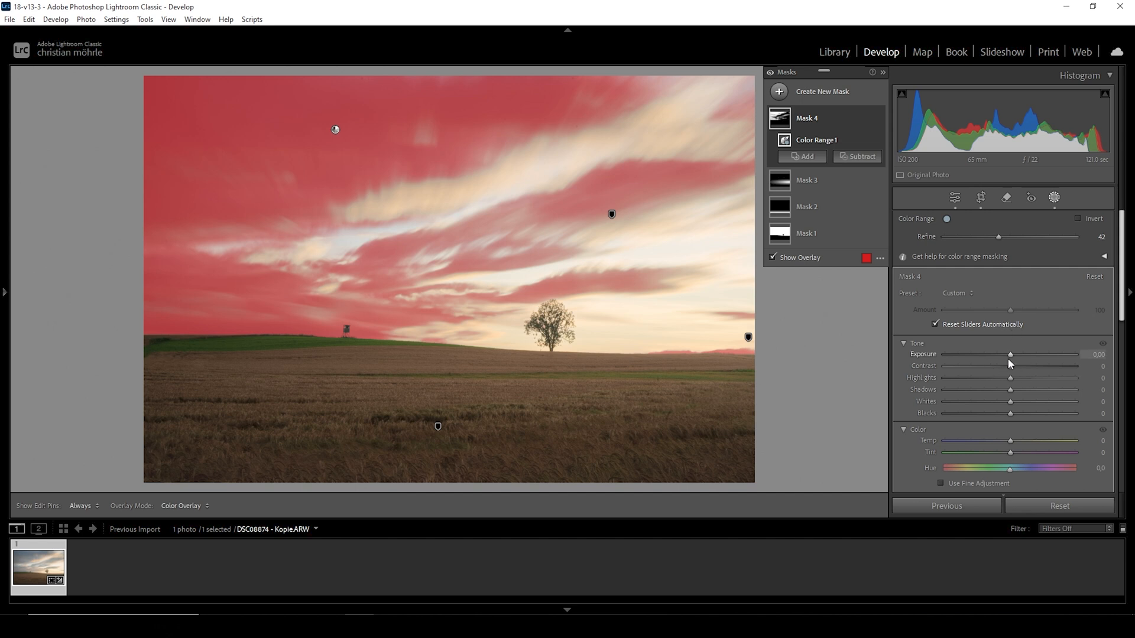
Set the sky colour-range mask to Exposure -0.49 and Contrast +16
left_click_drag(1012, 354, 1004, 354)
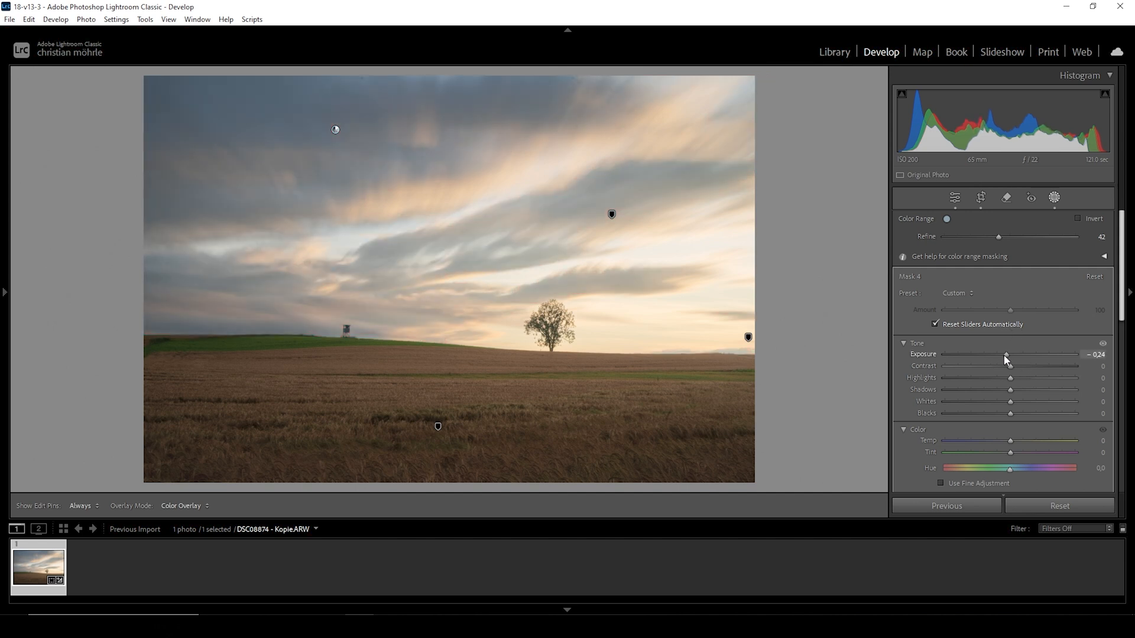
left_click_drag(1012, 355, 1005, 355)
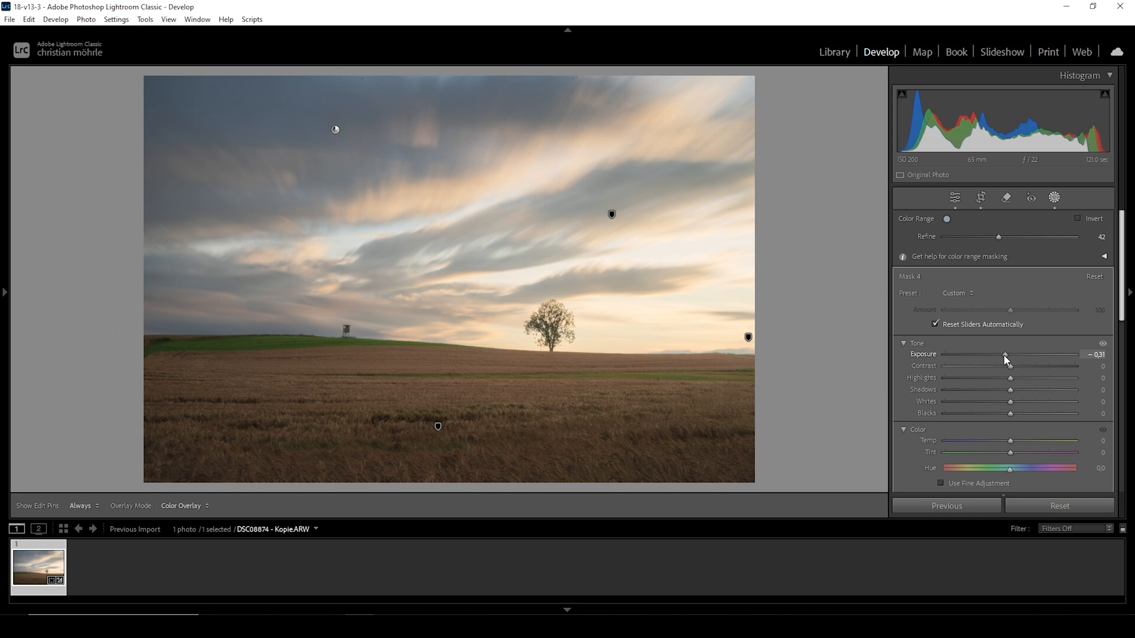
left_click_drag(1007, 355, 1003, 355)
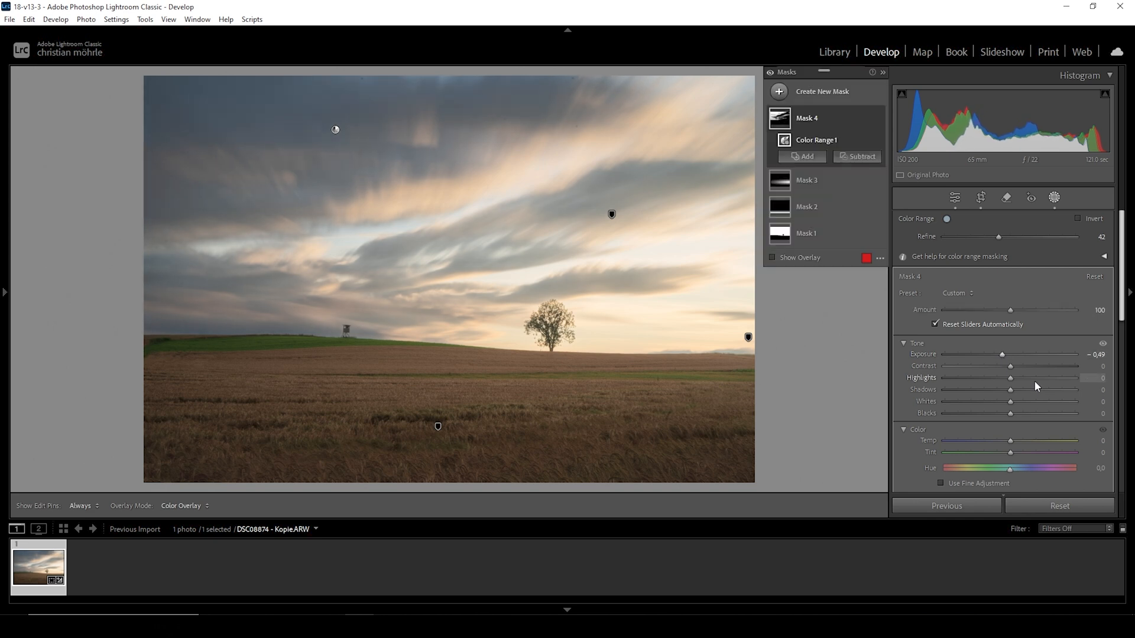
left_click_drag(1010, 366, 1015, 365)
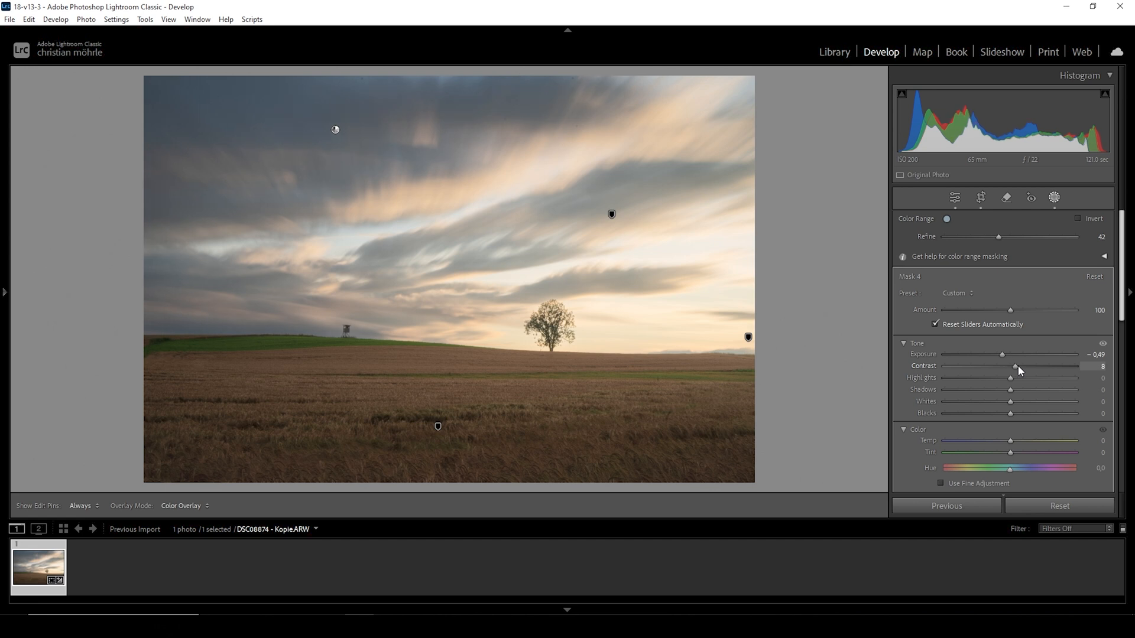
left_click_drag(1015, 368, 1023, 368)
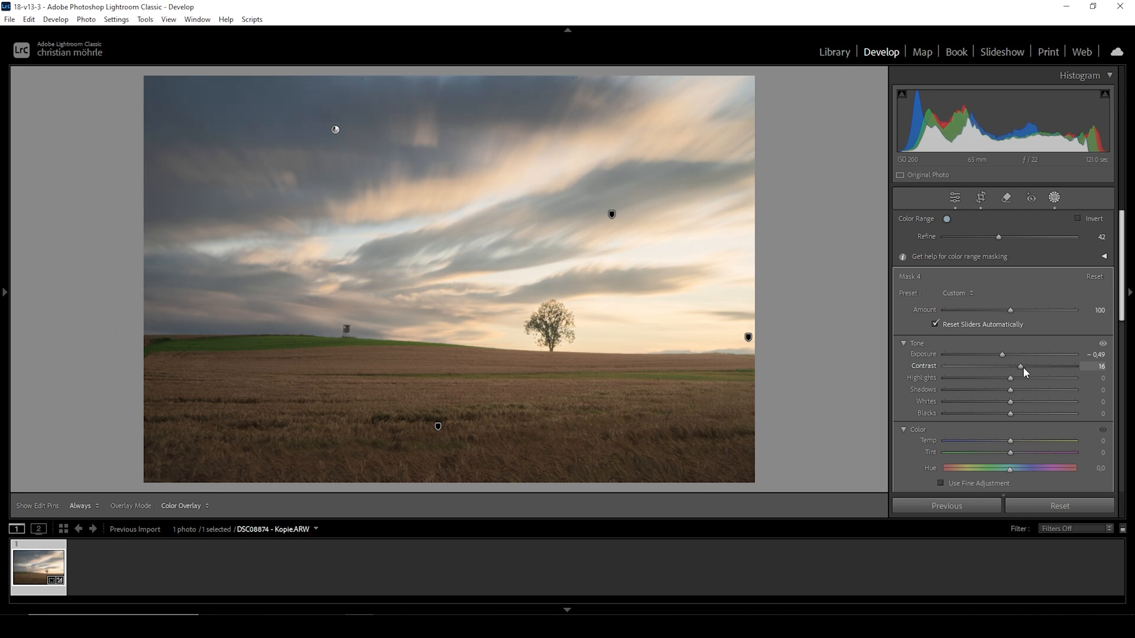
left_click_drag(1019, 365, 1025, 365)
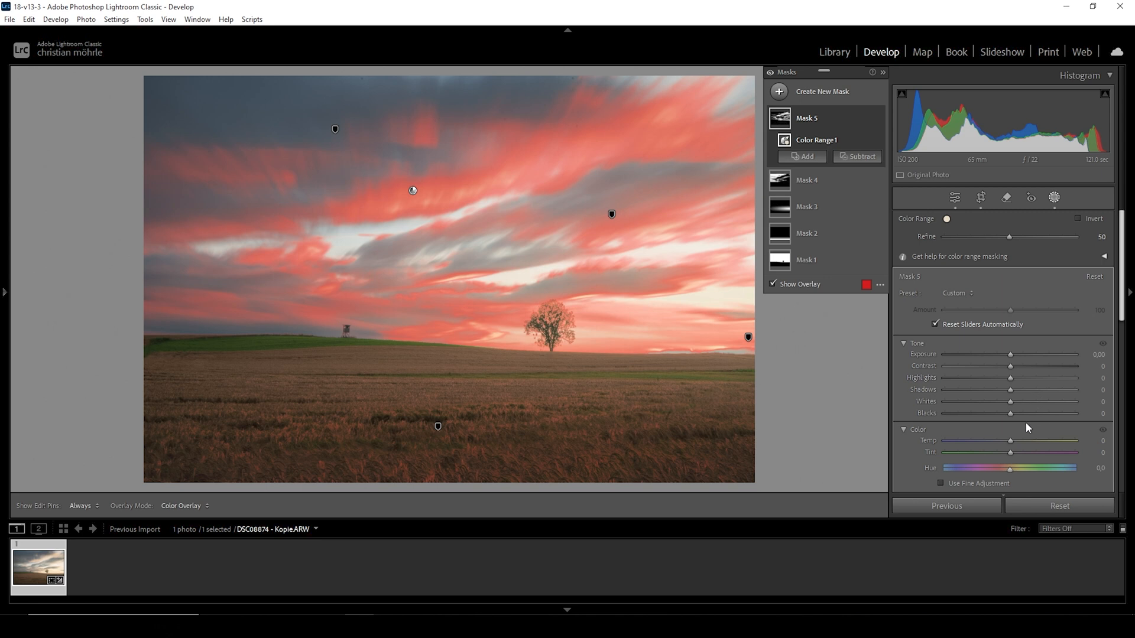
mouse_move(491, 241)
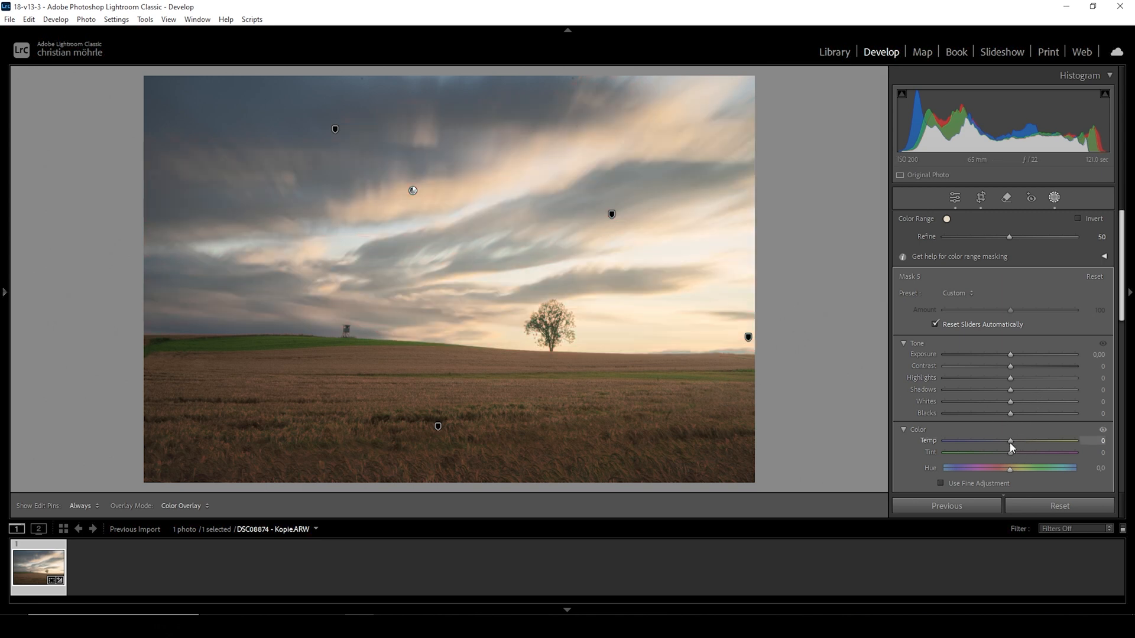
Warm the cloud mask to Temp +19 and raise its Texture to about +28
left_click_drag(1010, 441, 1016, 441)
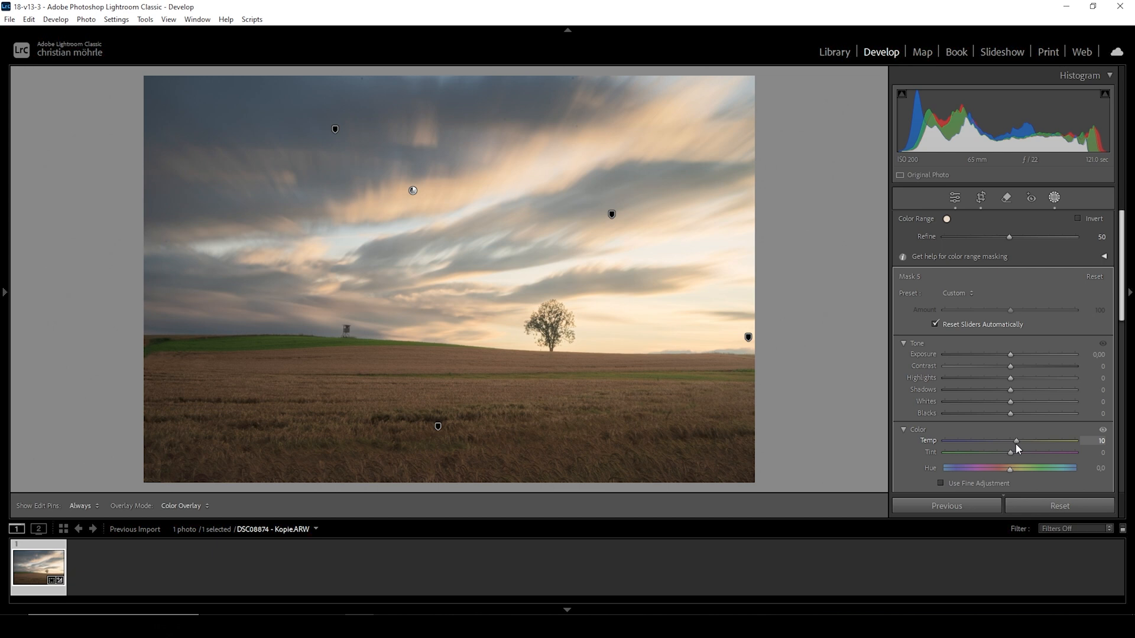
mouse_move(1017, 448)
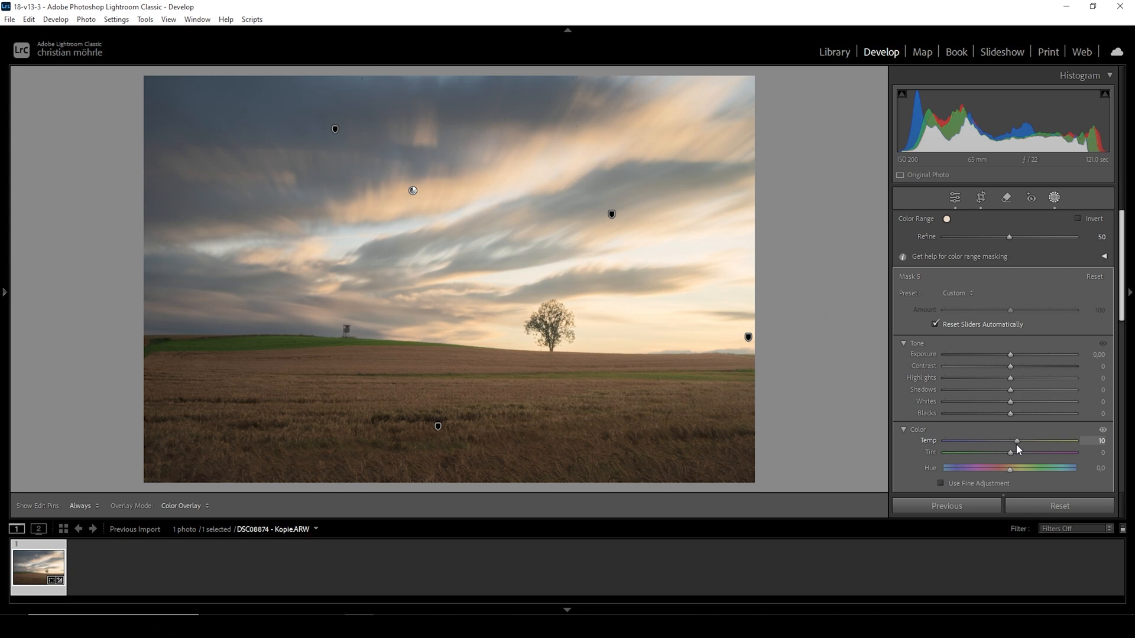
left_click_drag(1016, 442, 1028, 445)
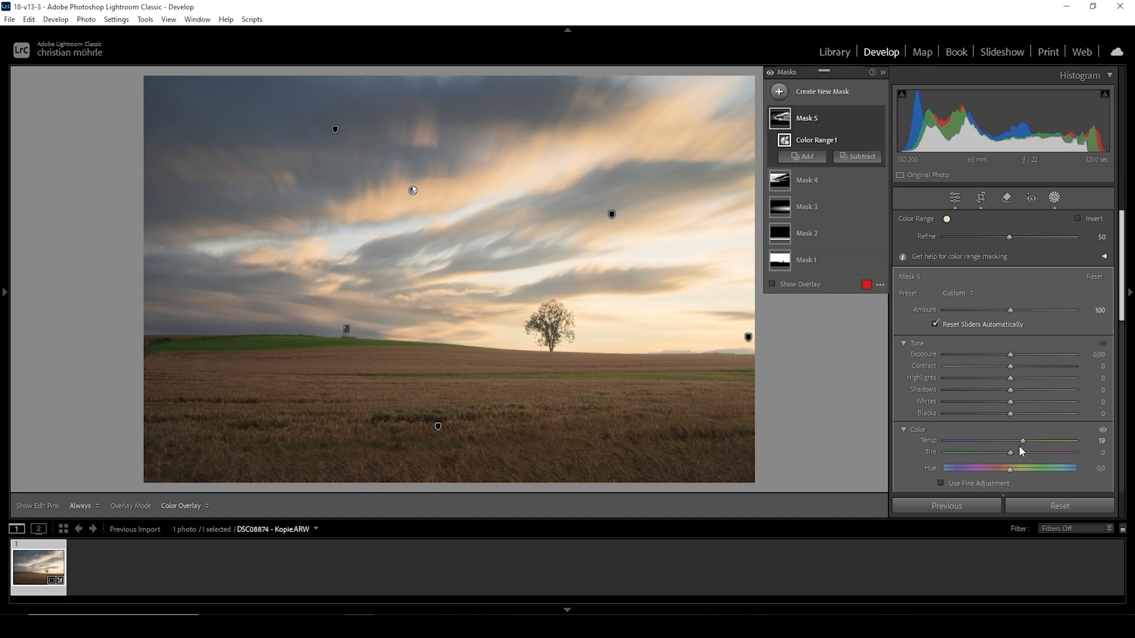
scroll("down", 3)
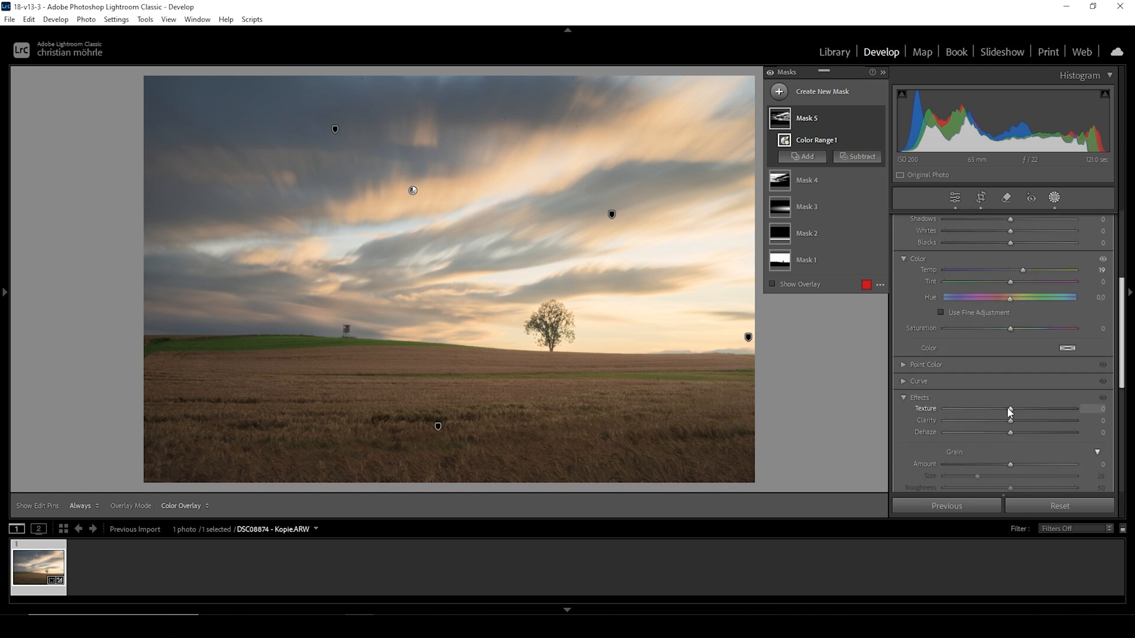
left_click_drag(1009, 420, 1023, 420)
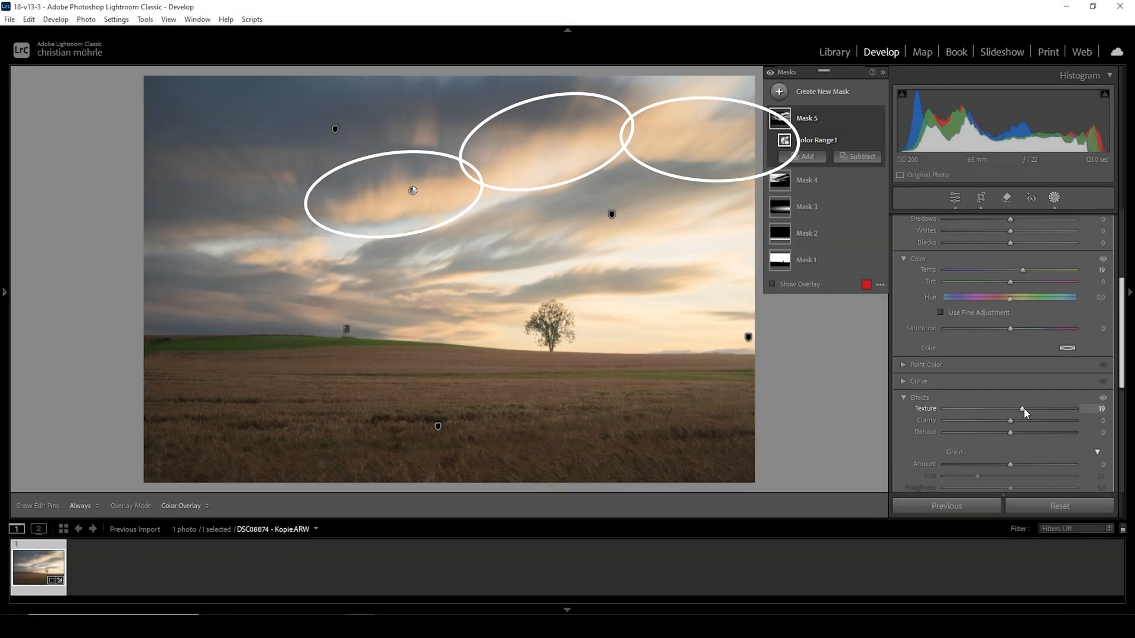
left_click_drag(1022, 409, 1028, 409)
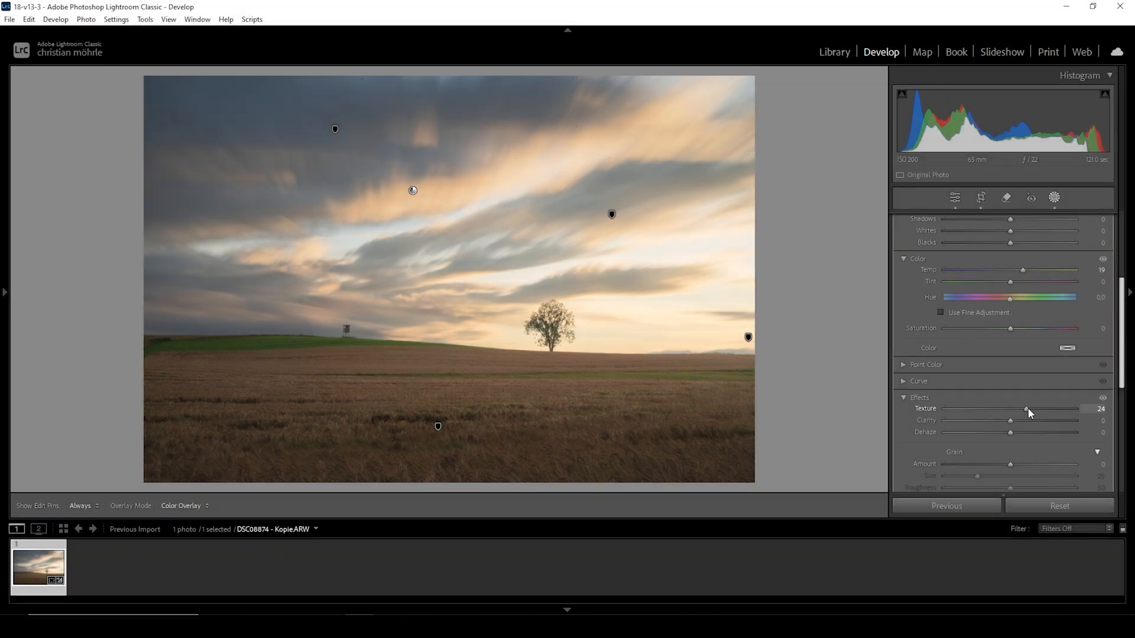
left_click_drag(1024, 409, 1030, 409)
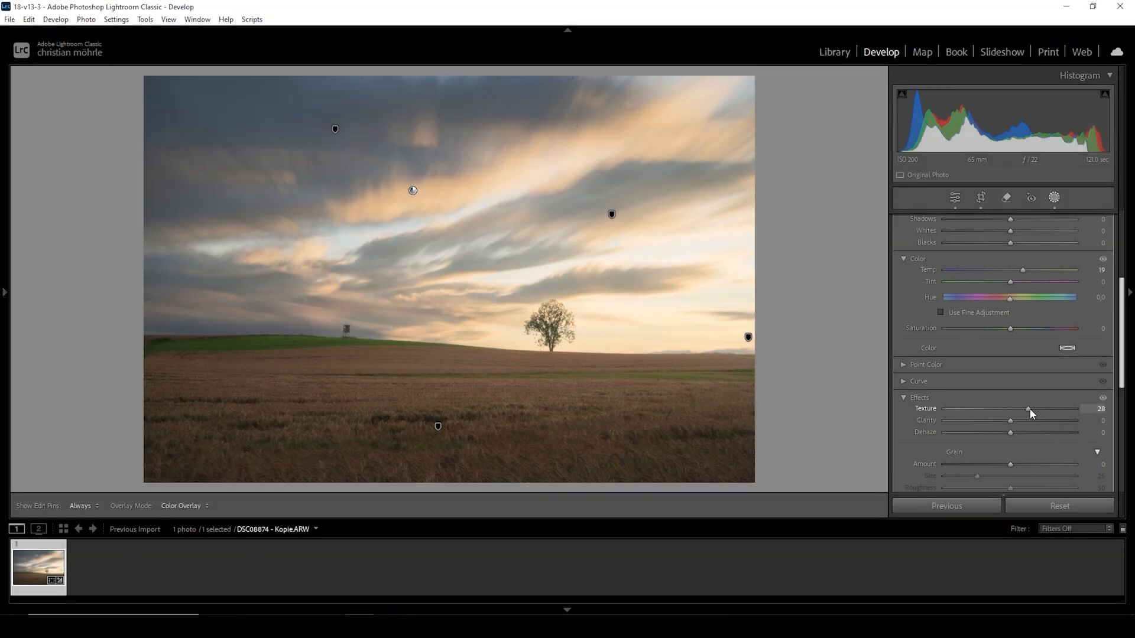
left_click_drag(1030, 409, 1027, 409)
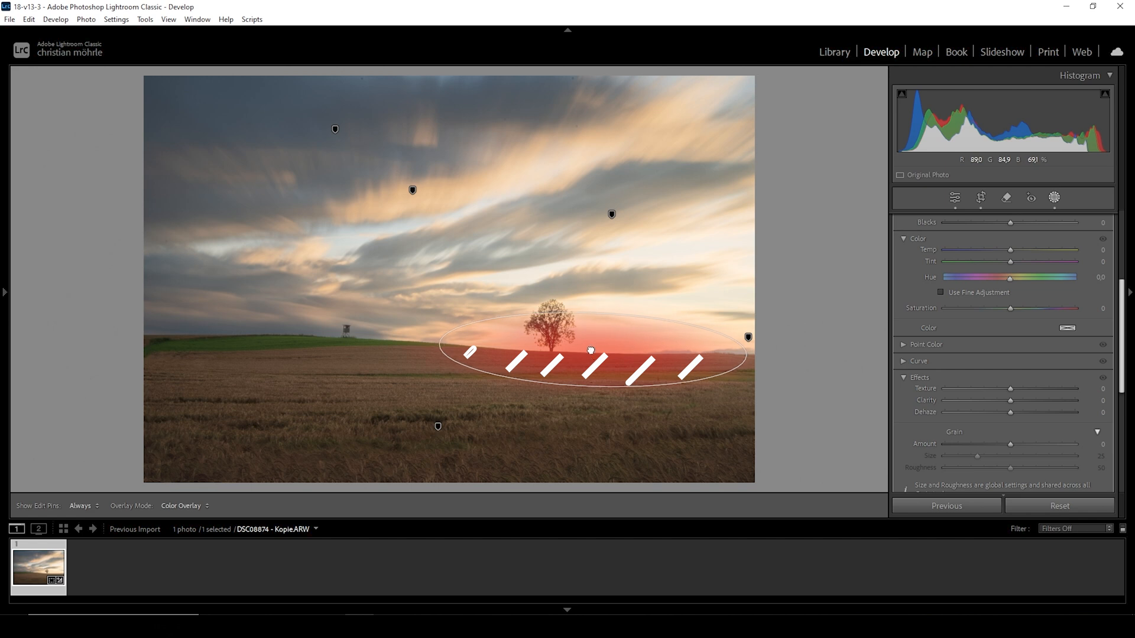
Lift the blacks and adjust Effects in the radial gradient Mask 6, then close mask editing
left_click(592, 350)
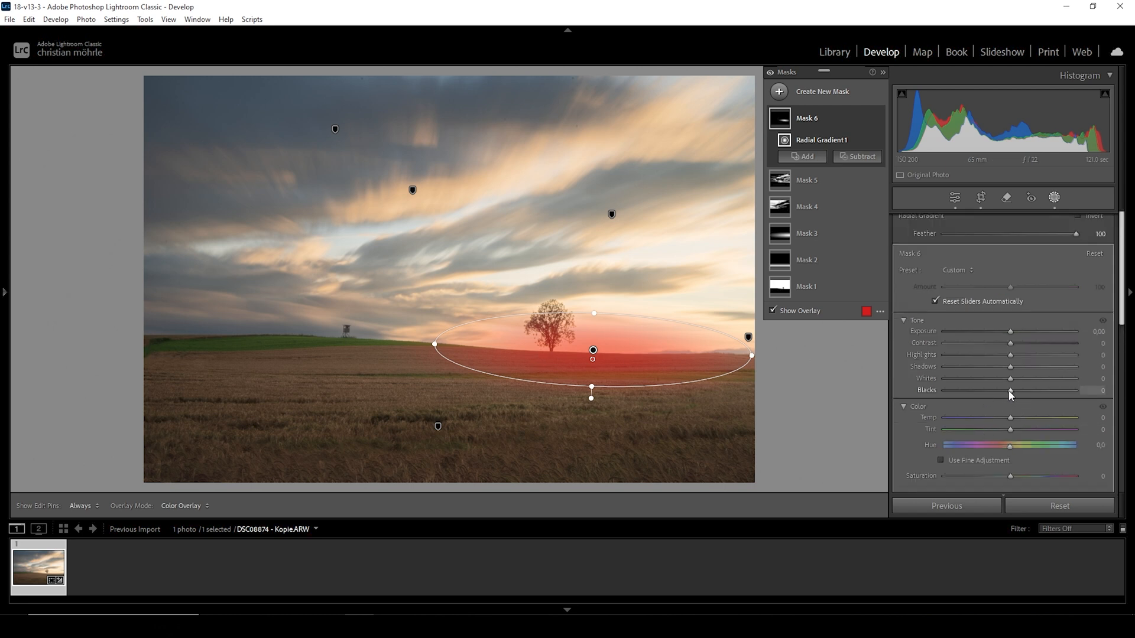
left_click_drag(1009, 390, 1023, 390)
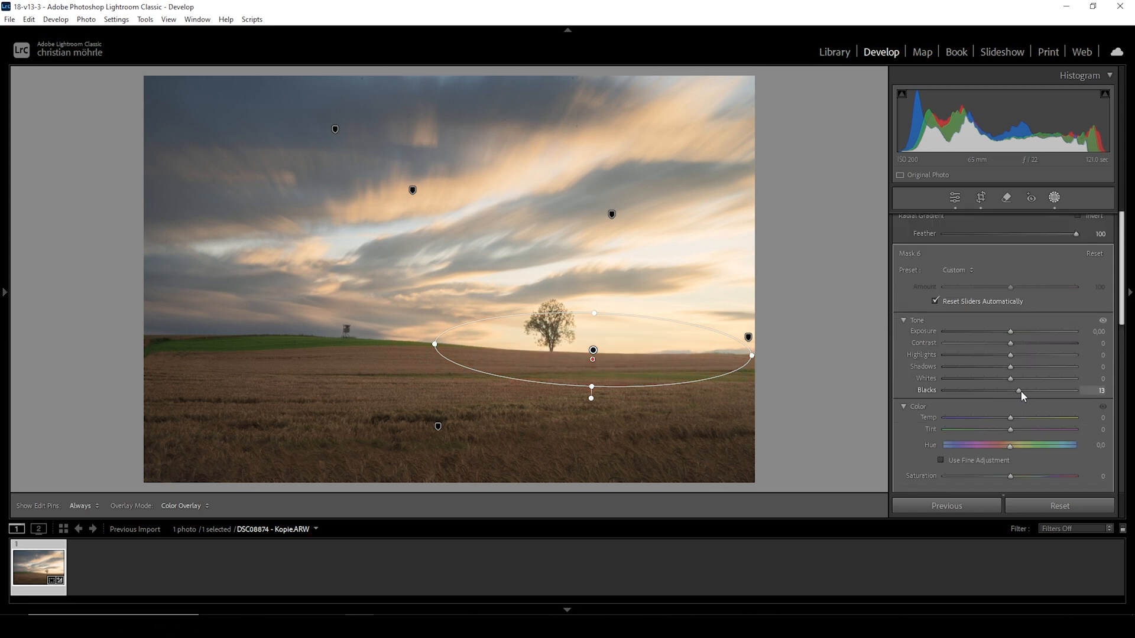
left_click_drag(1019, 391, 1021, 390)
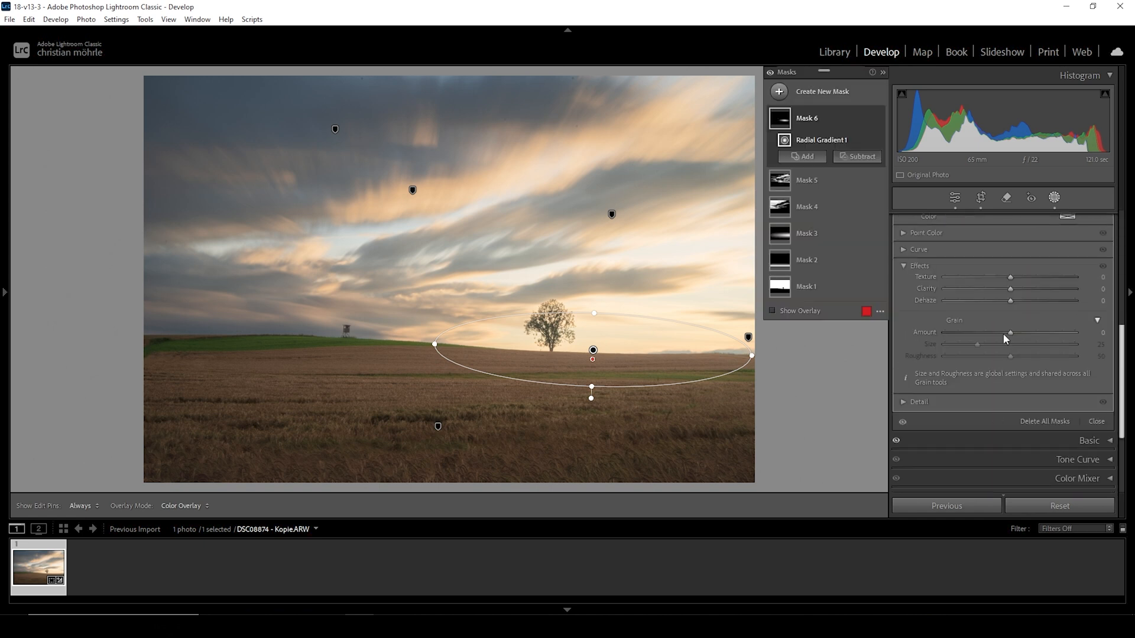
left_click_drag(1031, 300, 1006, 300)
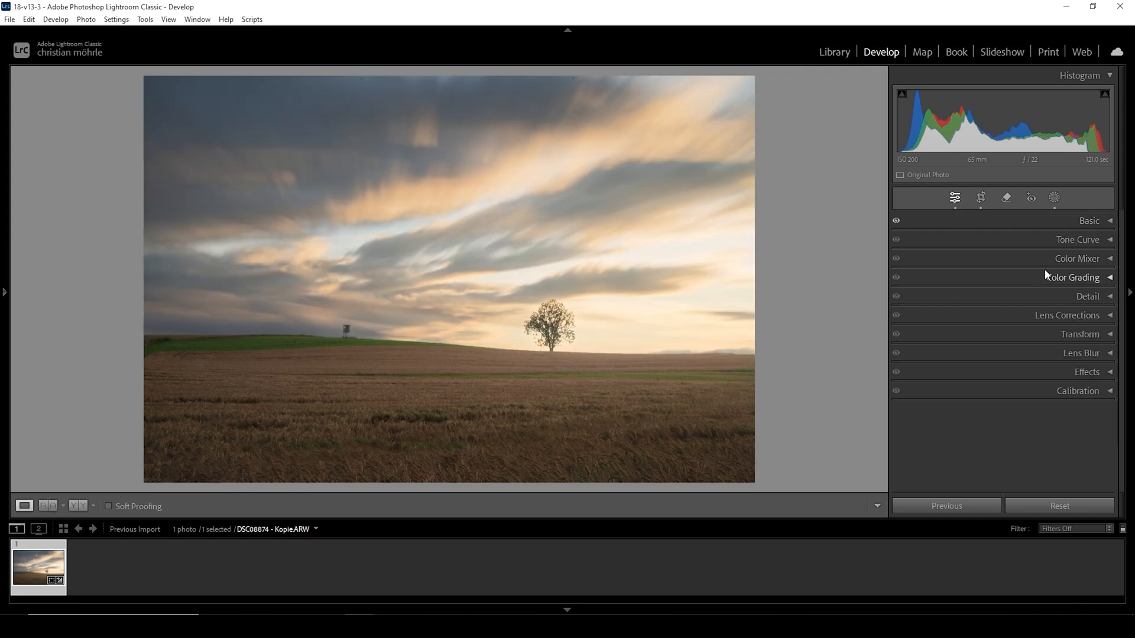
In the Color Mixer's HSL Hue controls, set Green to −24 and Yellow to −33
left_click(1078, 259)
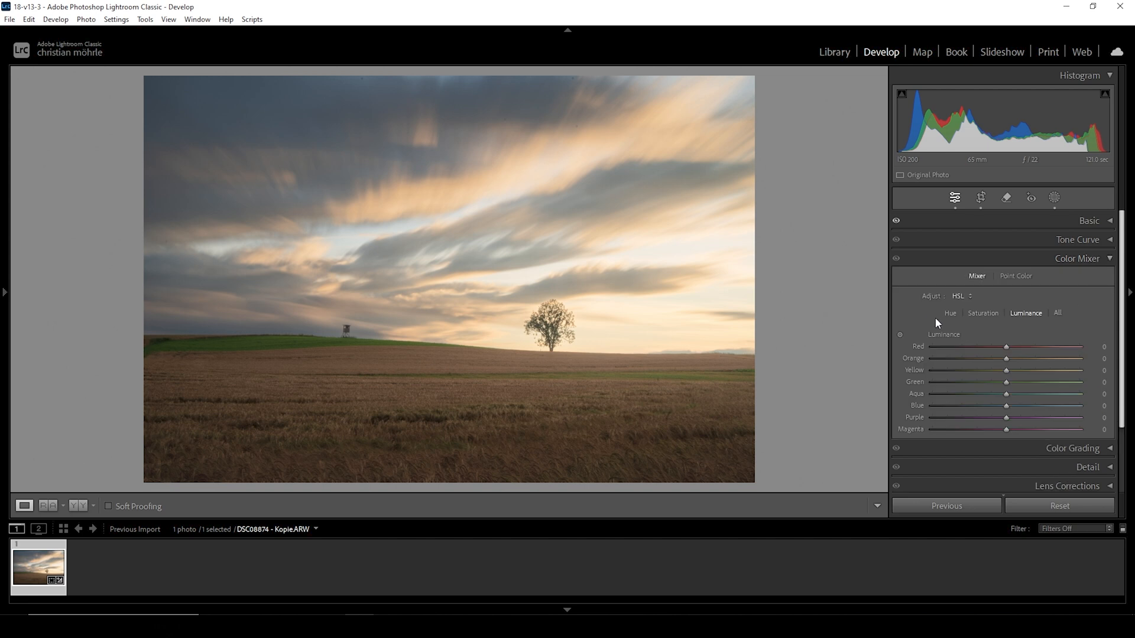
left_click(949, 313)
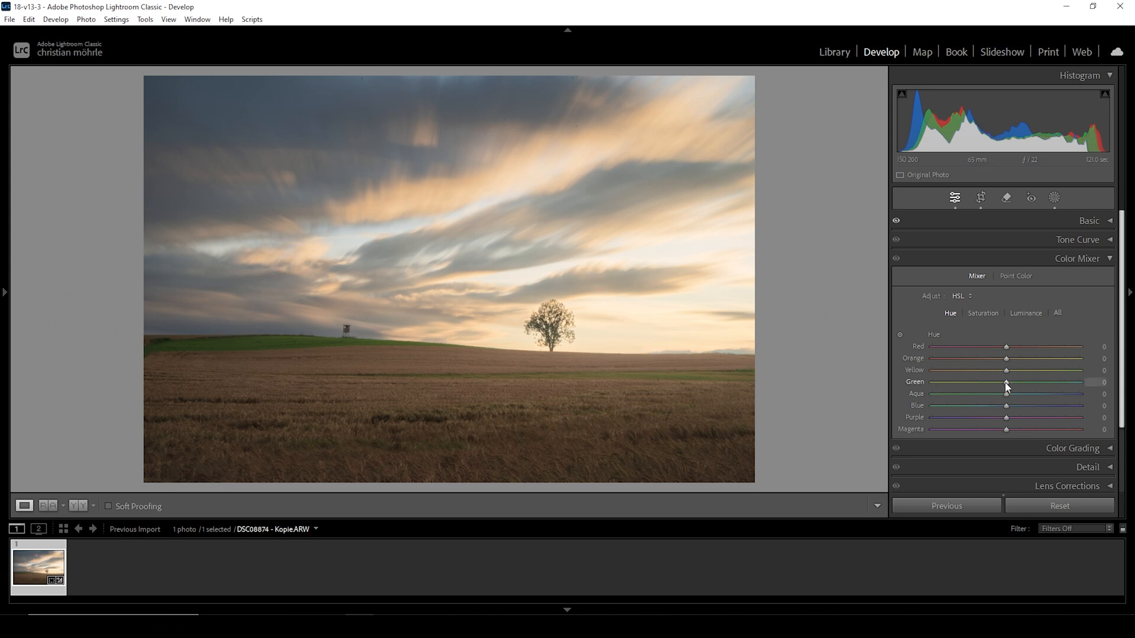
left_click_drag(1006, 383, 999, 382)
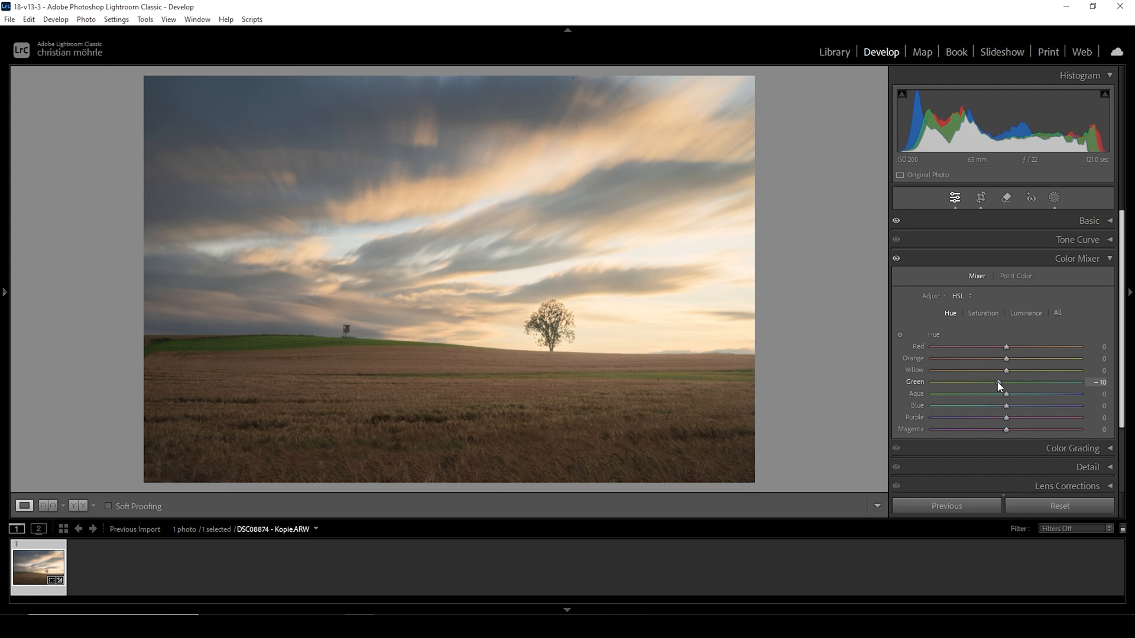
left_click_drag(1006, 382, 1001, 383)
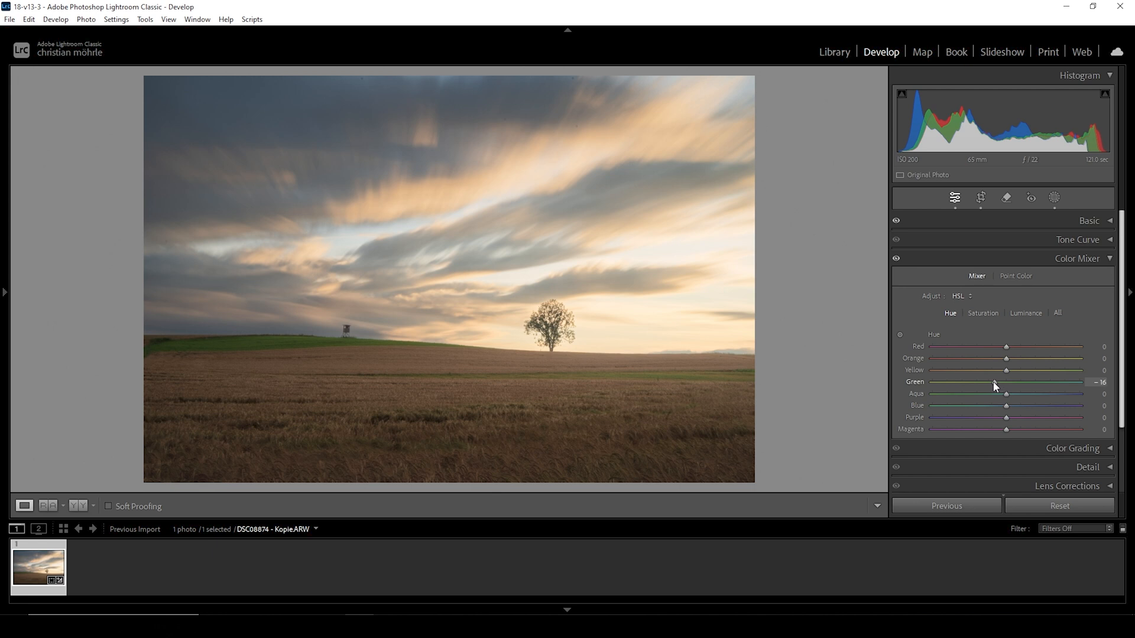
left_click_drag(1005, 383, 1003, 383)
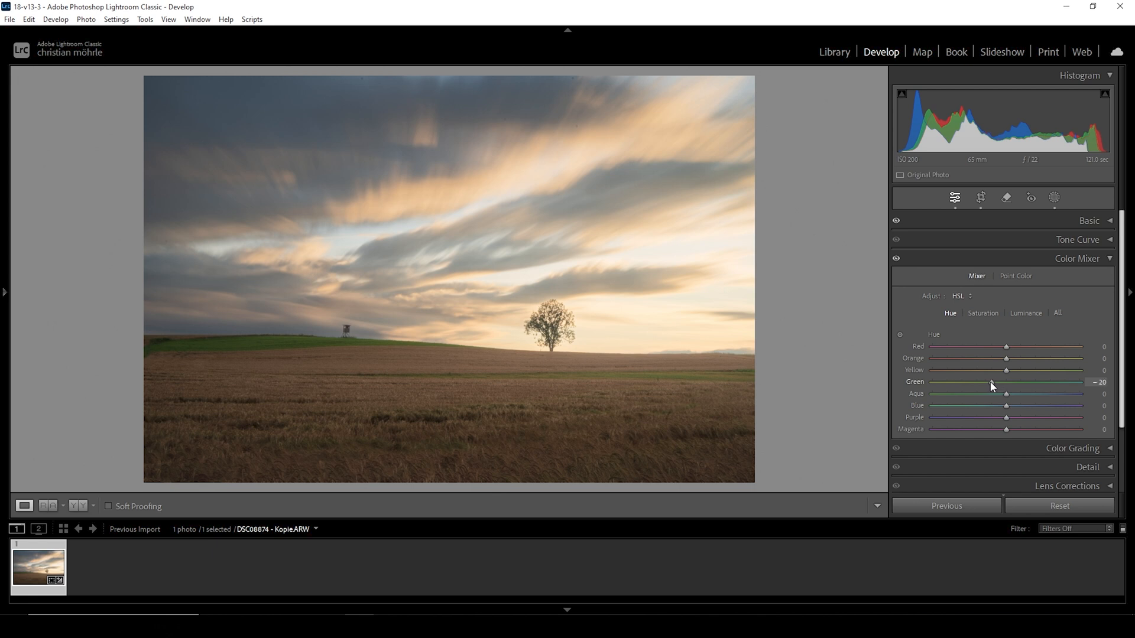
left_click_drag(1005, 381, 1003, 381)
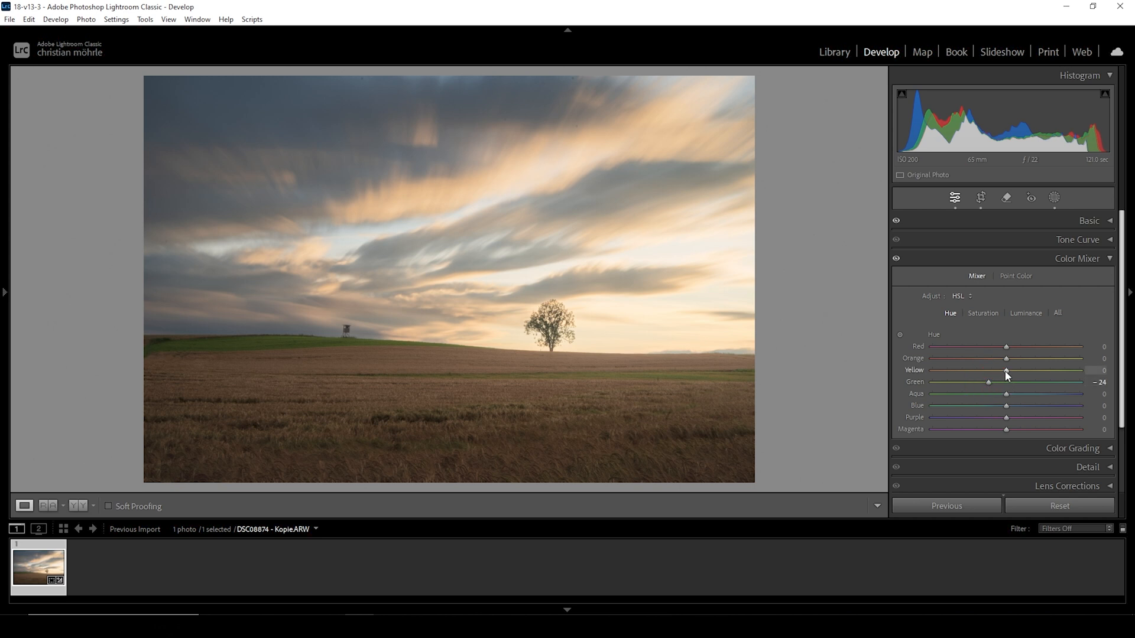
left_click_drag(1006, 370, 1002, 370)
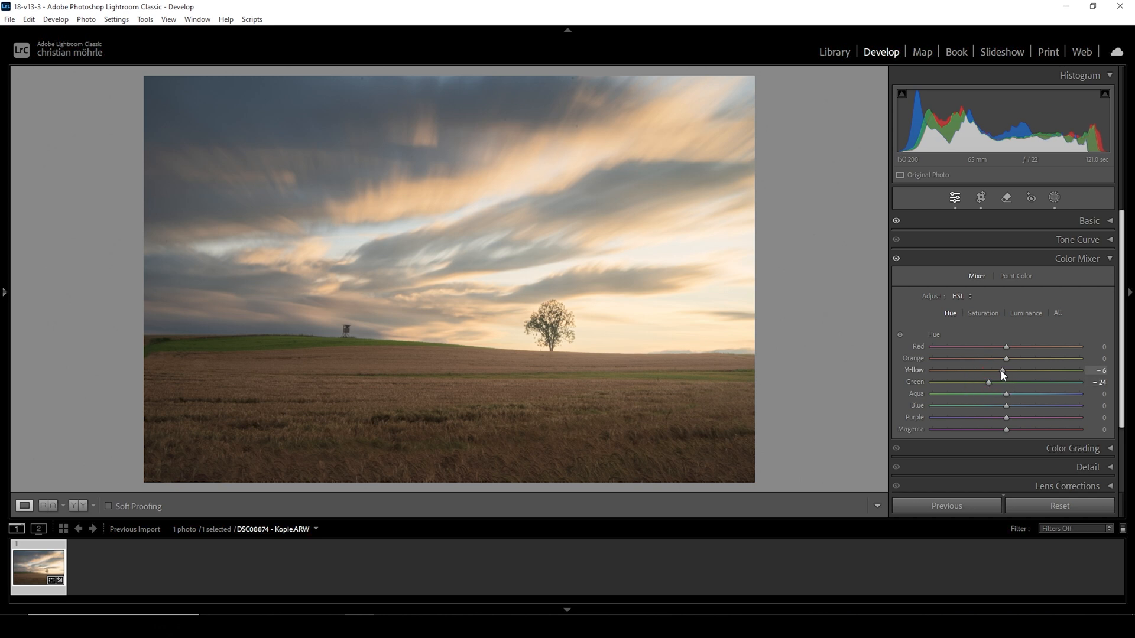
left_click_drag(1004, 370, 999, 370)
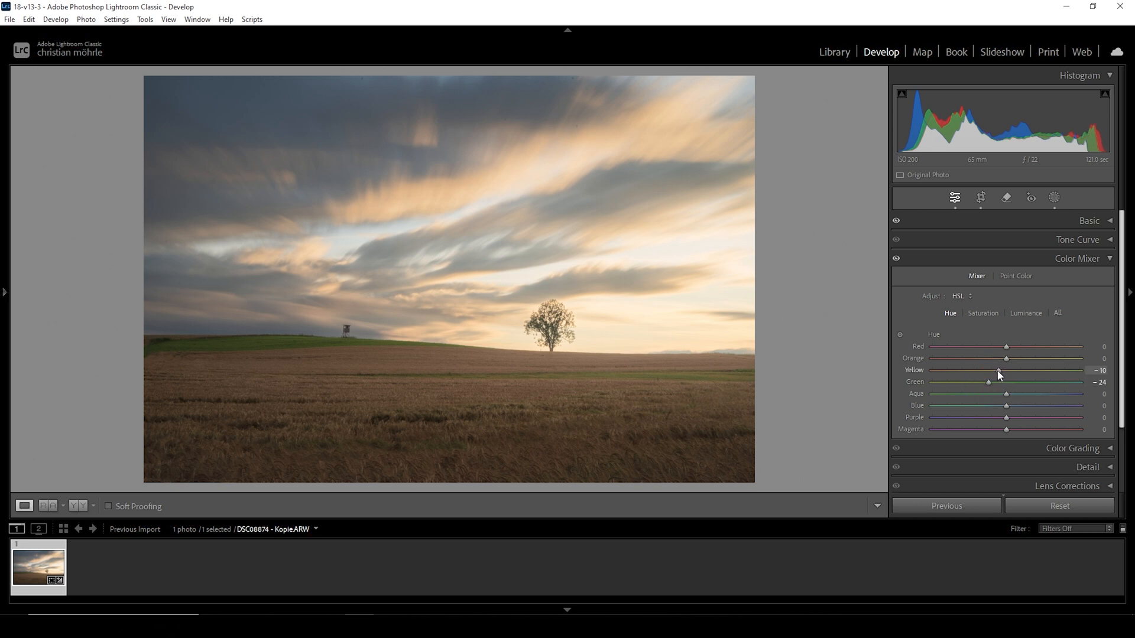
left_click_drag(988, 370, 962, 370)
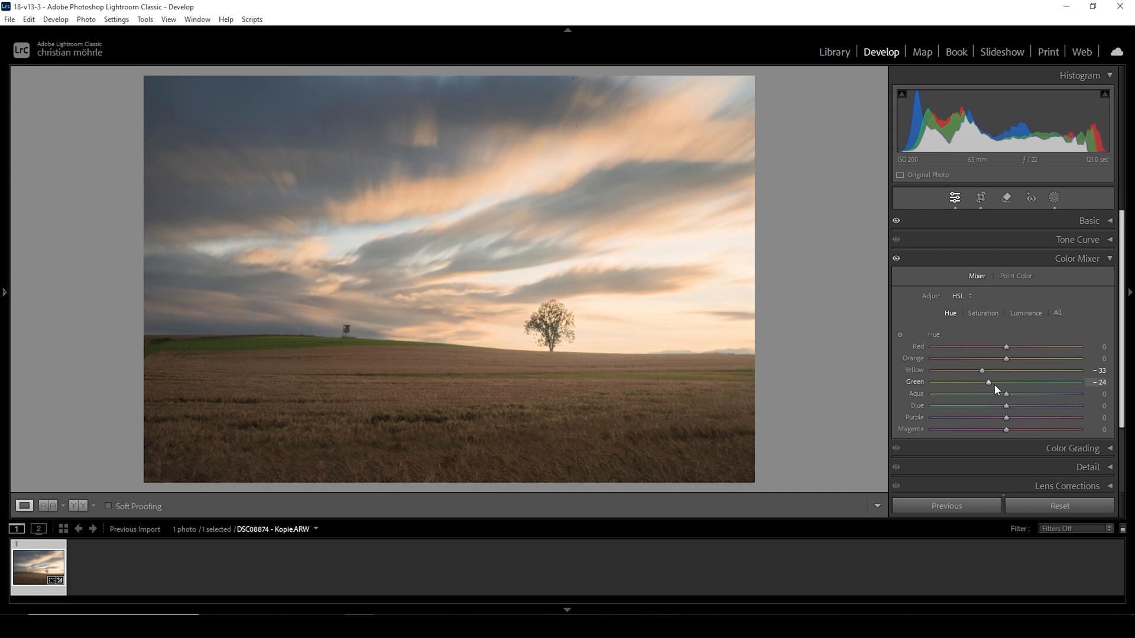
left_click(983, 313)
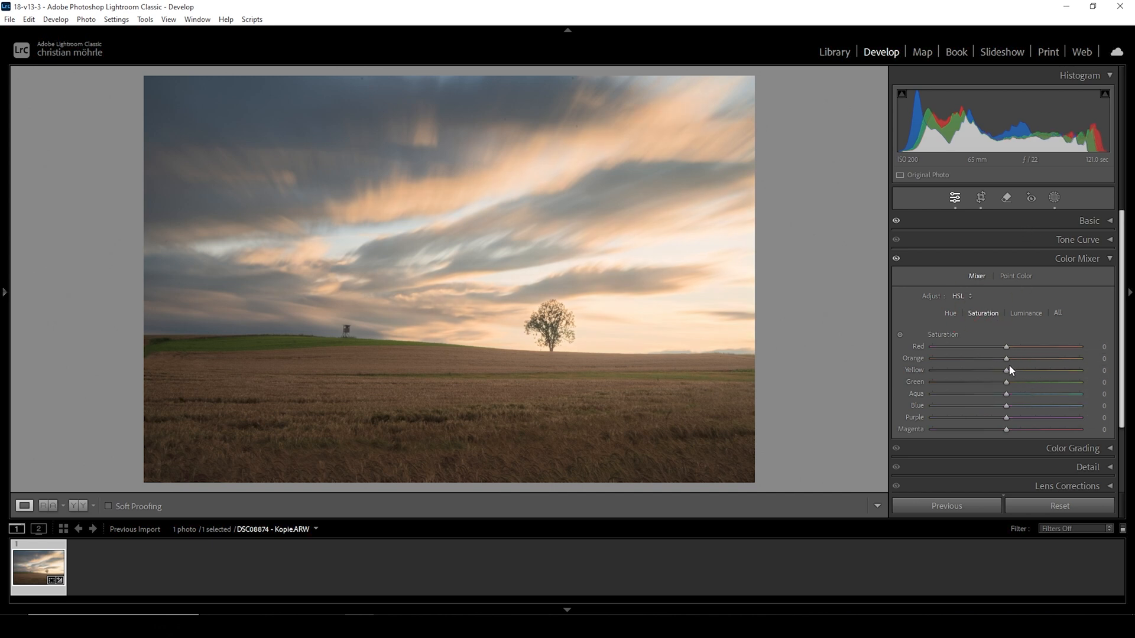
Set HSL saturation to Orange +18, Yellow +24 and Green −44
left_click_drag(1006, 359, 1020, 358)
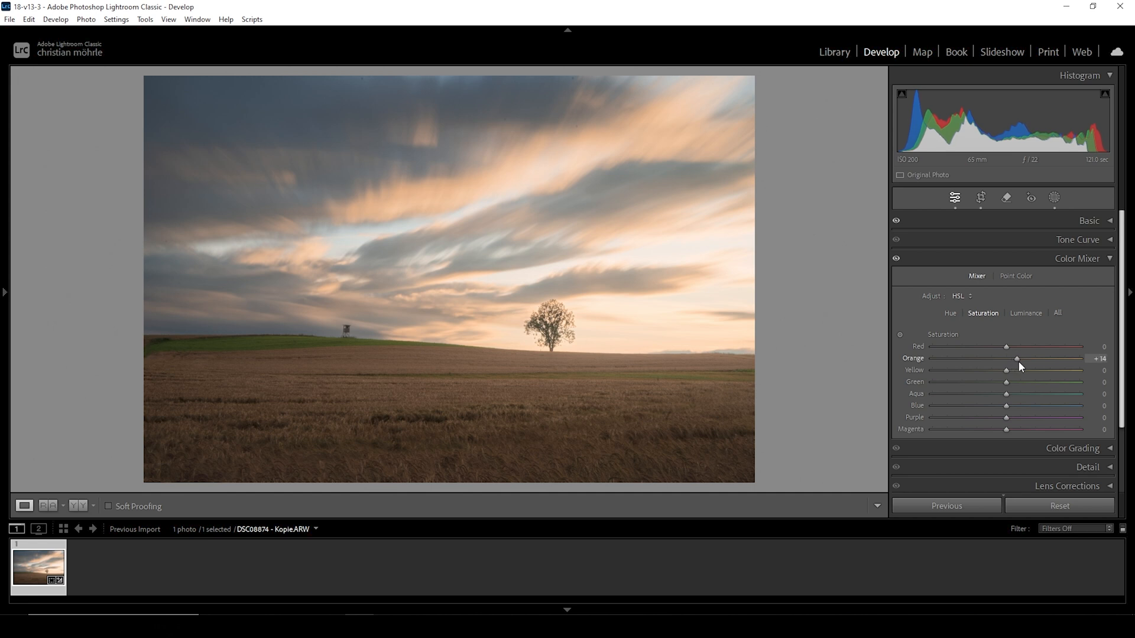
left_click_drag(1005, 370, 1016, 370)
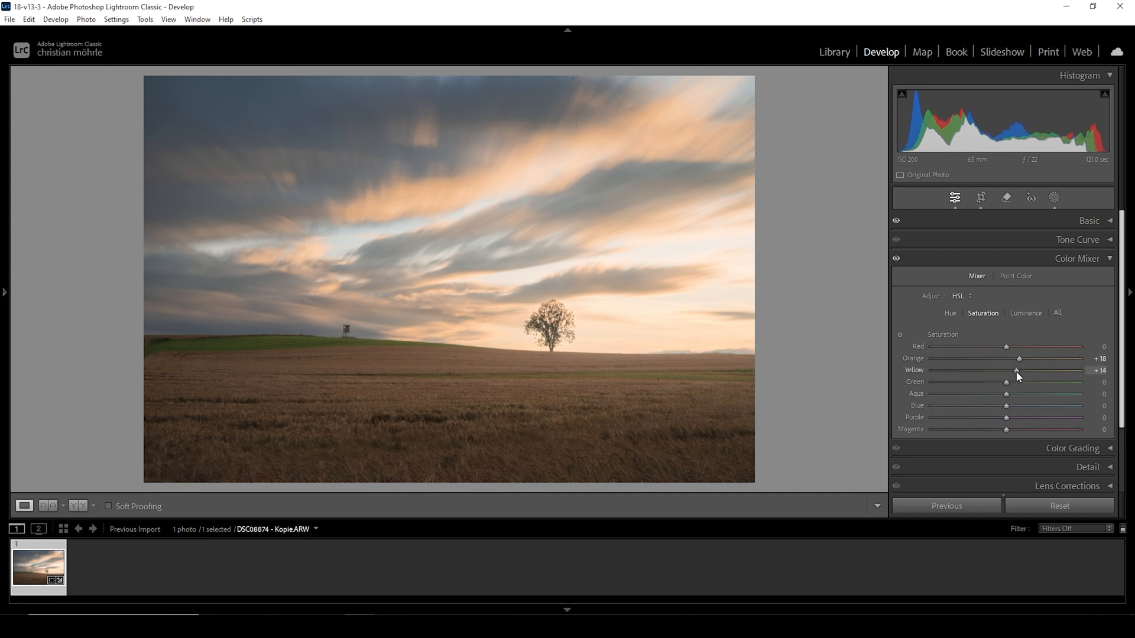
left_click_drag(1015, 370, 1019, 370)
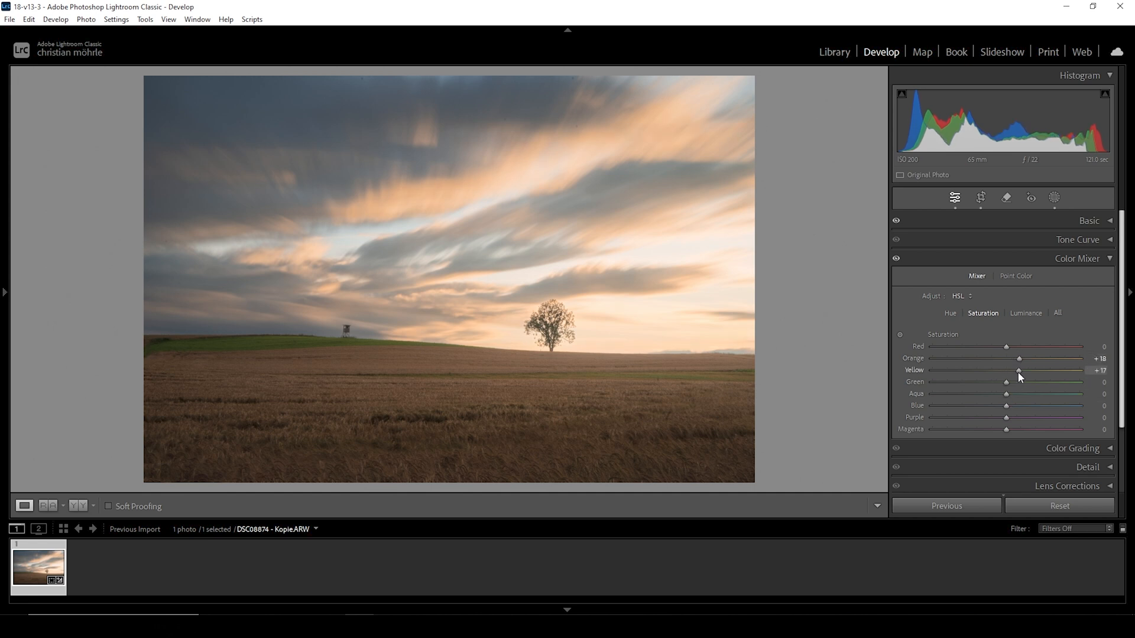
left_click_drag(1006, 370, 1021, 370)
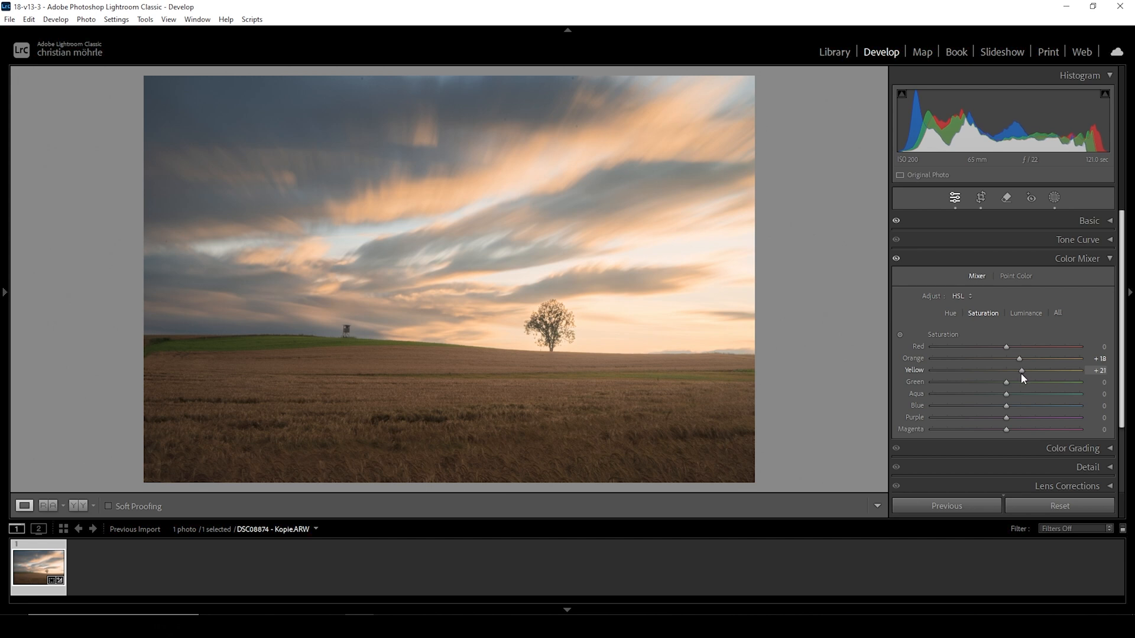
left_click_drag(1006, 382, 992, 382)
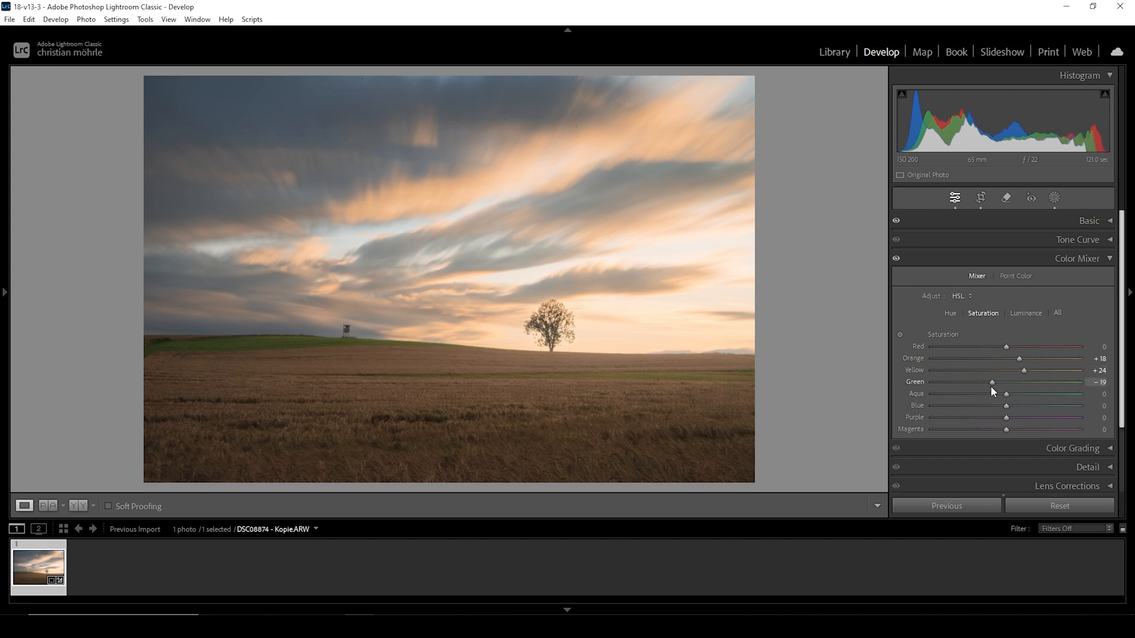
left_click_drag(993, 382, 974, 383)
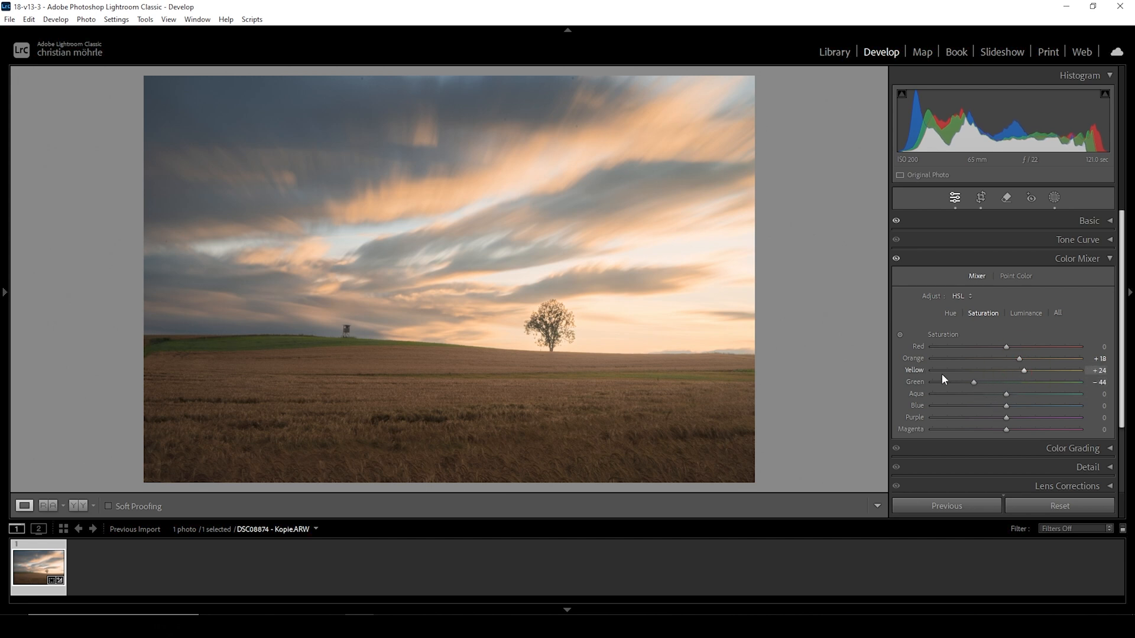
Raise Green luminance to +100 and collapse the Color Mixer
left_click(1025, 313)
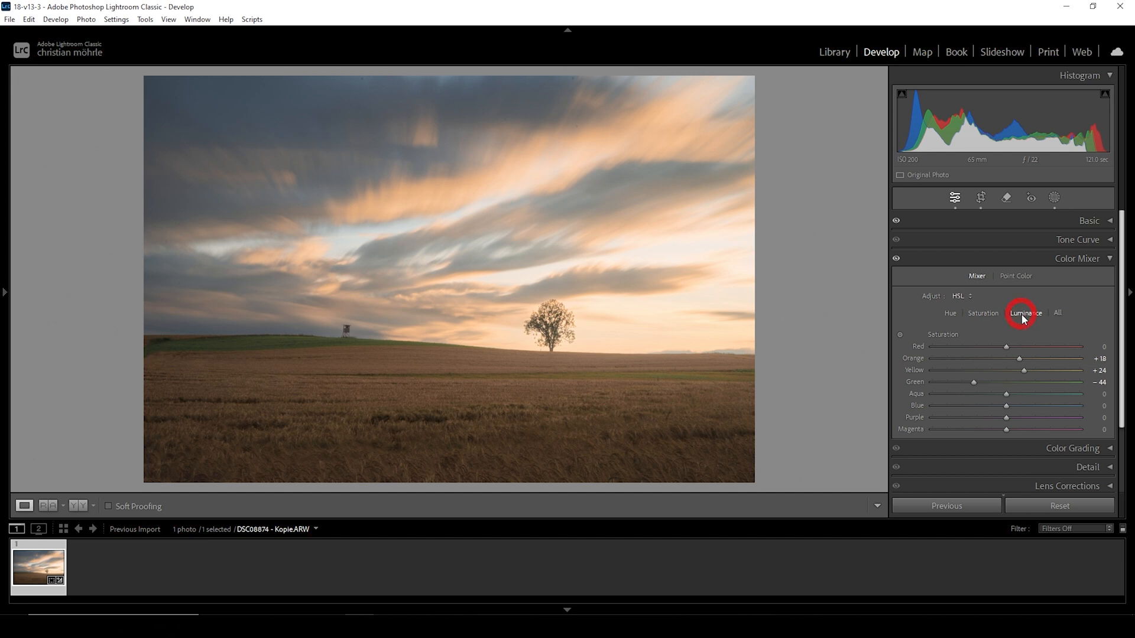
left_click(1023, 313)
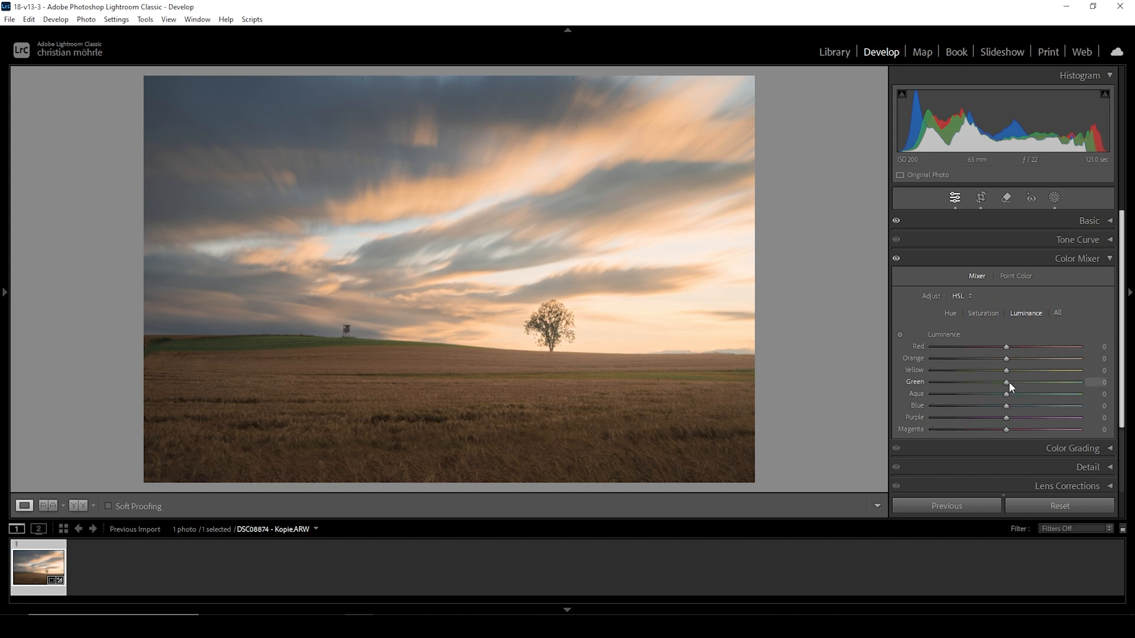
left_click_drag(1006, 381, 1086, 381)
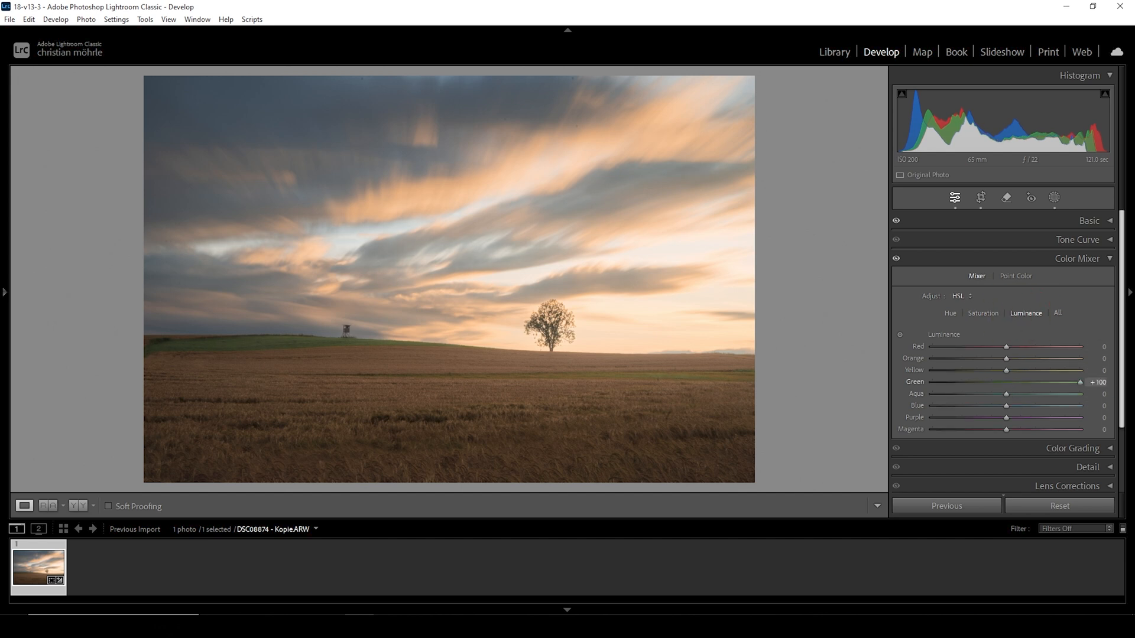
mouse_move(526, 368)
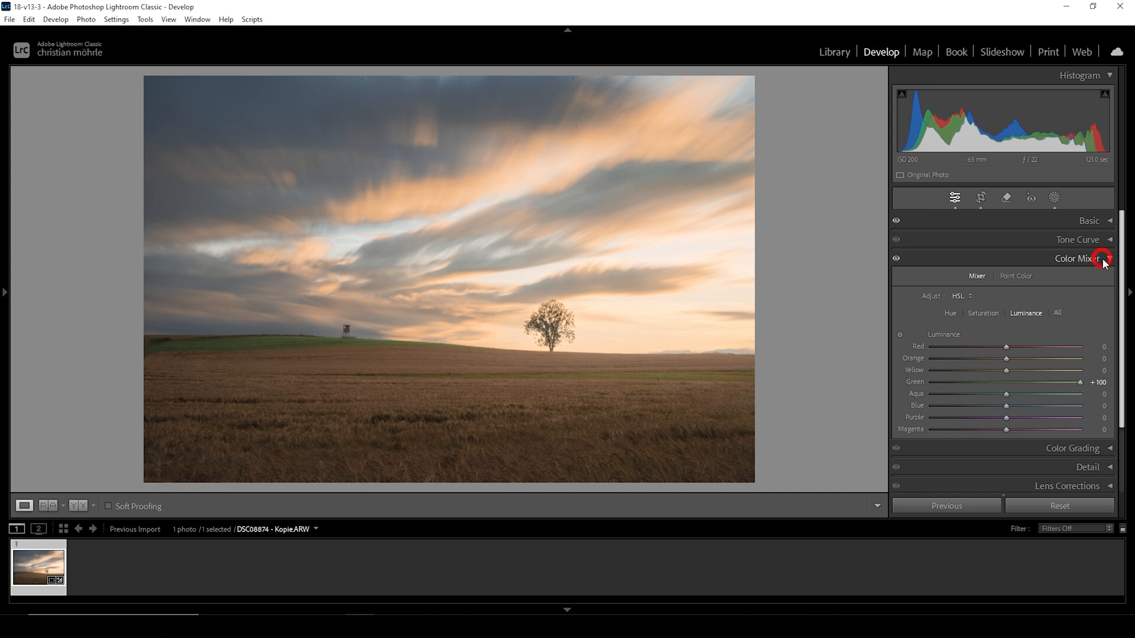
left_click(1106, 258)
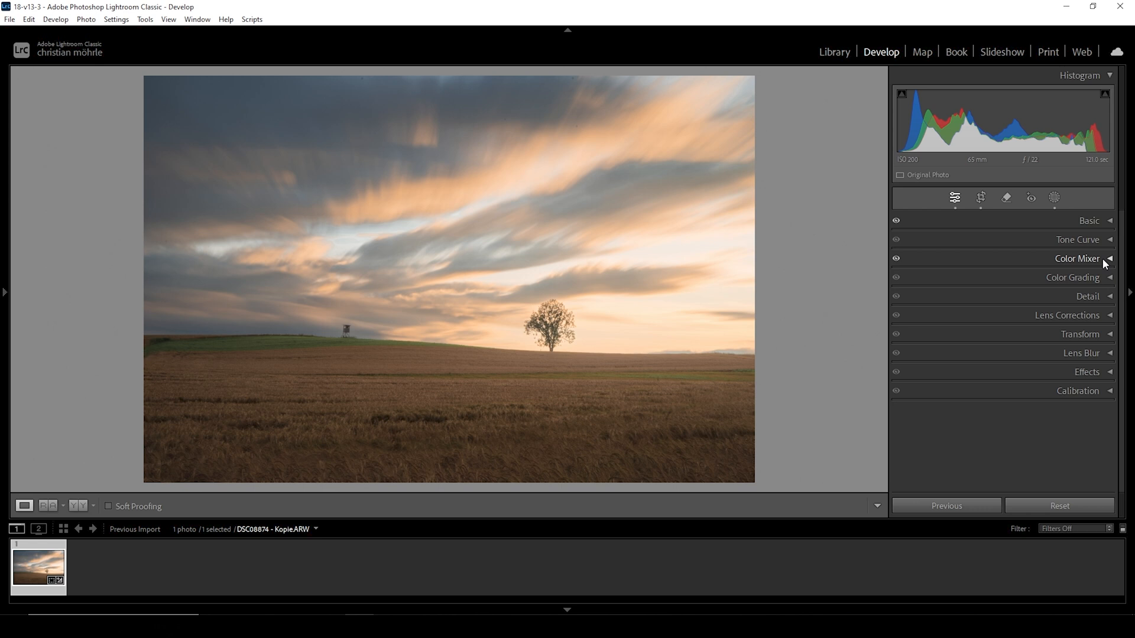
mouse_move(1096, 278)
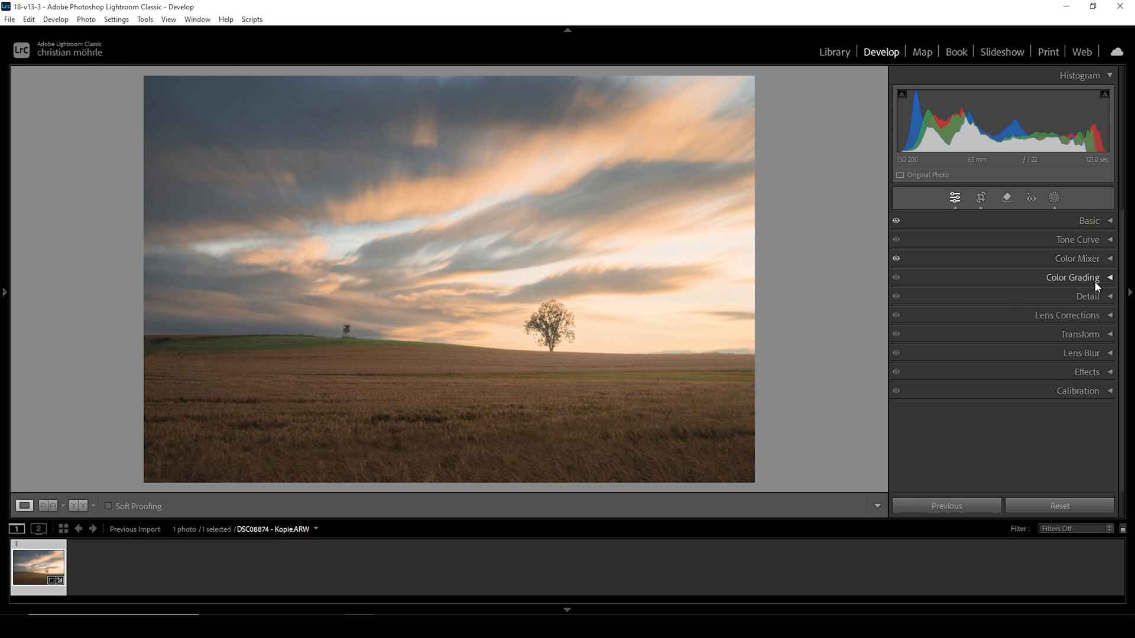
In Color Grading, tint the highlights orange with hue 36 and saturation 50
left_click(1072, 277)
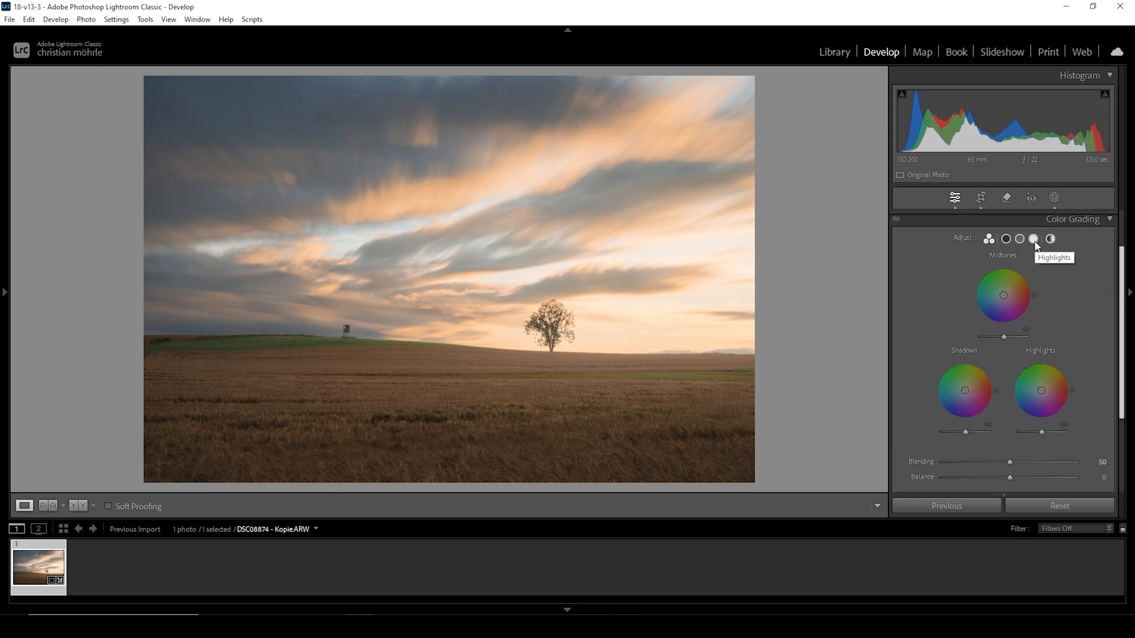
left_click(1034, 239)
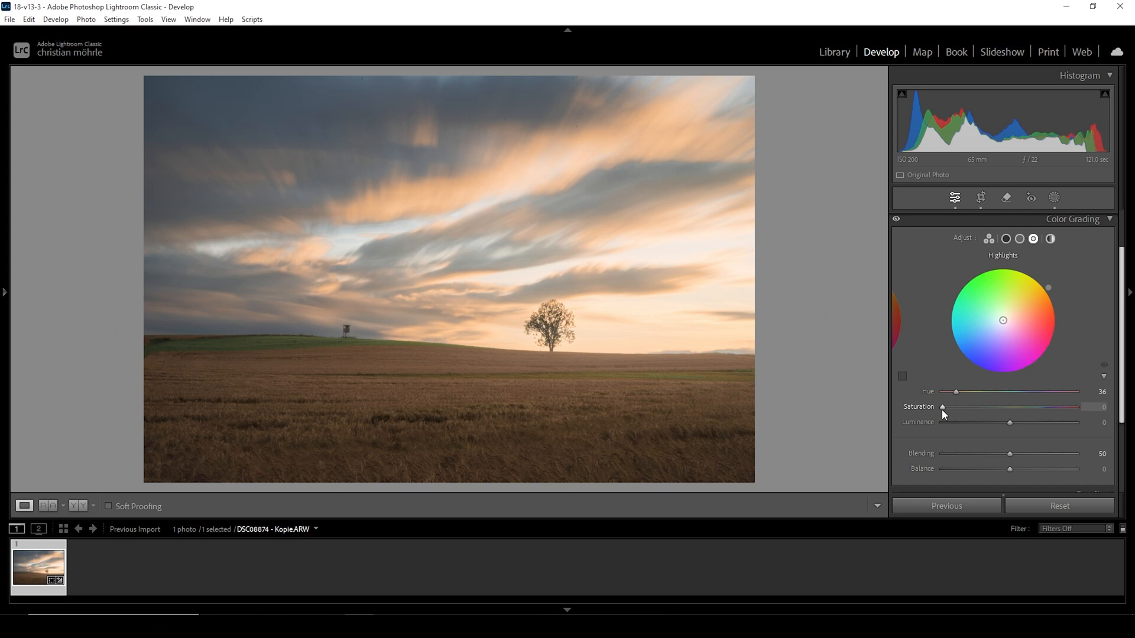
left_click_drag(941, 406, 956, 406)
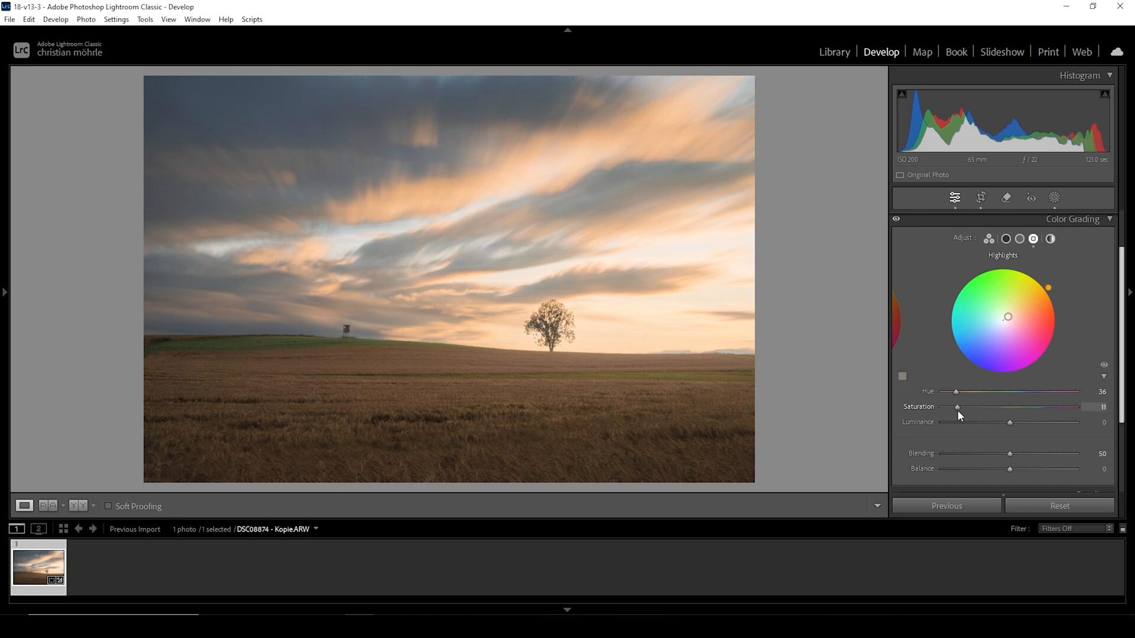
left_click_drag(957, 406, 1003, 406)
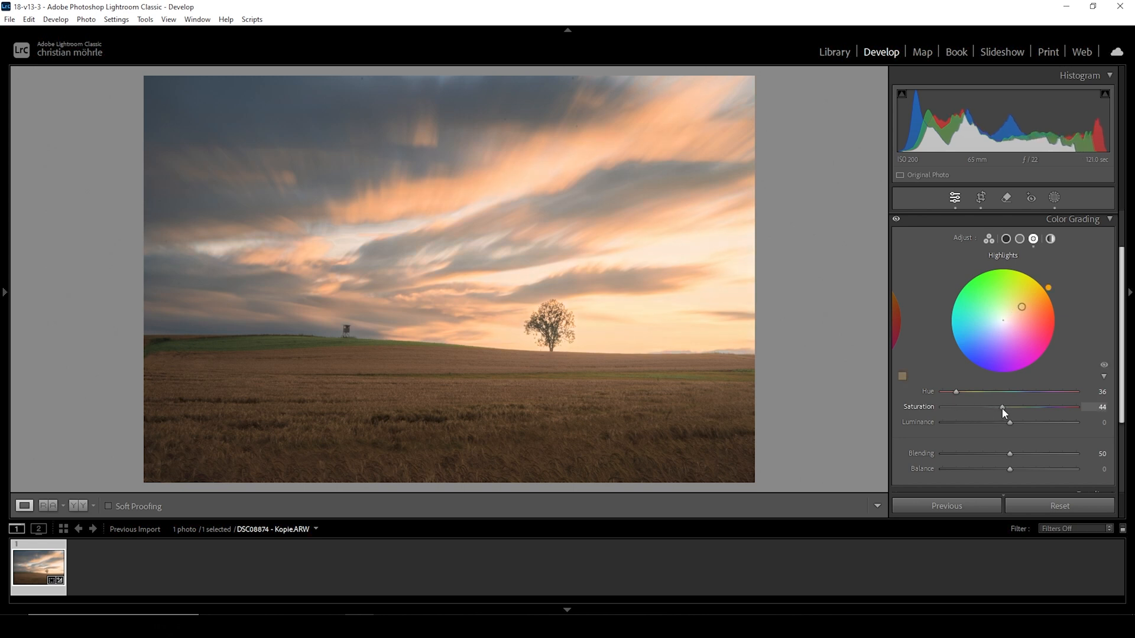
left_click_drag(1003, 407, 1012, 406)
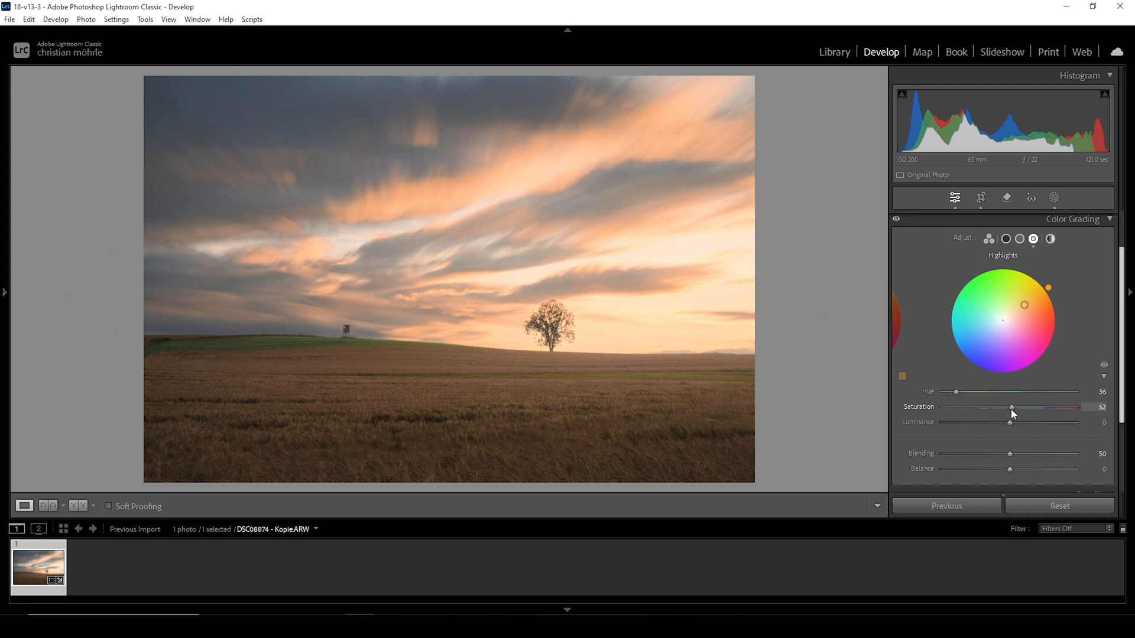
left_click_drag(1012, 407, 1009, 407)
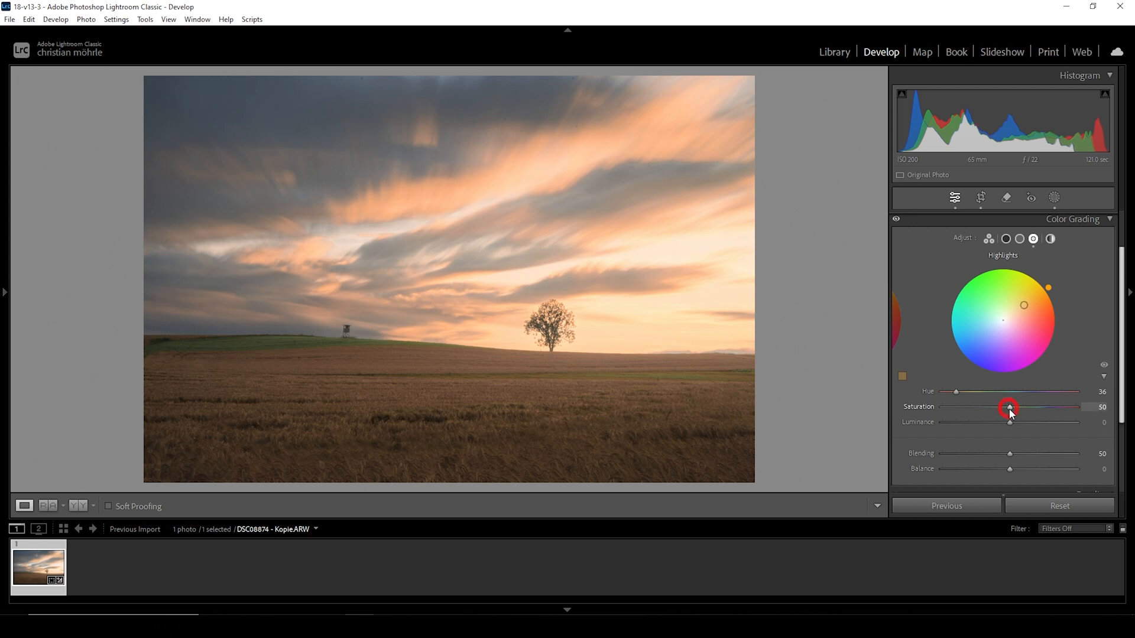
Give the midtones a warm hue of 33 with saturation around 4
left_click(1019, 238)
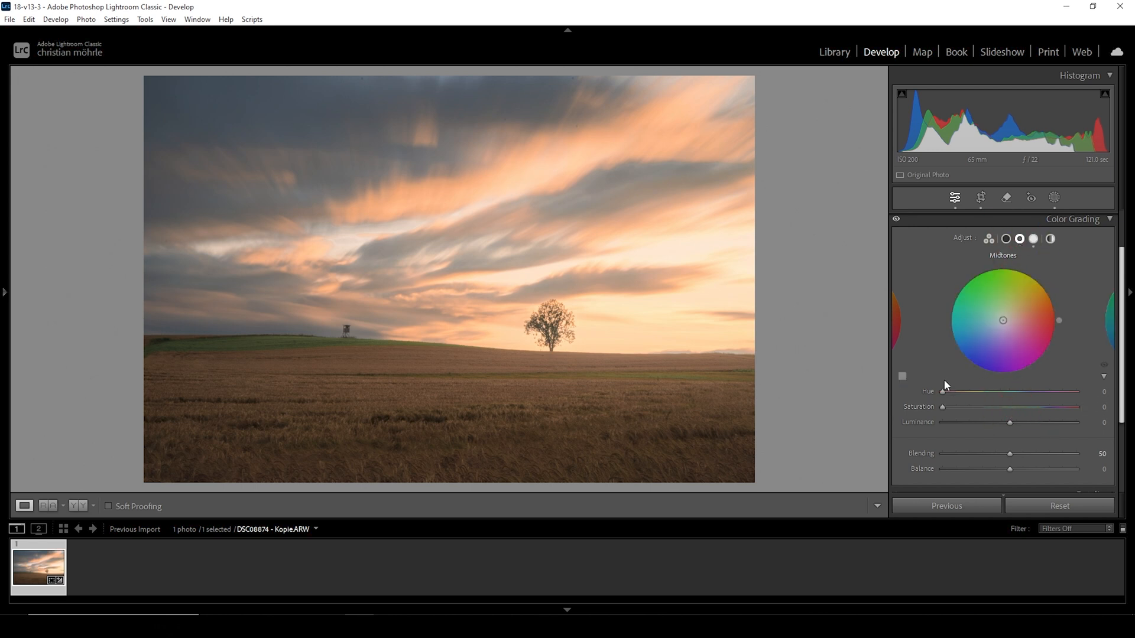
left_click_drag(944, 391, 955, 391)
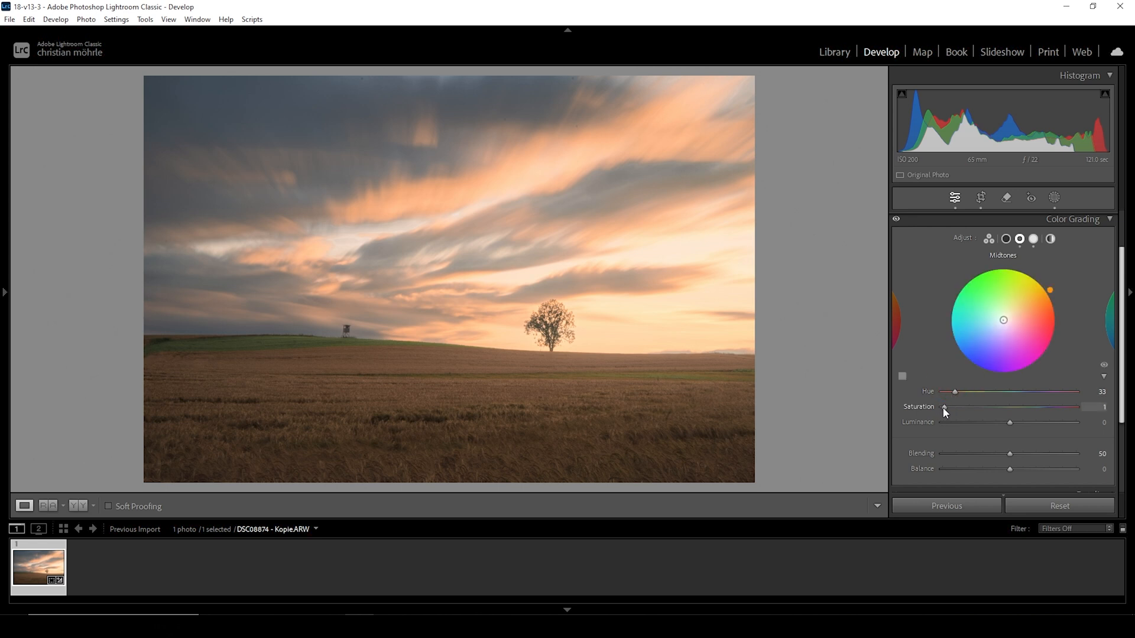
left_click_drag(945, 407, 950, 407)
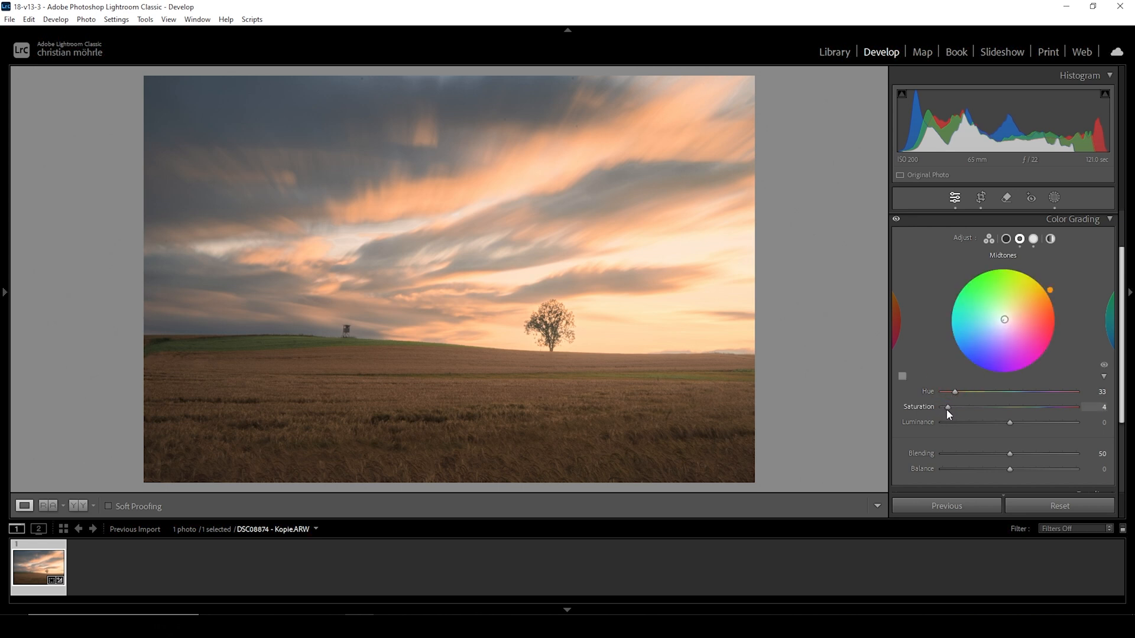
left_click_drag(955, 407, 951, 407)
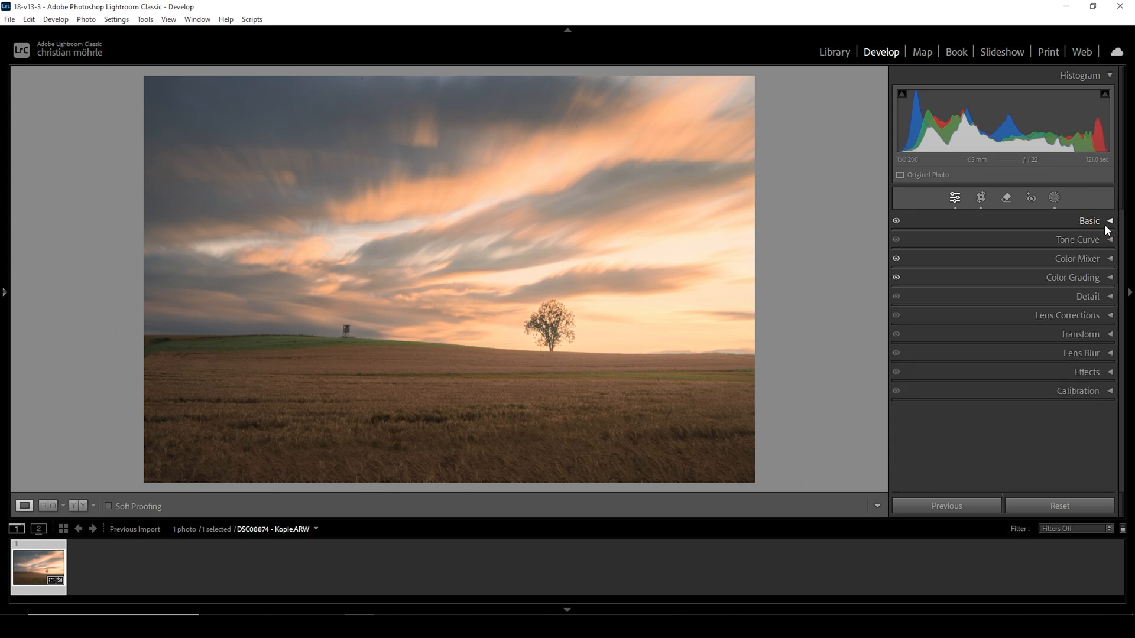
mouse_move(1095, 380)
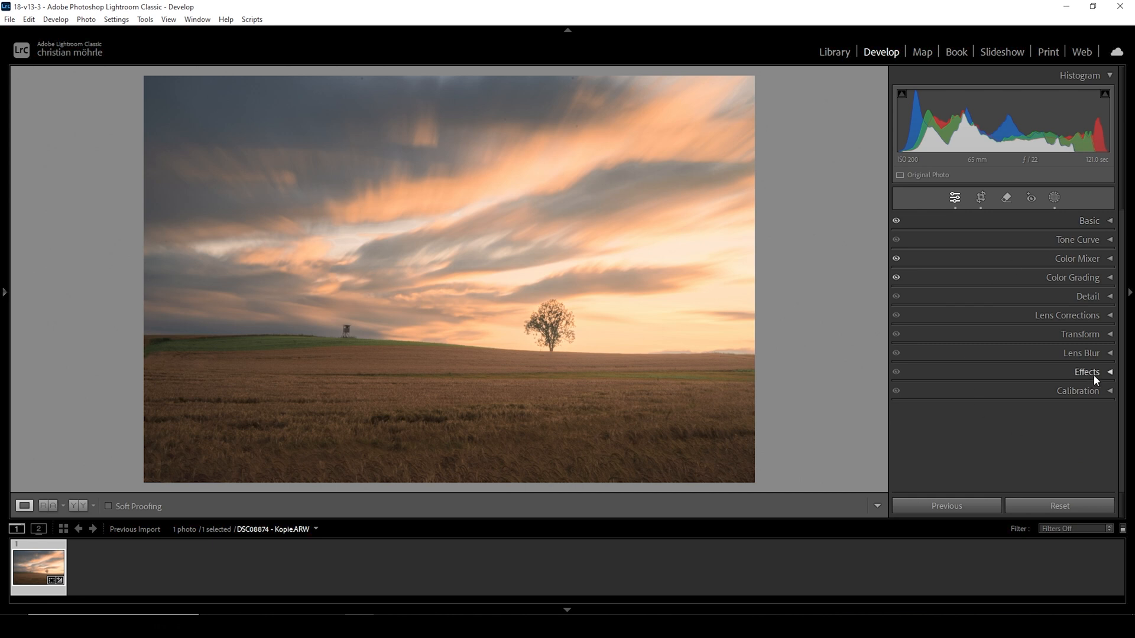
Set the Post-Crop Vignetting Amount to −10 in the Effects panel
left_click(1087, 371)
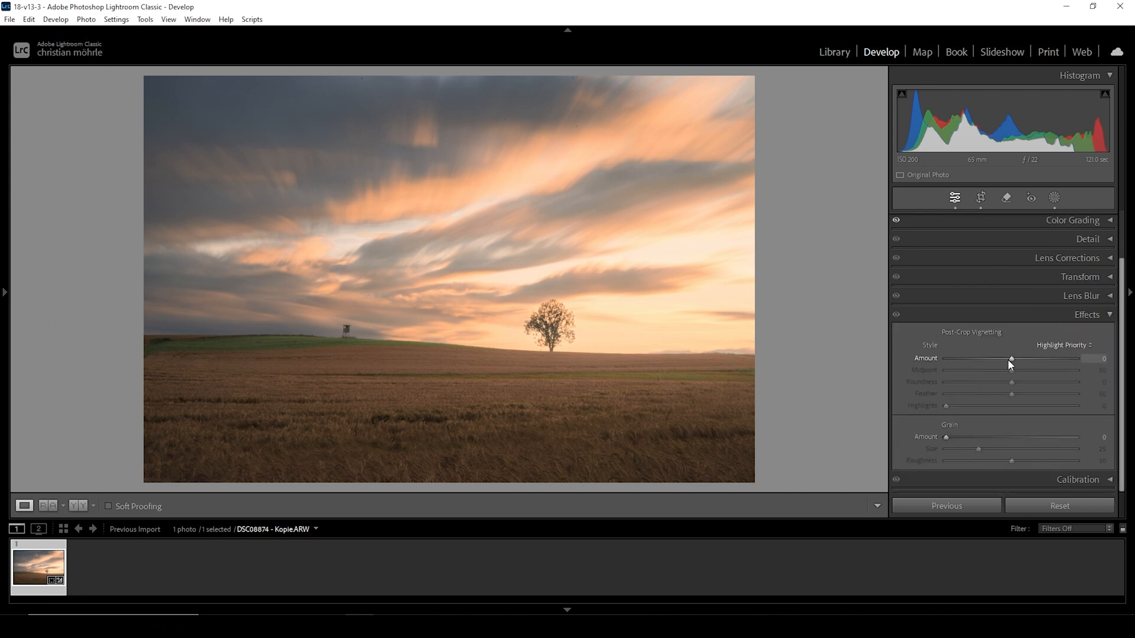
left_click_drag(1012, 358, 1008, 358)
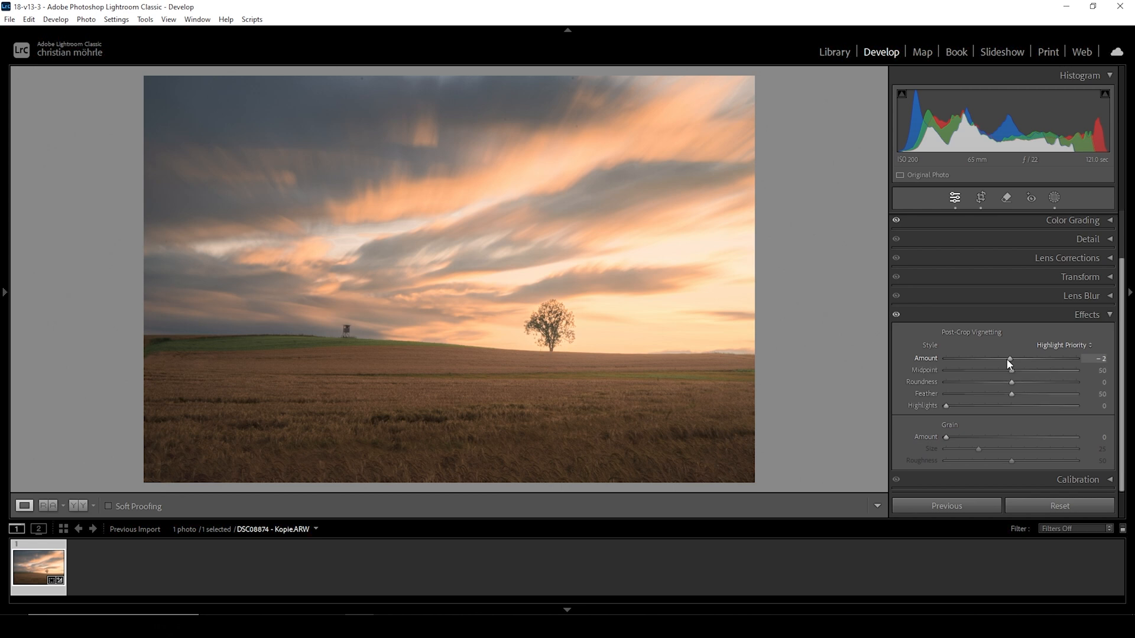
left_click_drag(1009, 358, 1003, 358)
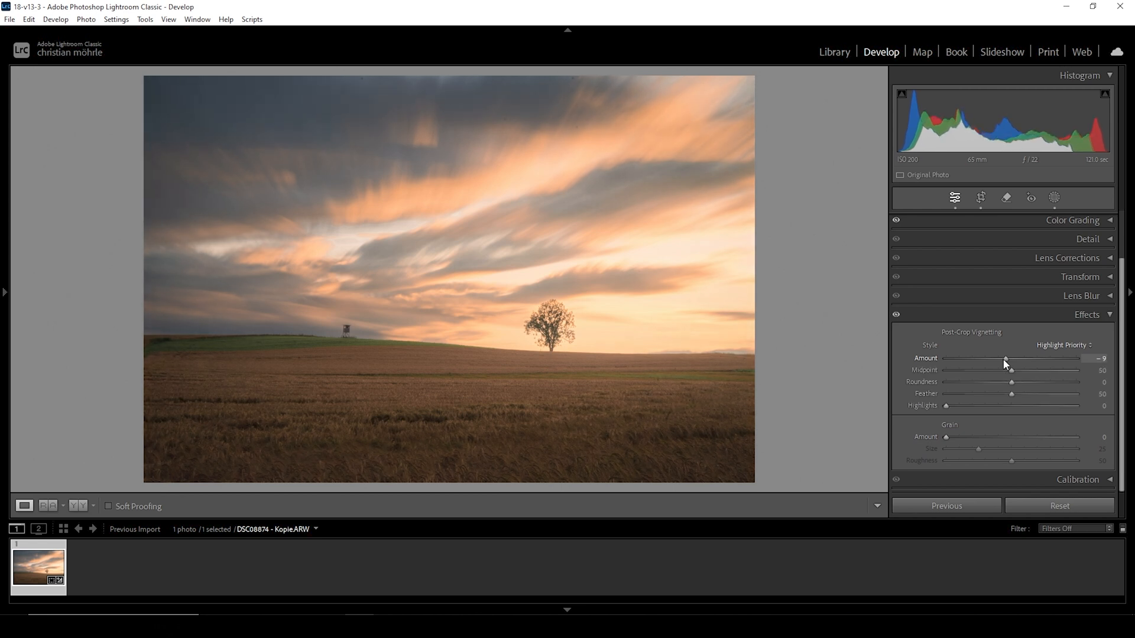
left_click_drag(1005, 358, 1003, 358)
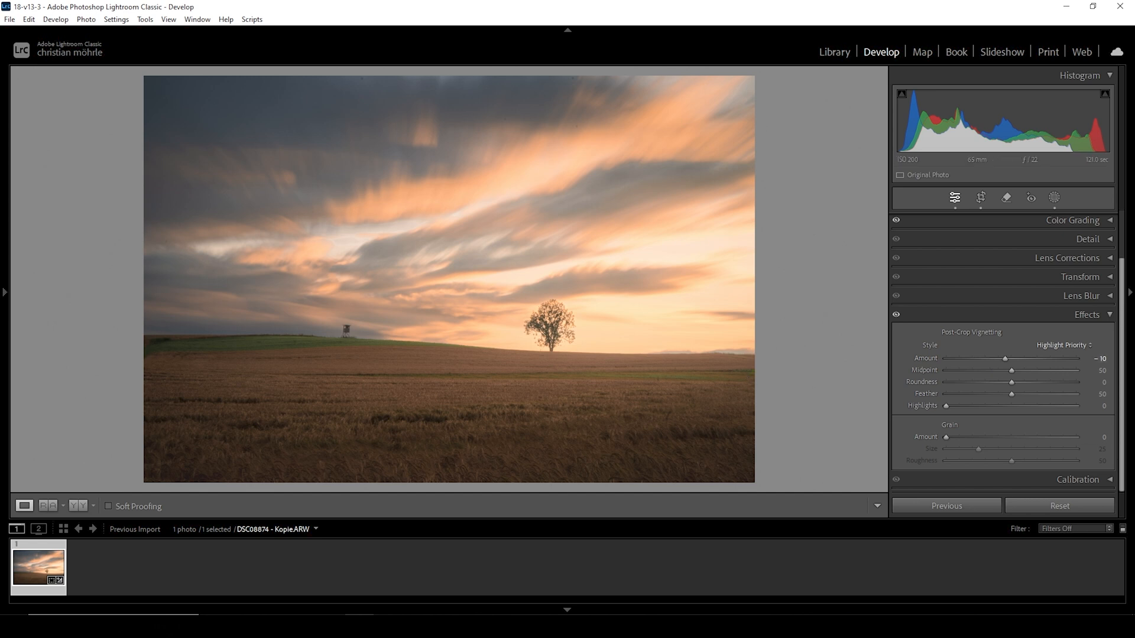
Set Calibration Blue Primary Hue to −10 and Saturation to +16
left_click(1086, 314)
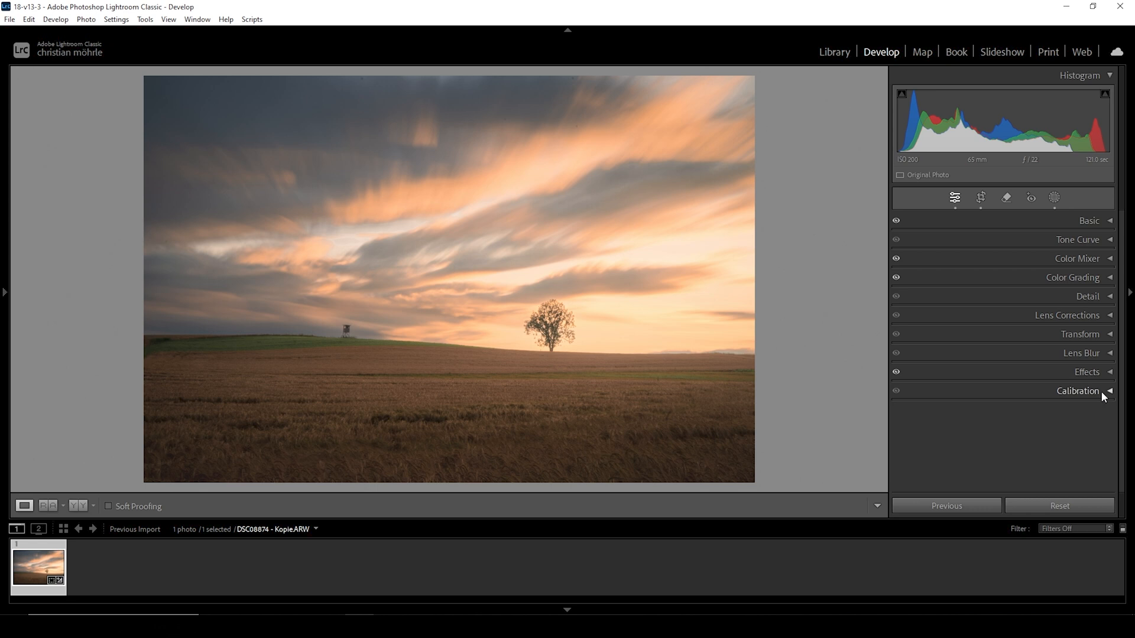
left_click(1077, 391)
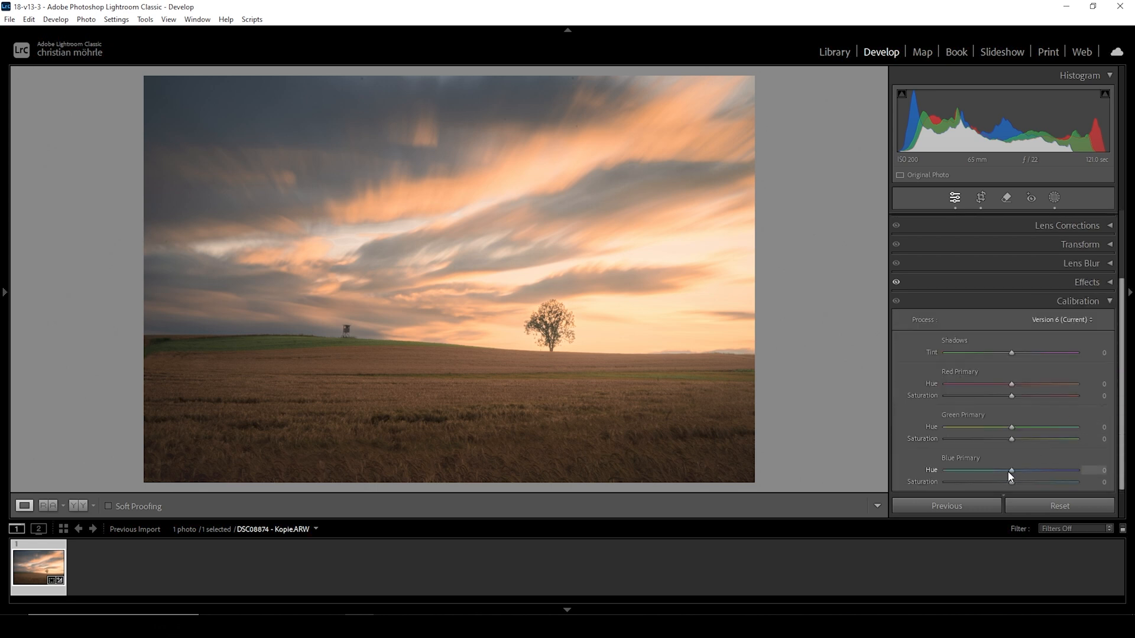
left_click_drag(1012, 470, 1005, 469)
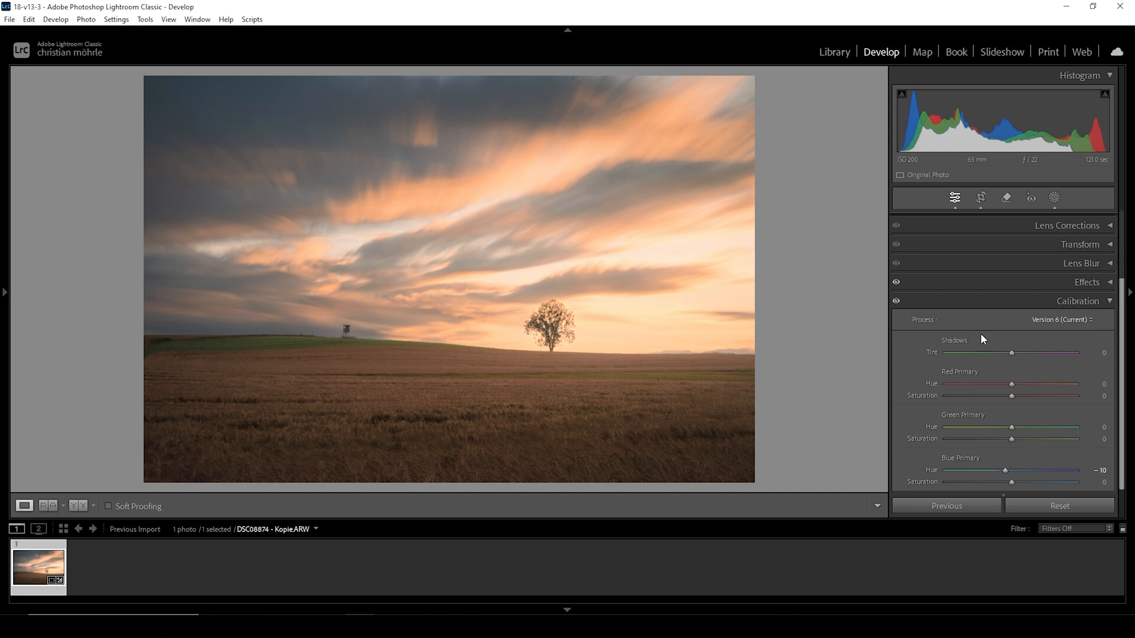
left_click_drag(1012, 481, 1023, 481)
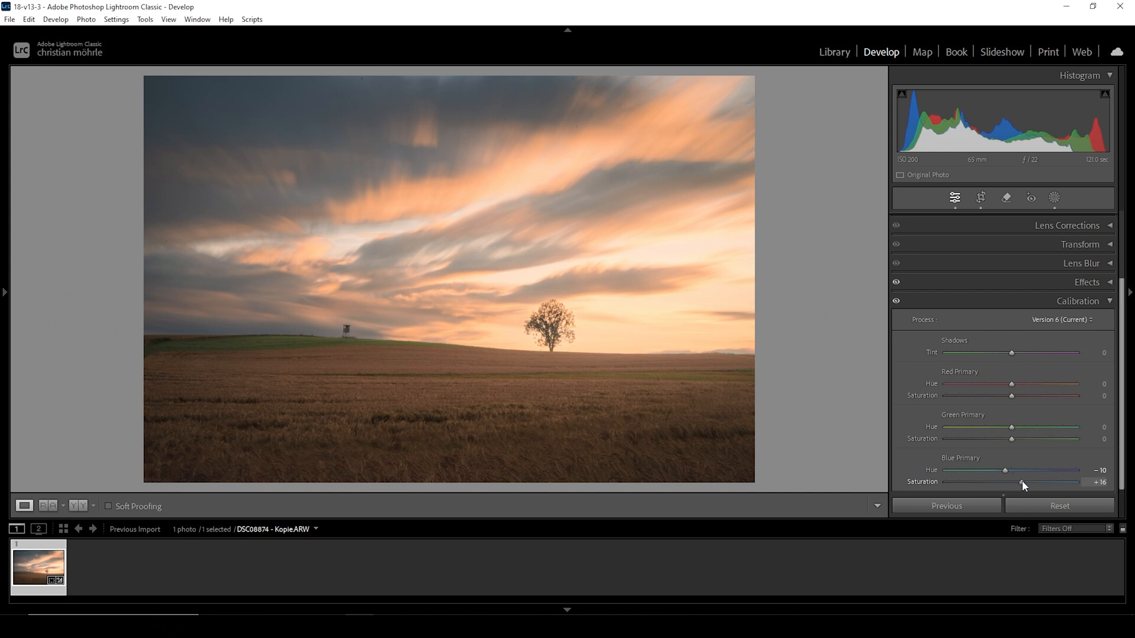
left_click(1077, 300)
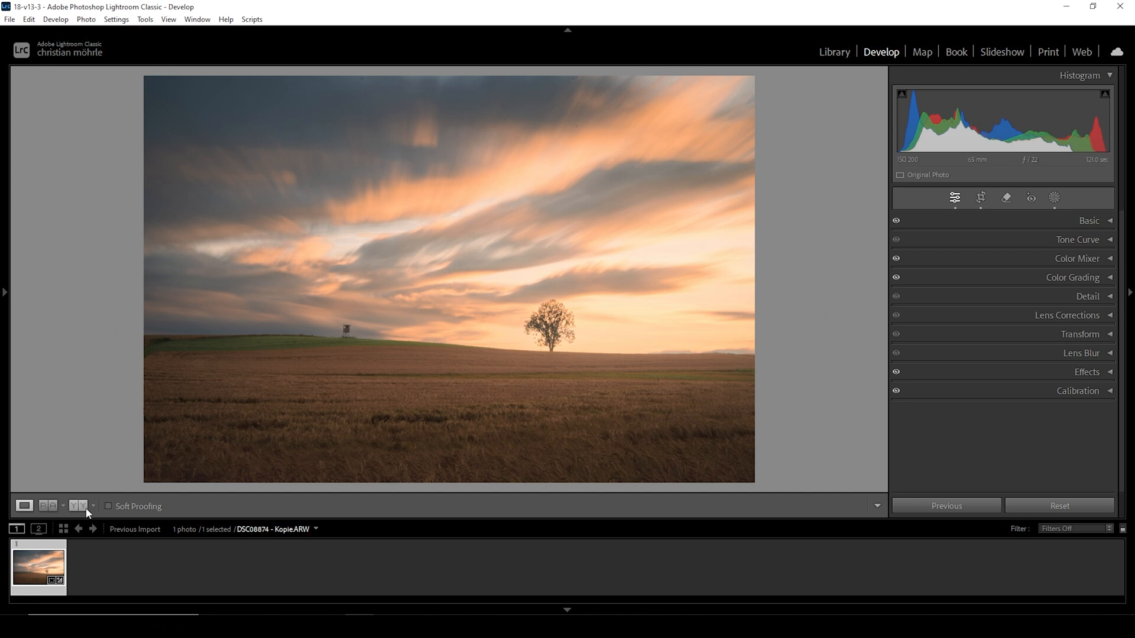
left_click(50, 506)
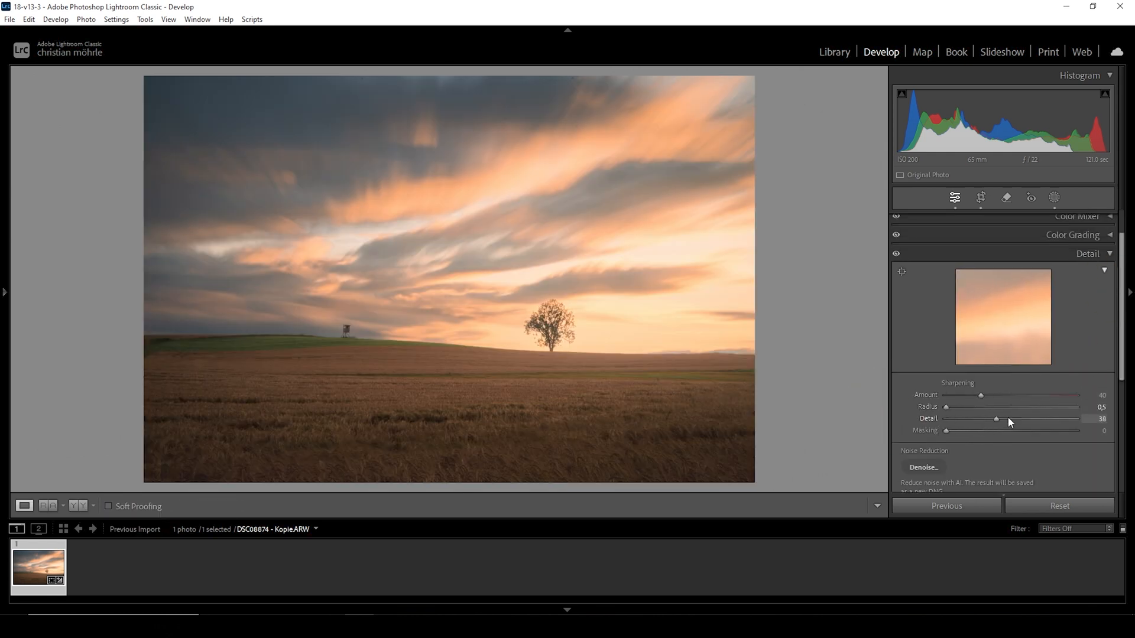
Set sharpening Detail to 100, Masking to 67 and Amount to about 86
left_click_drag(995, 418, 1076, 418)
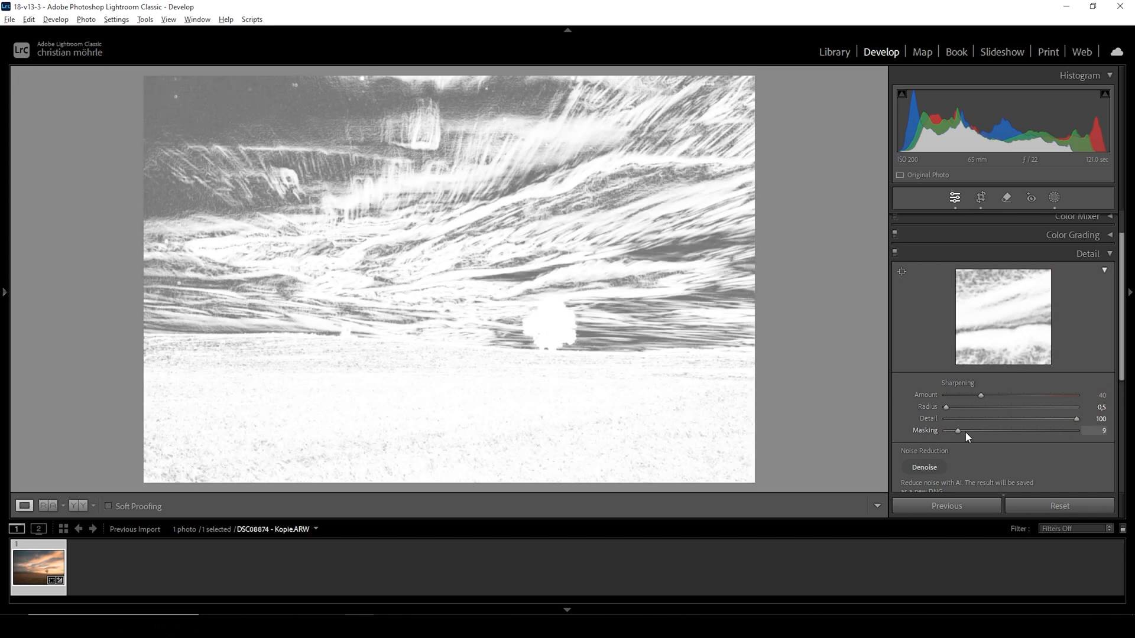
left_click_drag(955, 430, 1019, 430)
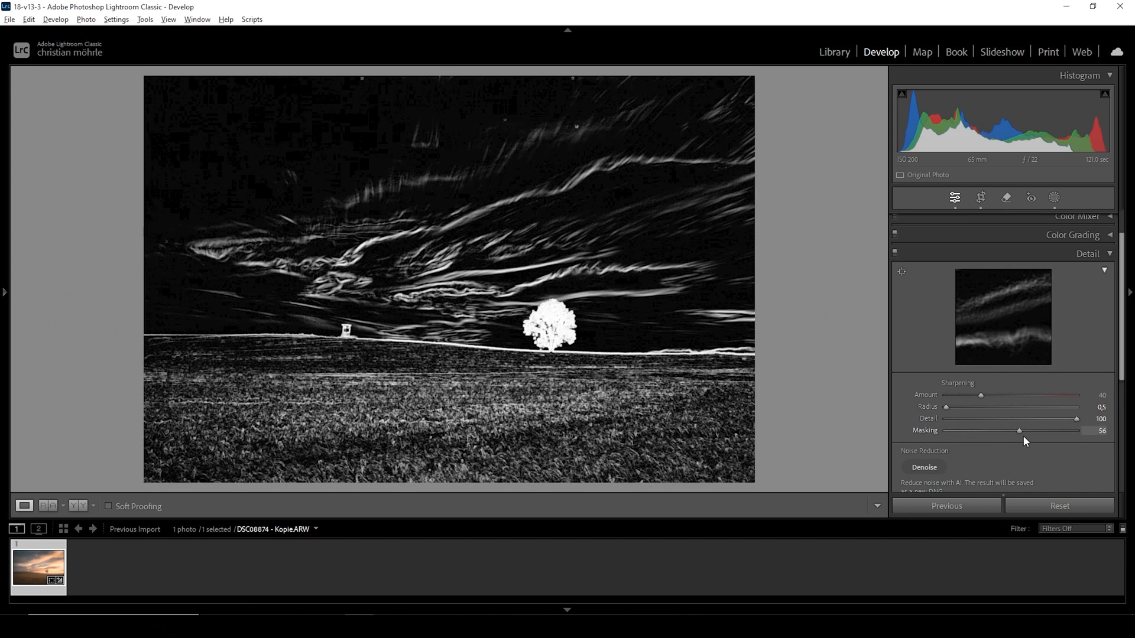
left_click_drag(1018, 431, 1028, 431)
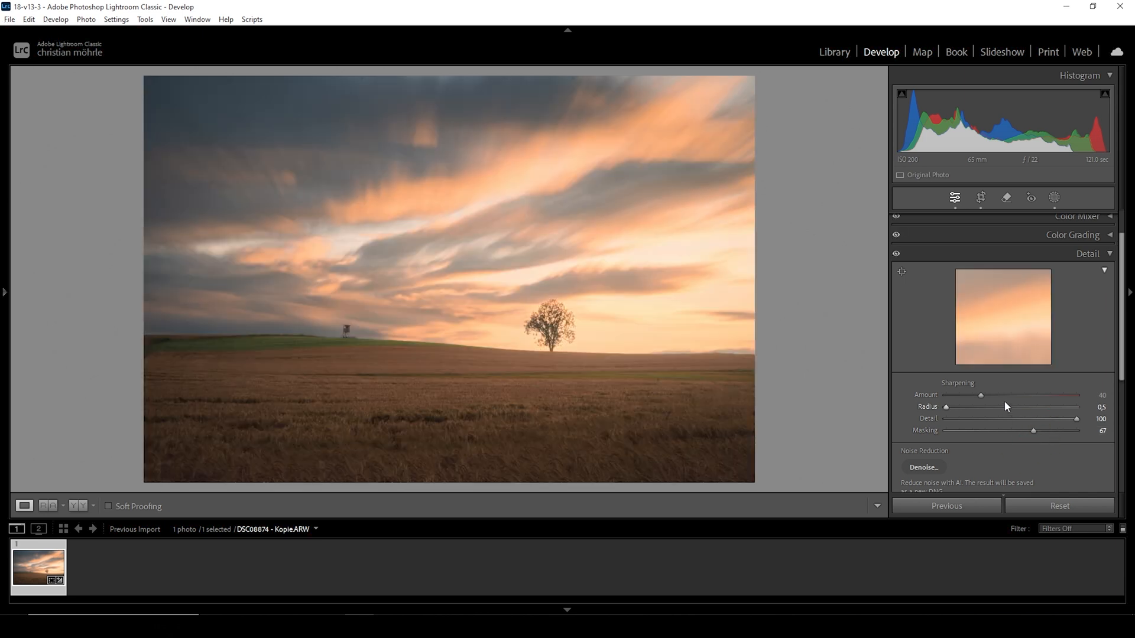
left_click_drag(980, 396, 1022, 396)
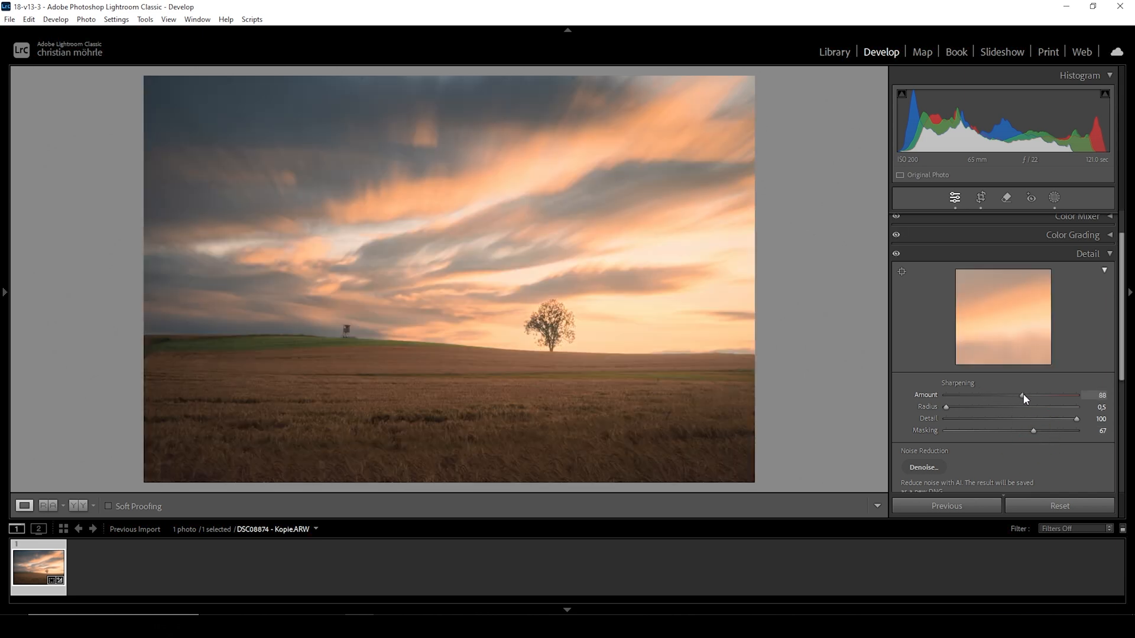
left_click_drag(1023, 395, 1018, 396)
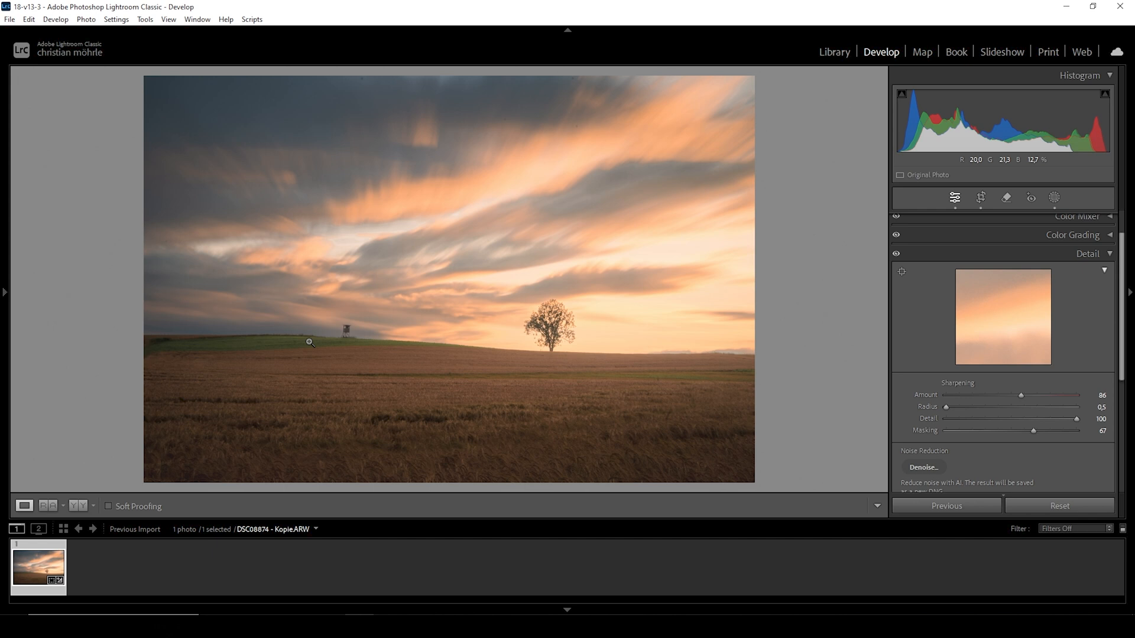
mouse_move(322, 513)
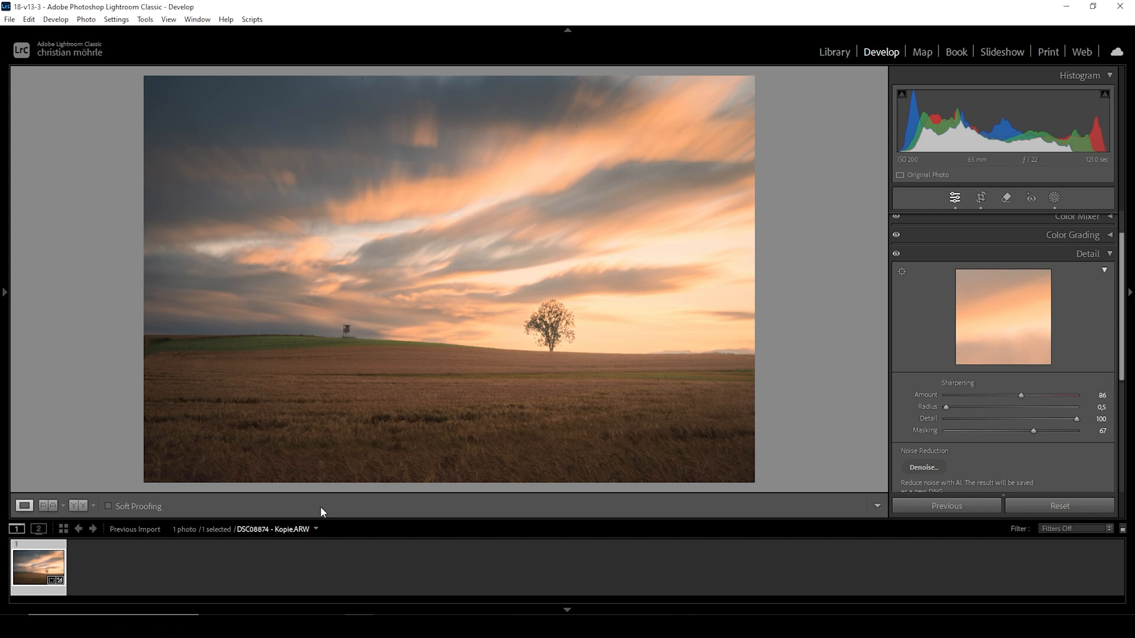
mouse_move(242, 554)
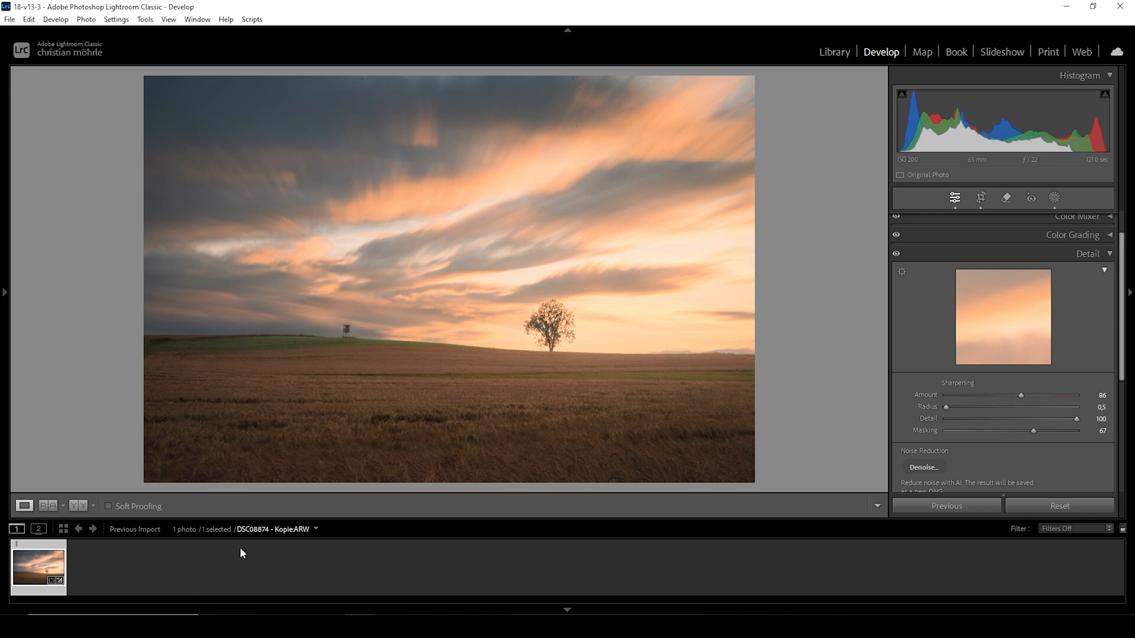
Send the photo to Photoshop 2024 via Edit In from the context menu
right_click(38, 567)
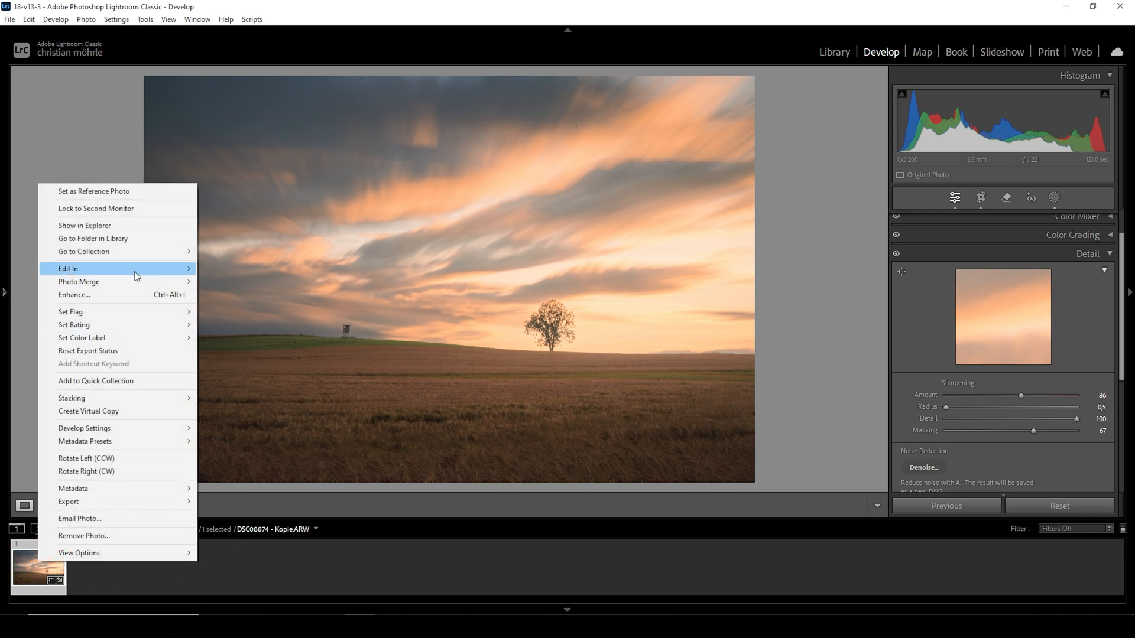
mouse_move(68, 268)
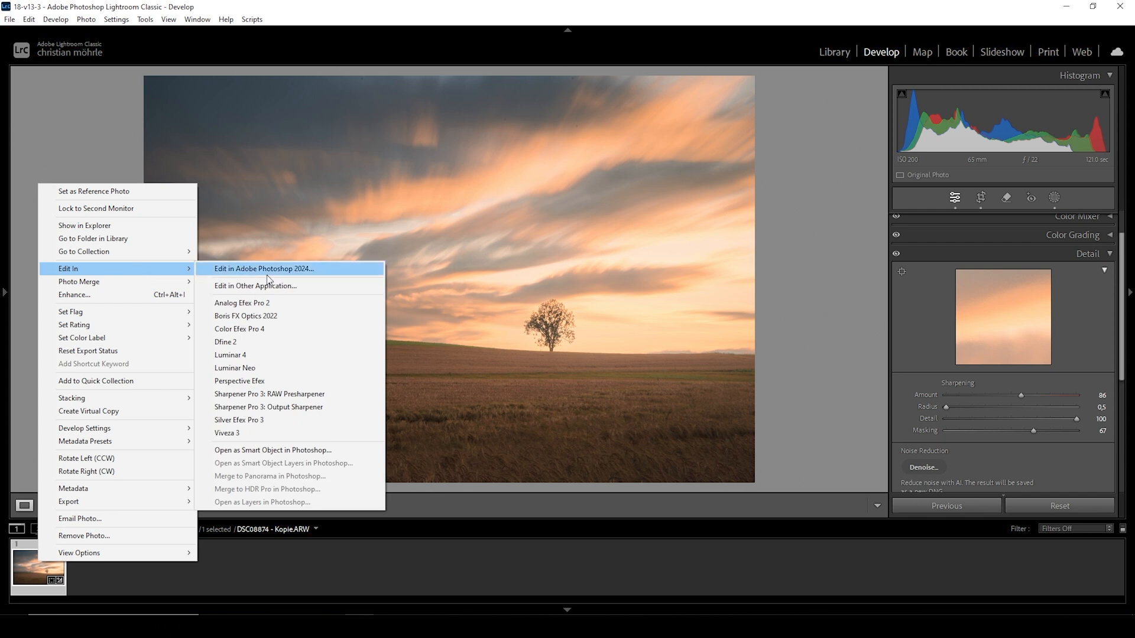
left_click(264, 269)
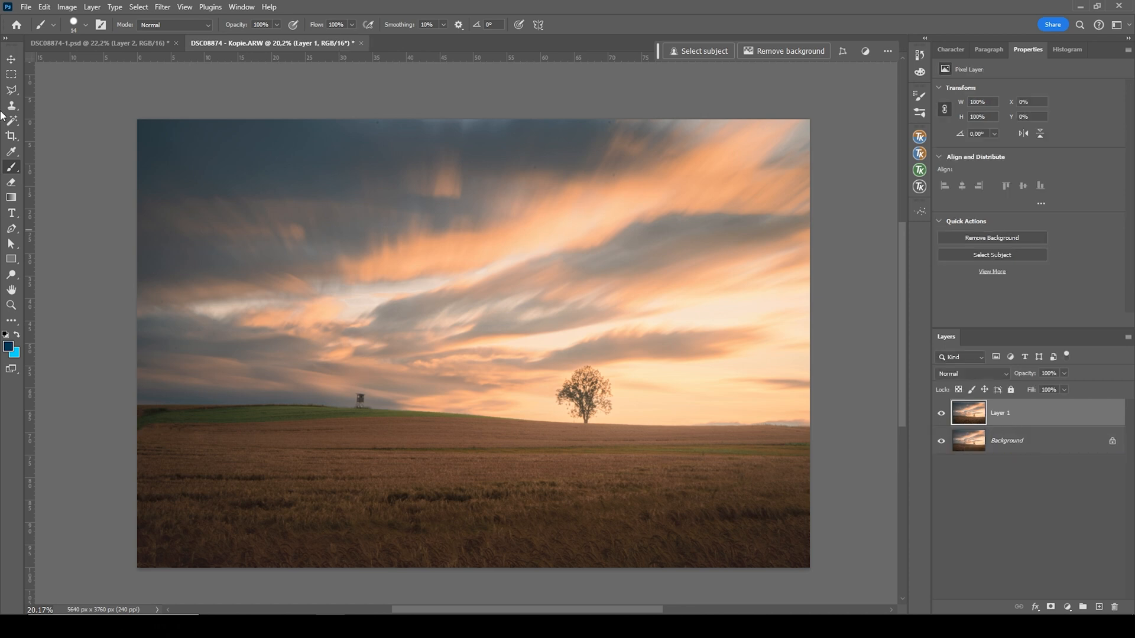
Erase the hilltop hunting stand with the Remove Tool
left_click(12, 105)
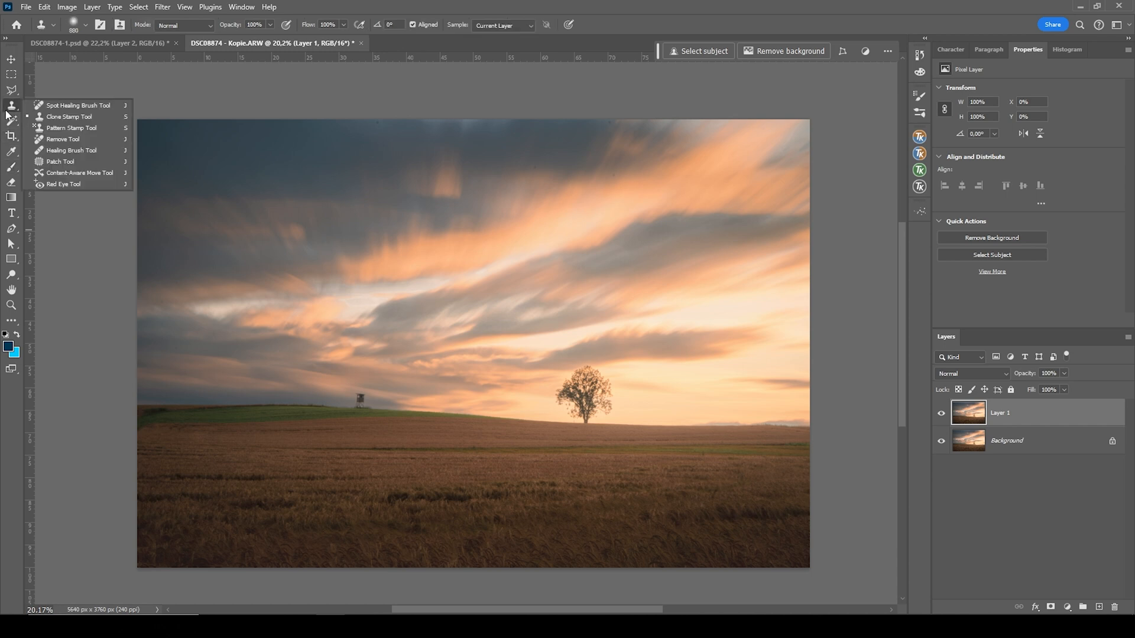
left_click(77, 106)
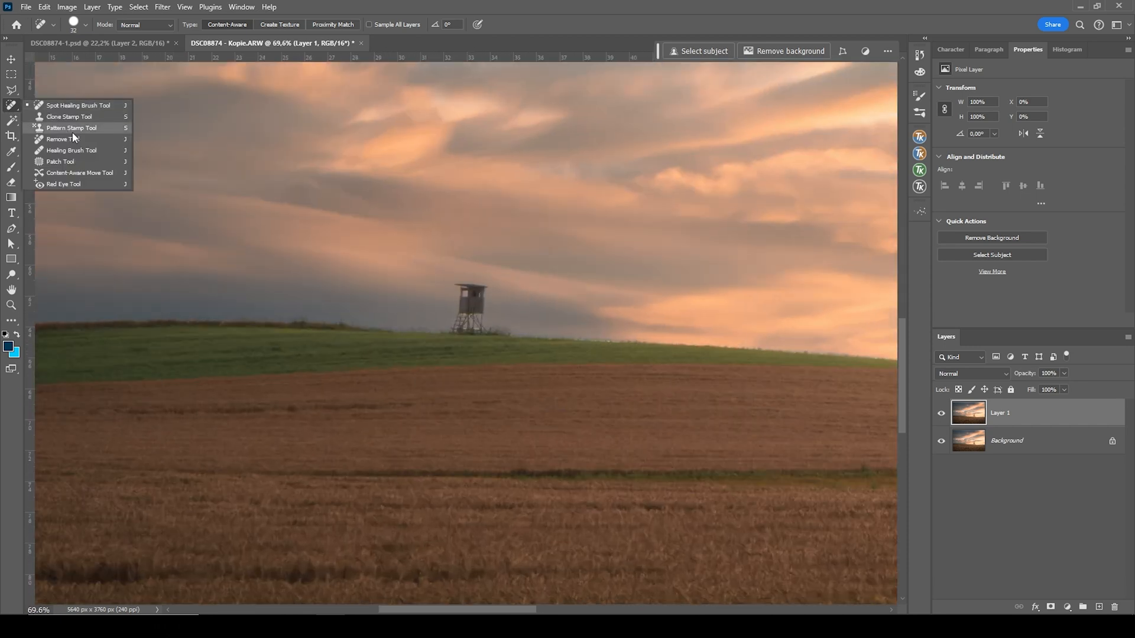
left_click(62, 139)
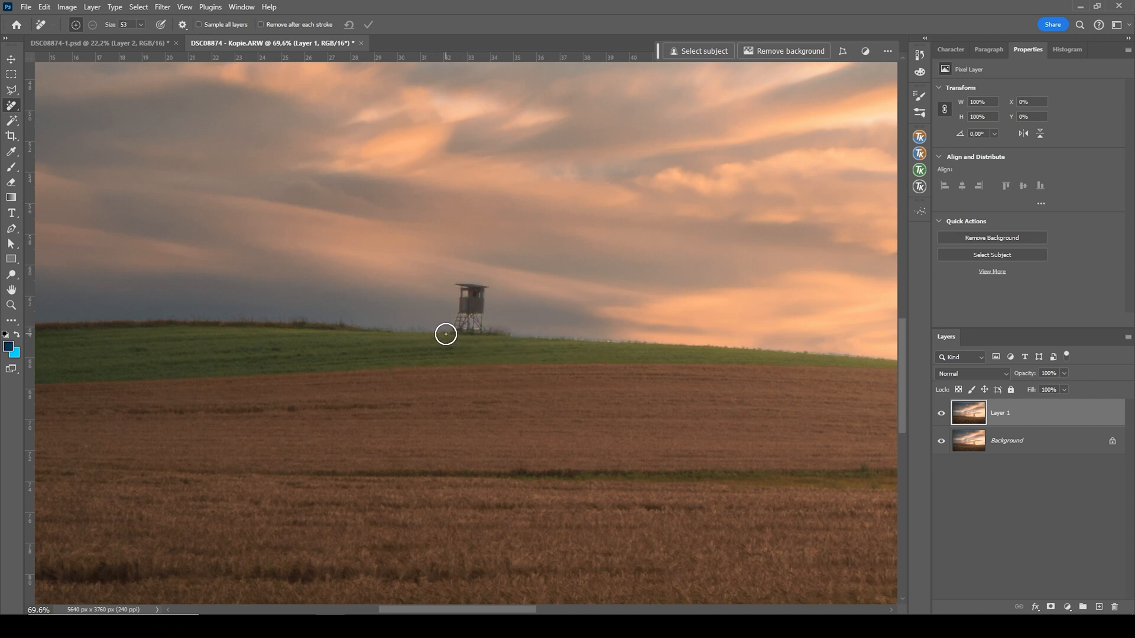
left_click_drag(446, 334, 460, 295)
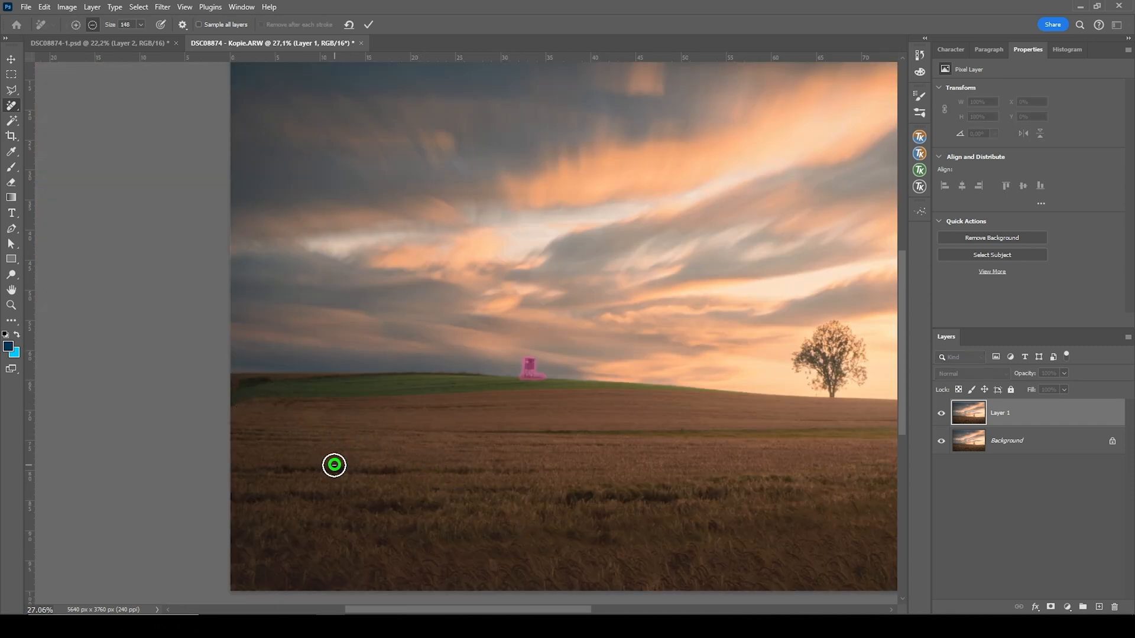
left_click_drag(334, 465, 244, 497)
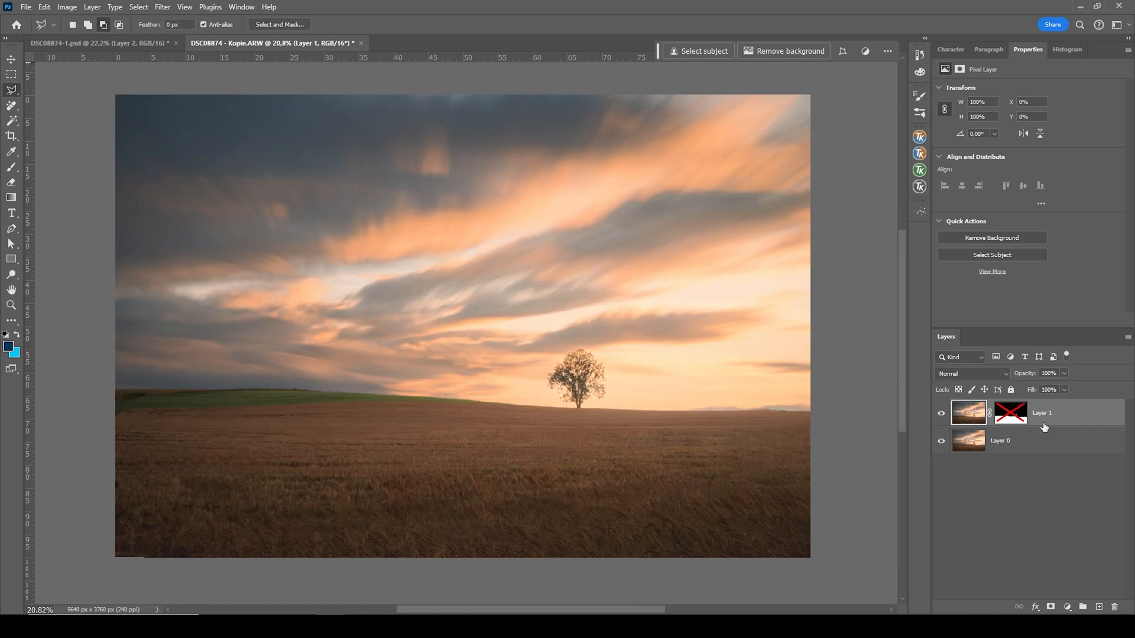
mouse_move(199, 49)
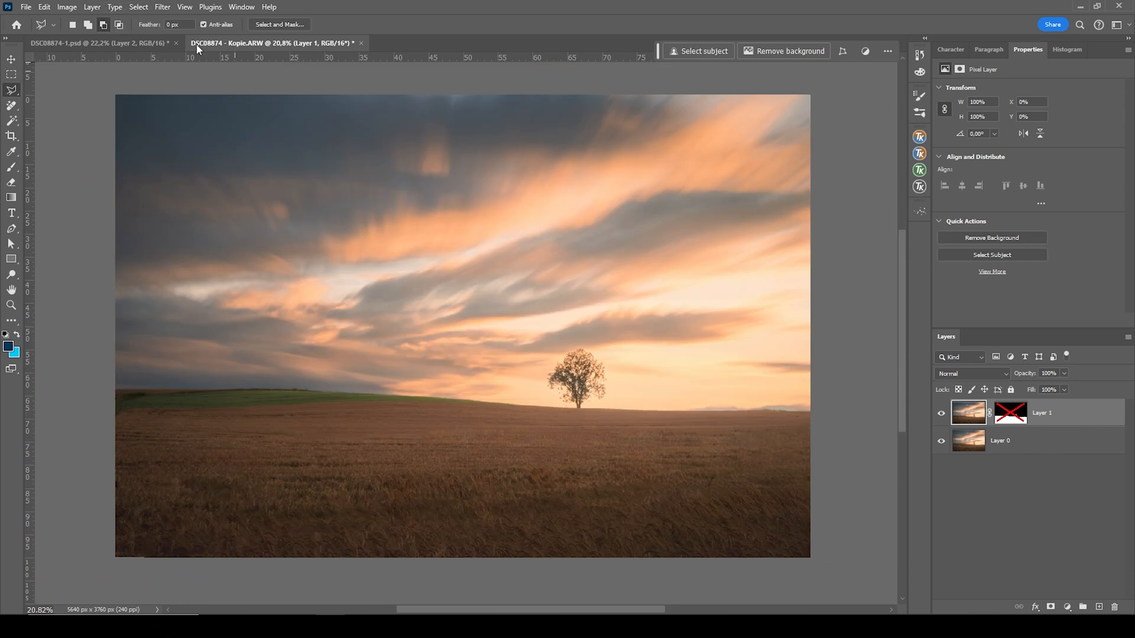
Select the sky and add a Vibrance adjustment layer with vibrance lowered to −18
left_click(137, 6)
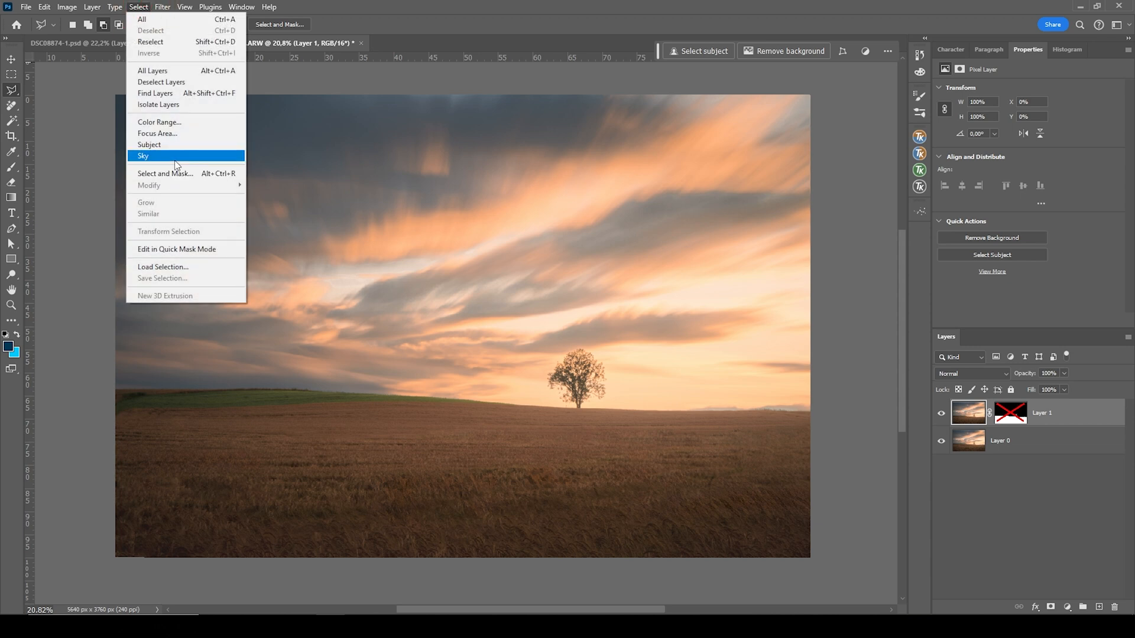
left_click(143, 155)
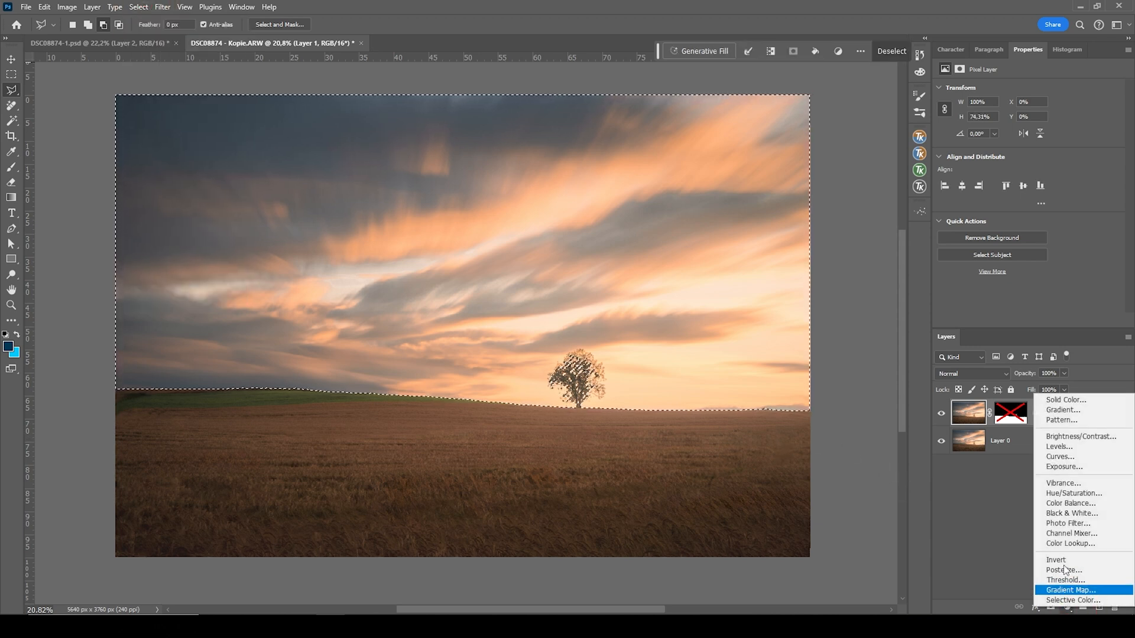
left_click(1062, 483)
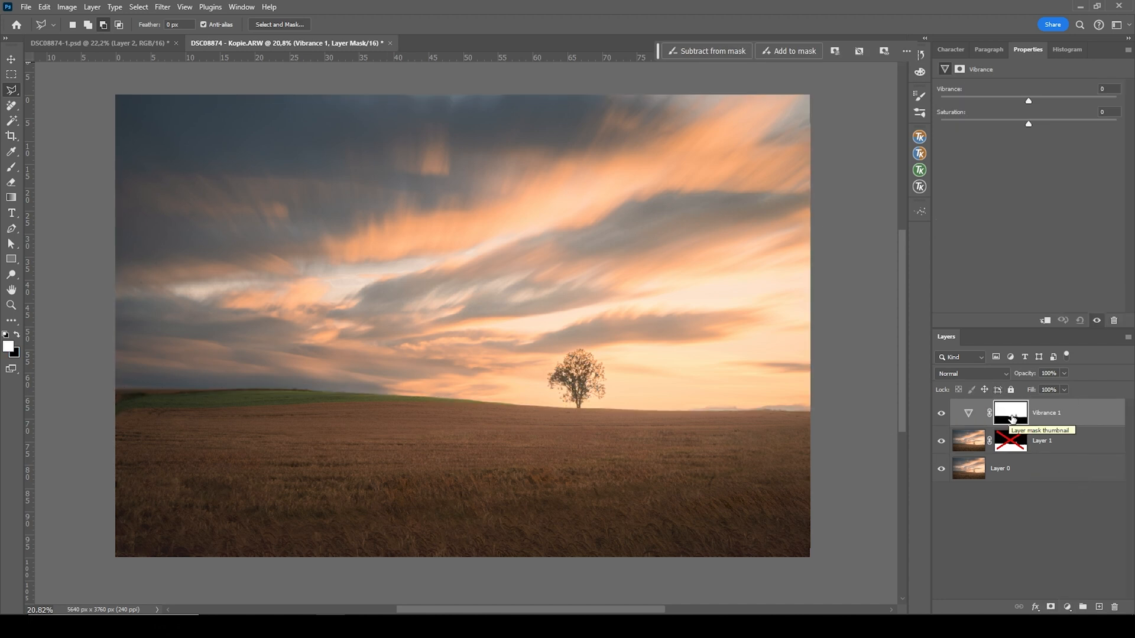
left_click(1010, 412)
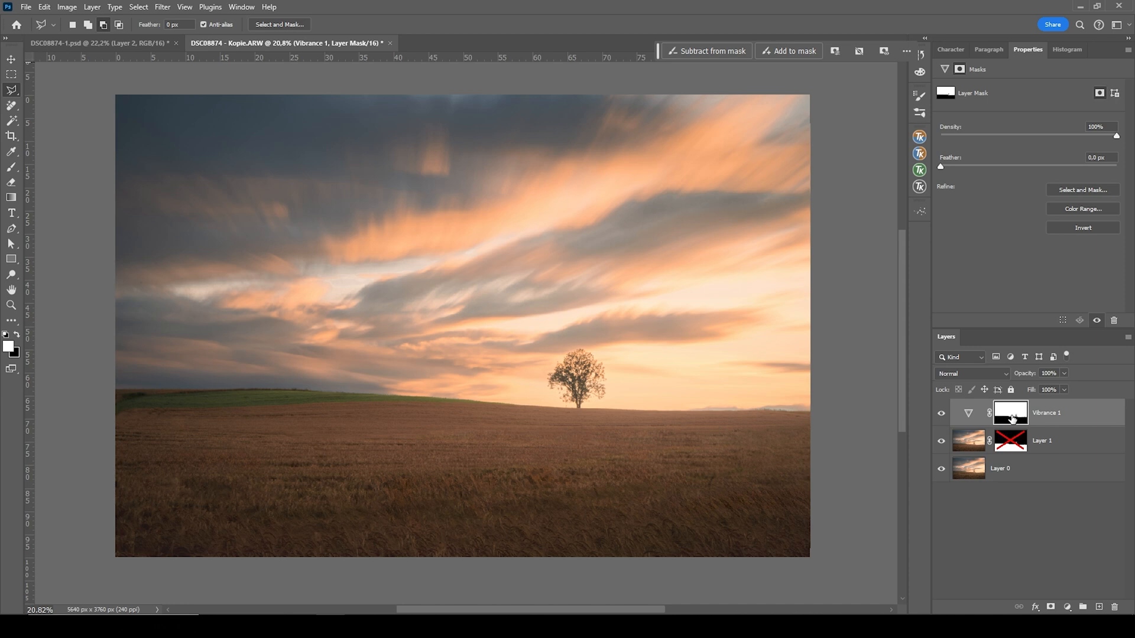
left_click(1010, 414)
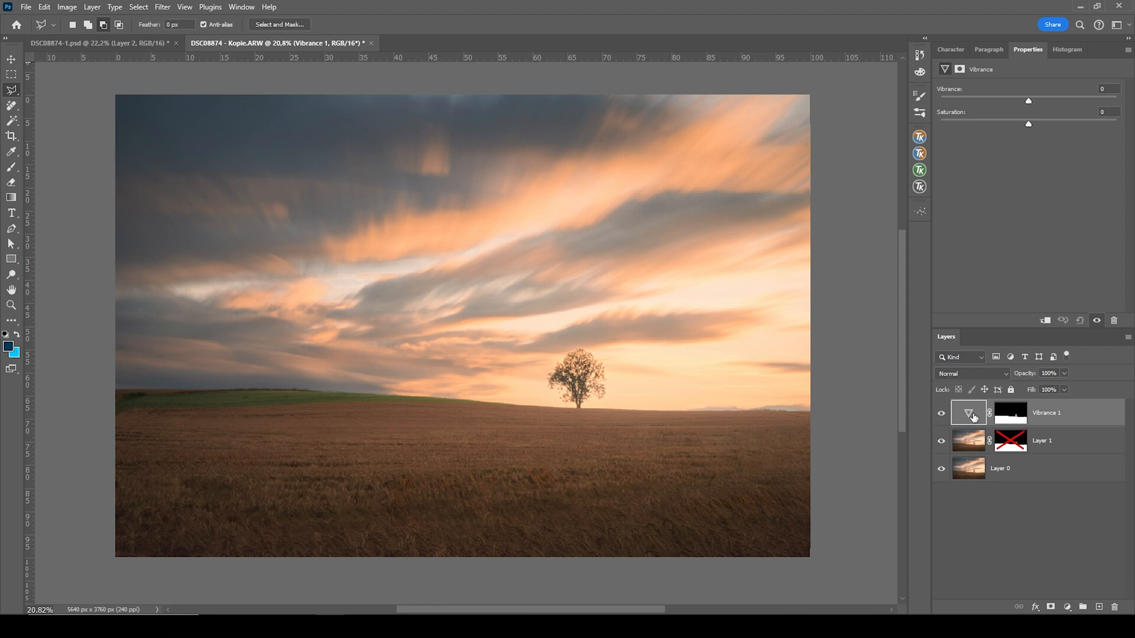
left_click_drag(1028, 101, 1025, 101)
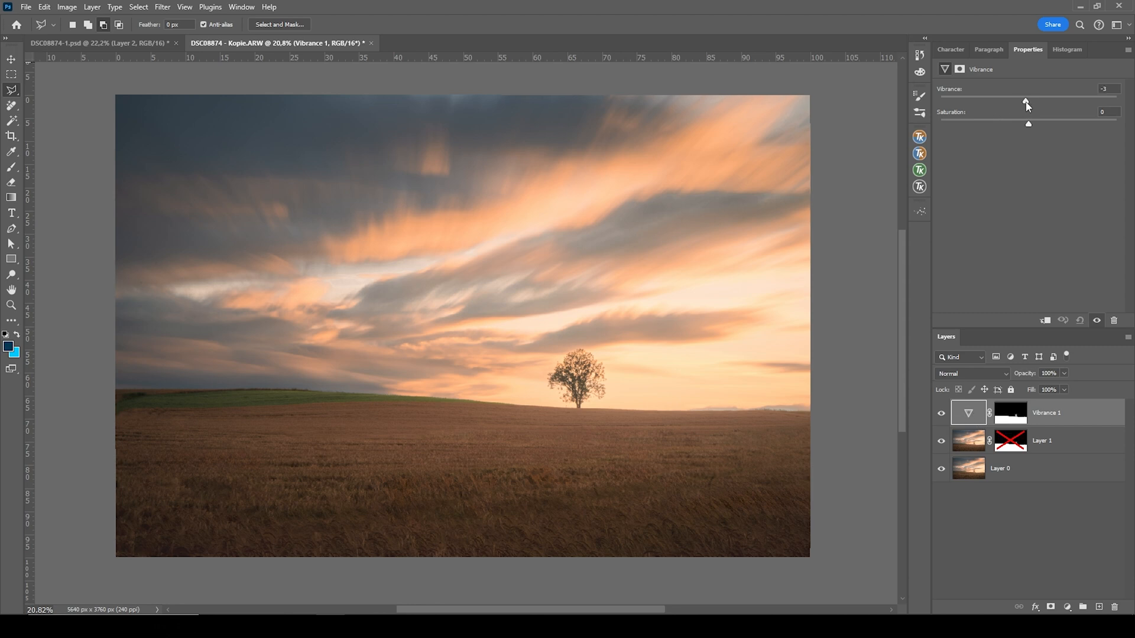
left_click_drag(1026, 103, 1012, 103)
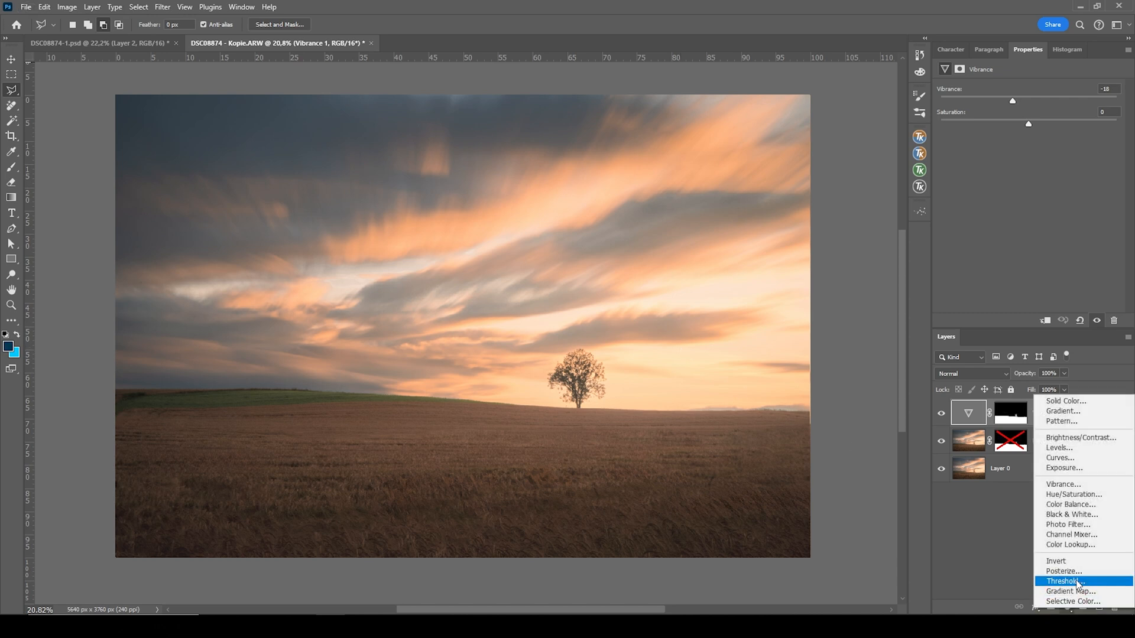
mouse_move(1066, 525)
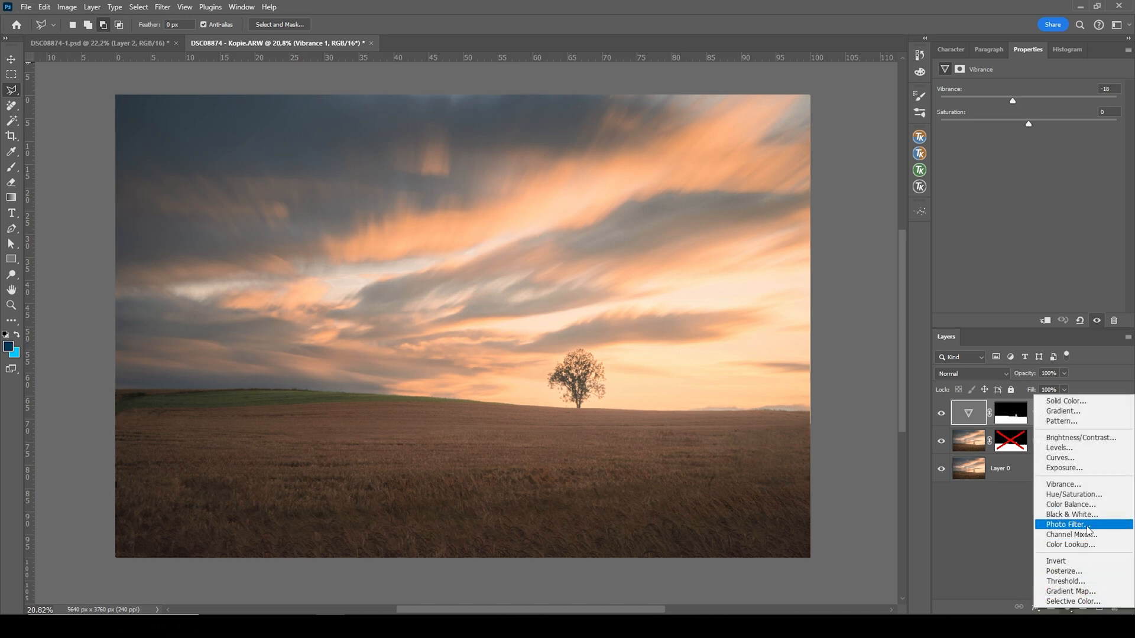
Add a Photo Filter adjustment layer using Warming Filter (85) at 25% density
left_click(1065, 524)
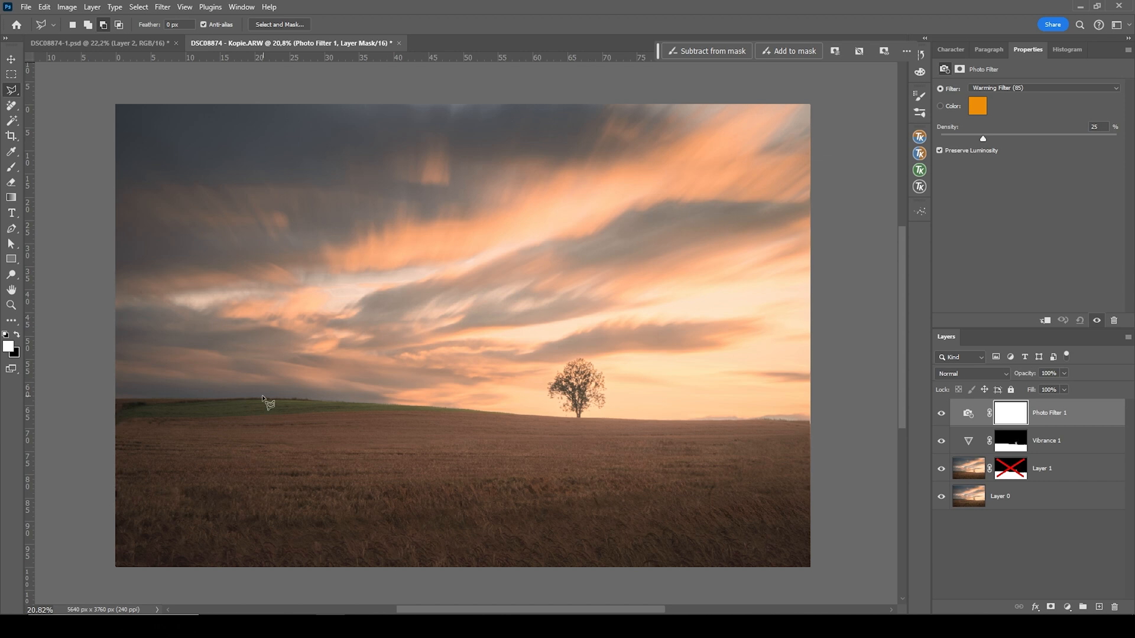
mouse_move(690, 545)
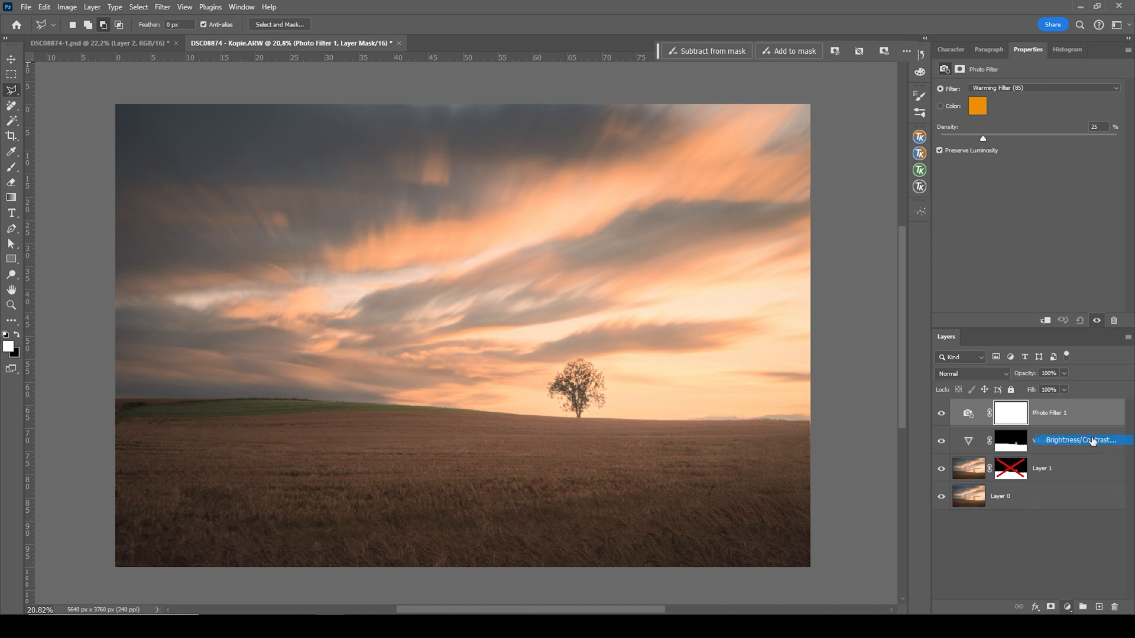
Add a Brightness/Contrast layer at brightness +24, masked to a soft-painted field area near the tree
left_click(1009, 413)
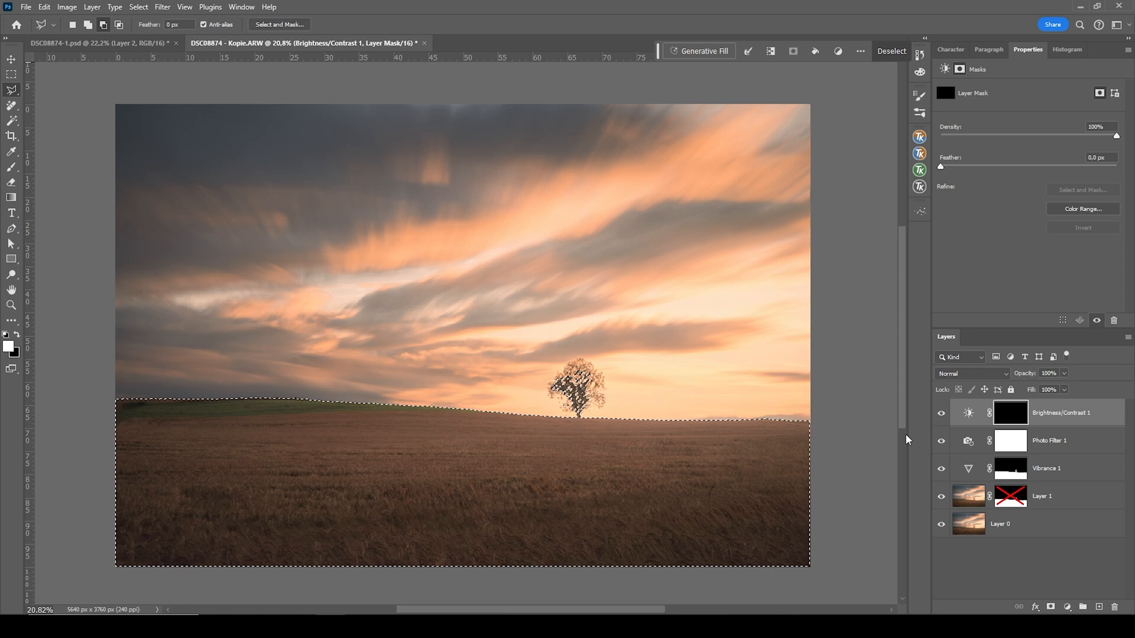
left_click(11, 106)
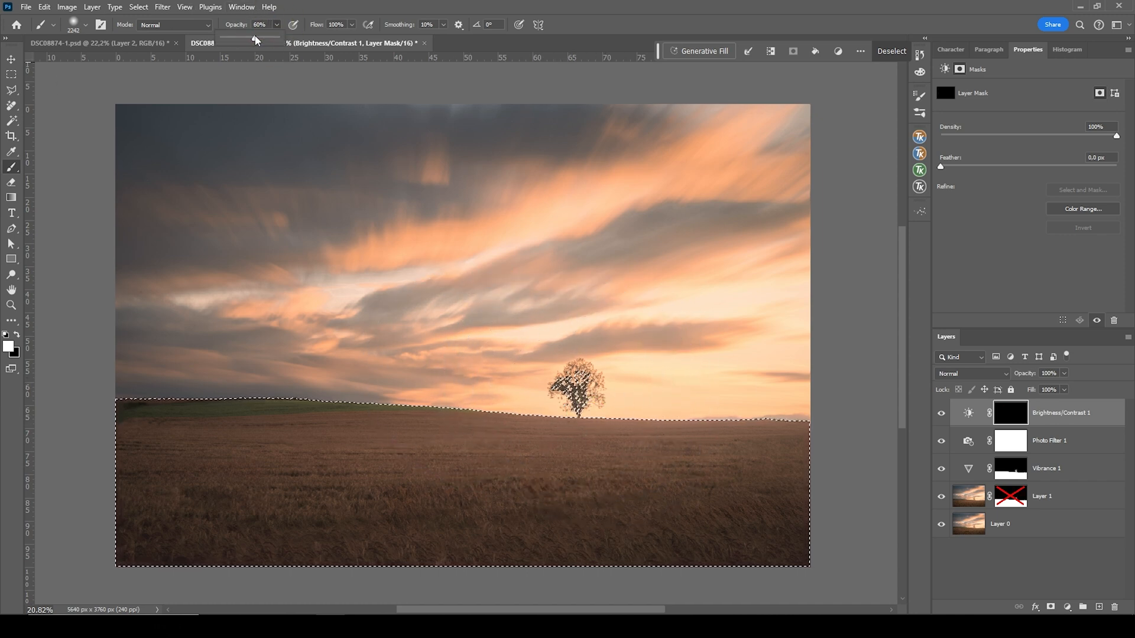
left_click_drag(255, 38, 235, 37)
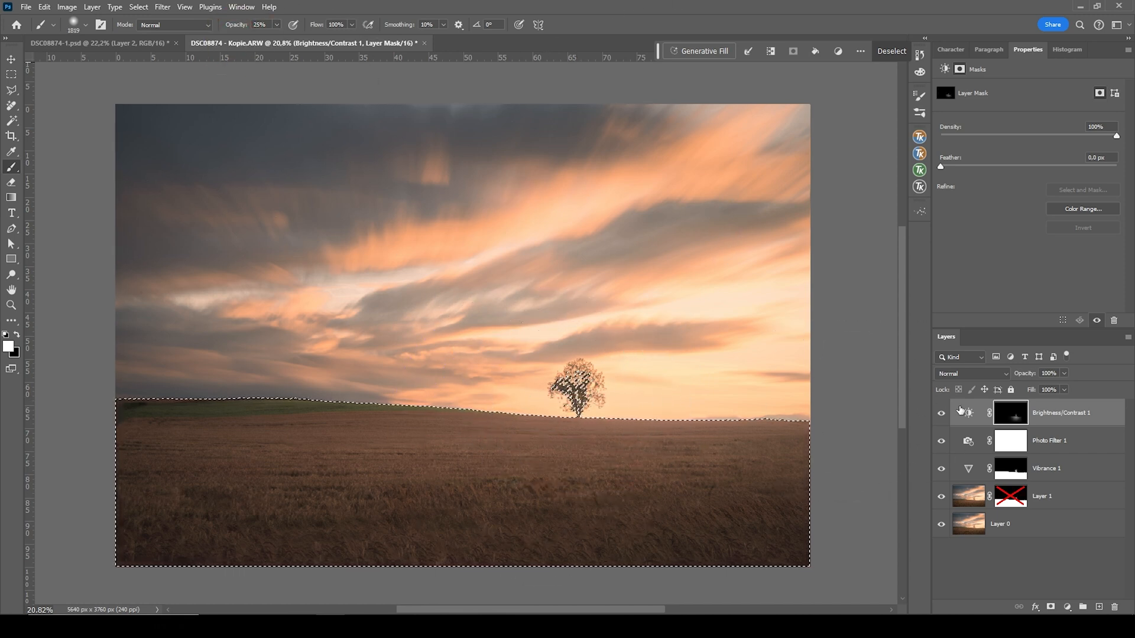
left_click(1010, 413)
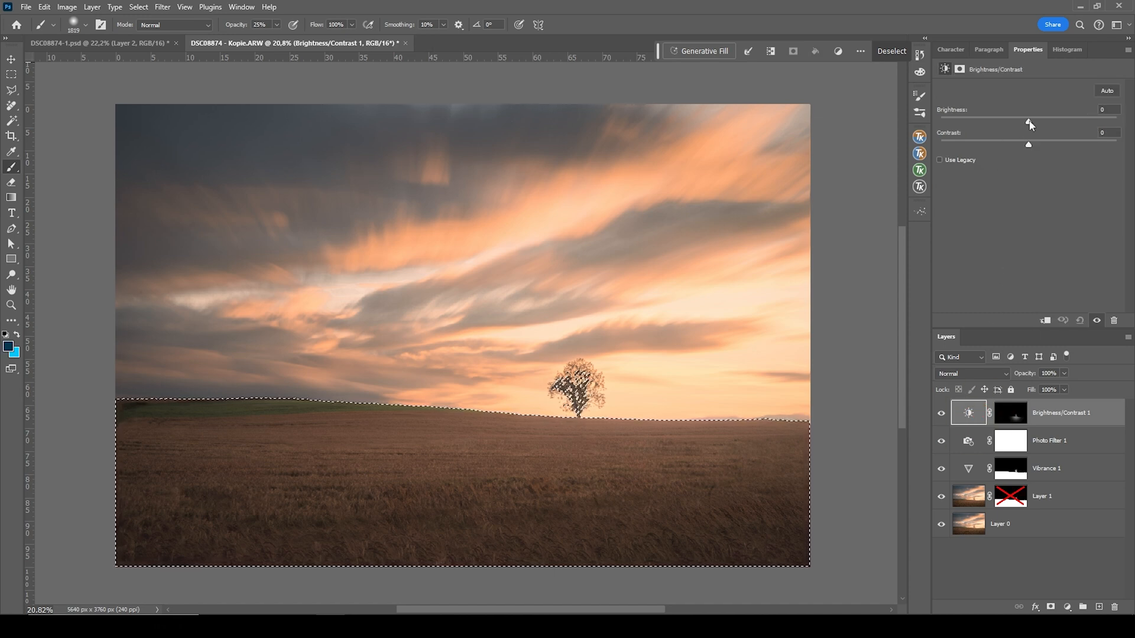
left_click_drag(1028, 122, 1044, 122)
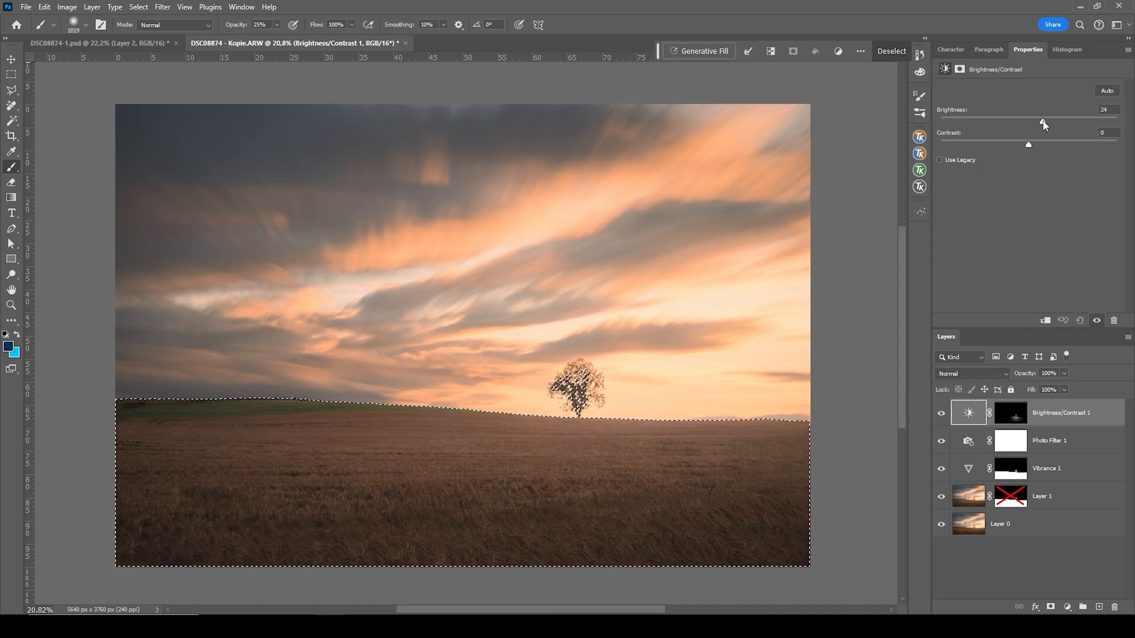
left_click_drag(1045, 122, 1052, 122)
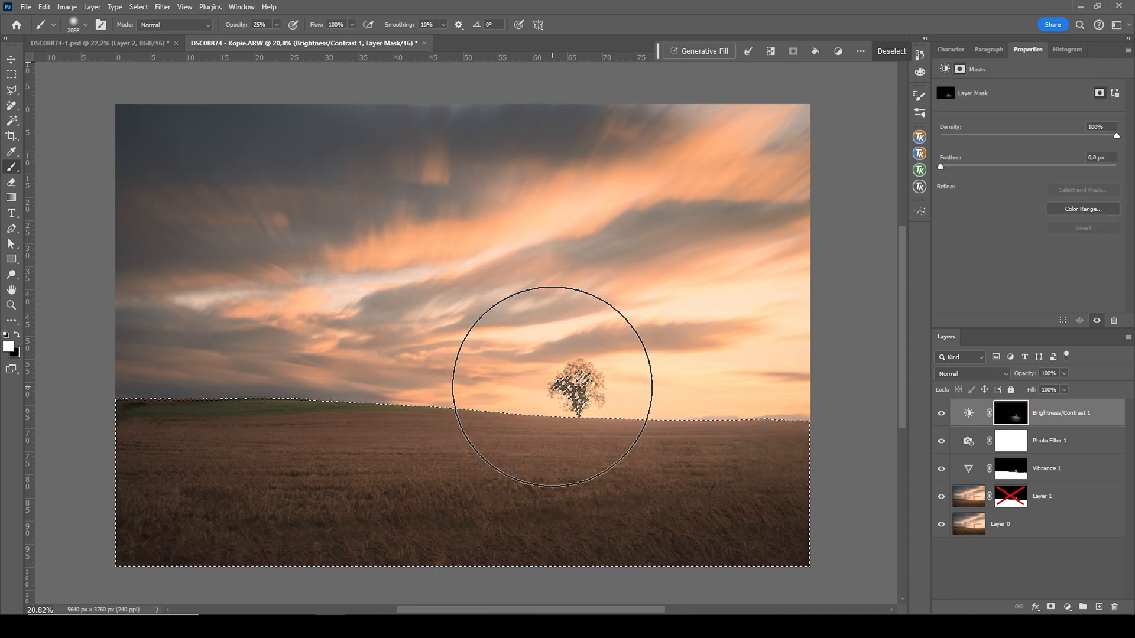
mouse_move(730, 389)
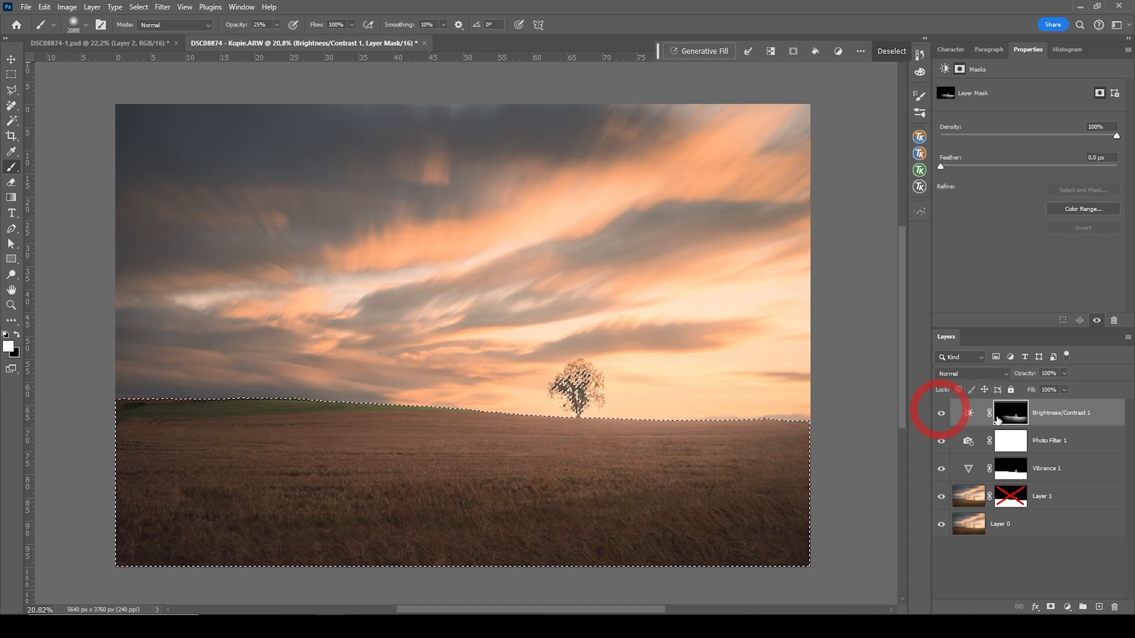
Add a second Brightness/Contrast layer with brightness raised to 13
left_click(968, 413)
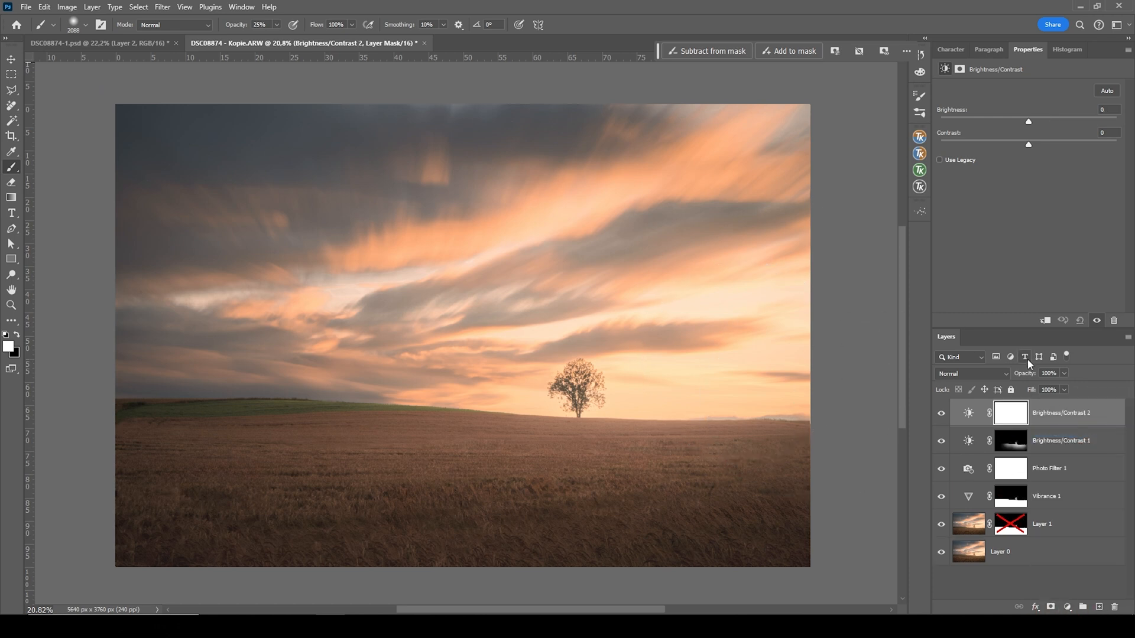
left_click_drag(1027, 122, 1032, 122)
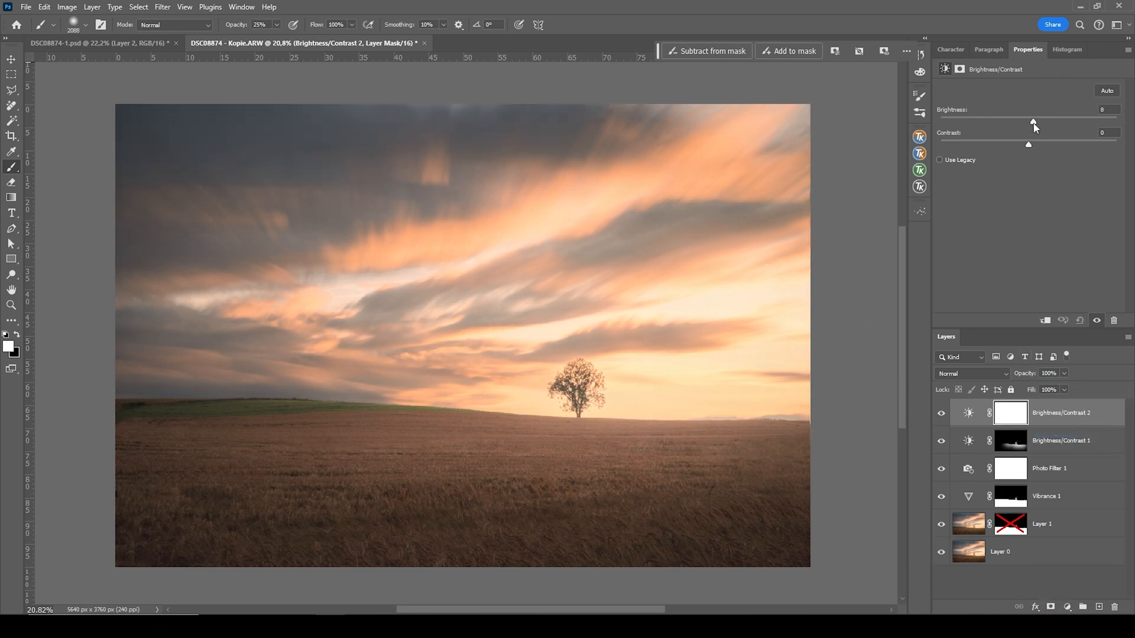
left_click_drag(1028, 122, 1034, 122)
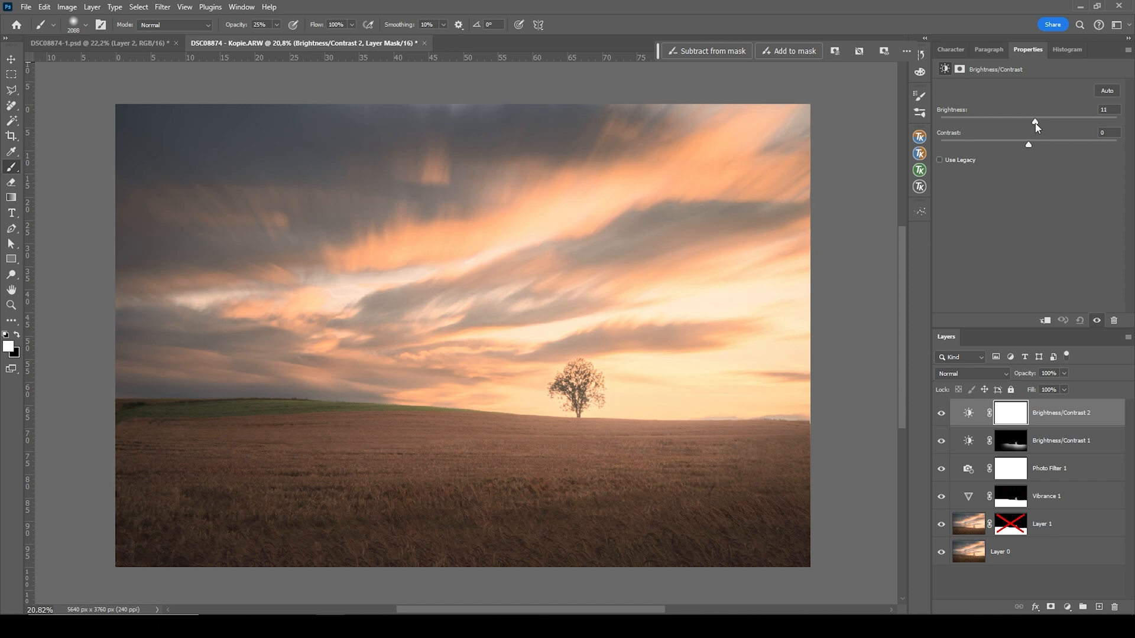
left_click_drag(1034, 121, 1035, 122)
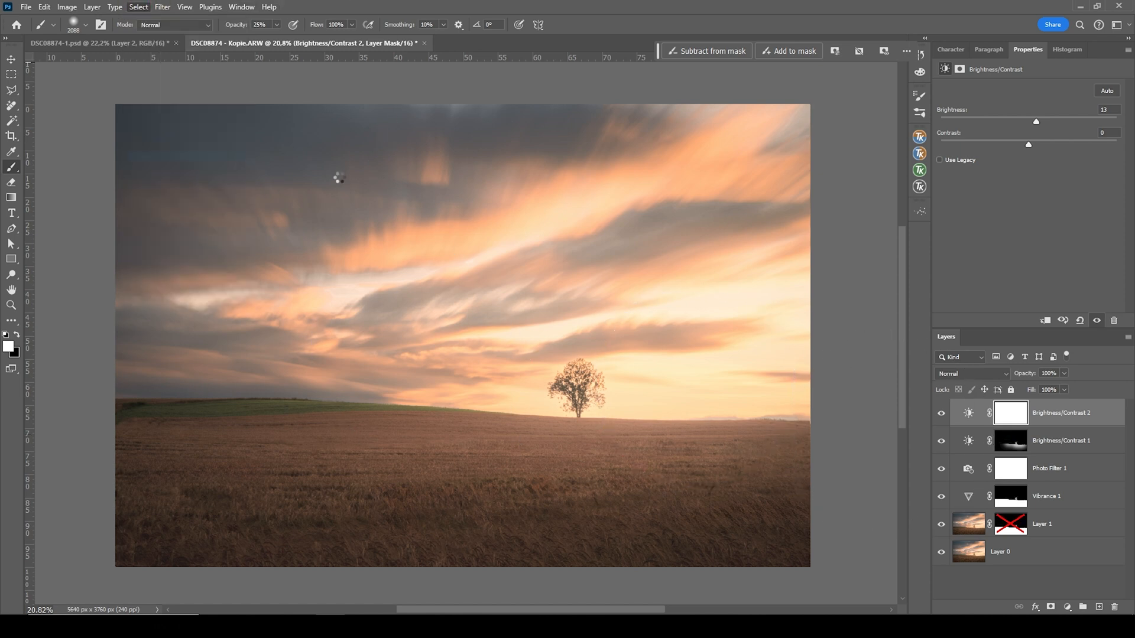
Invert the new layer's mask to black and select the sky with Select > Sky
left_click(1010, 412)
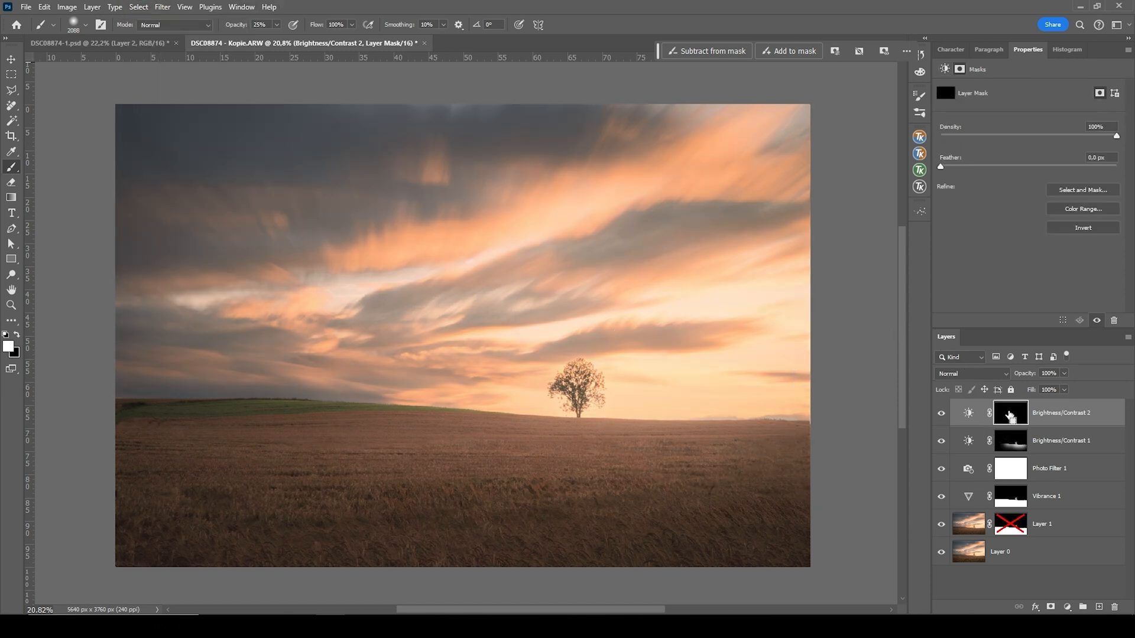
mouse_move(1009, 416)
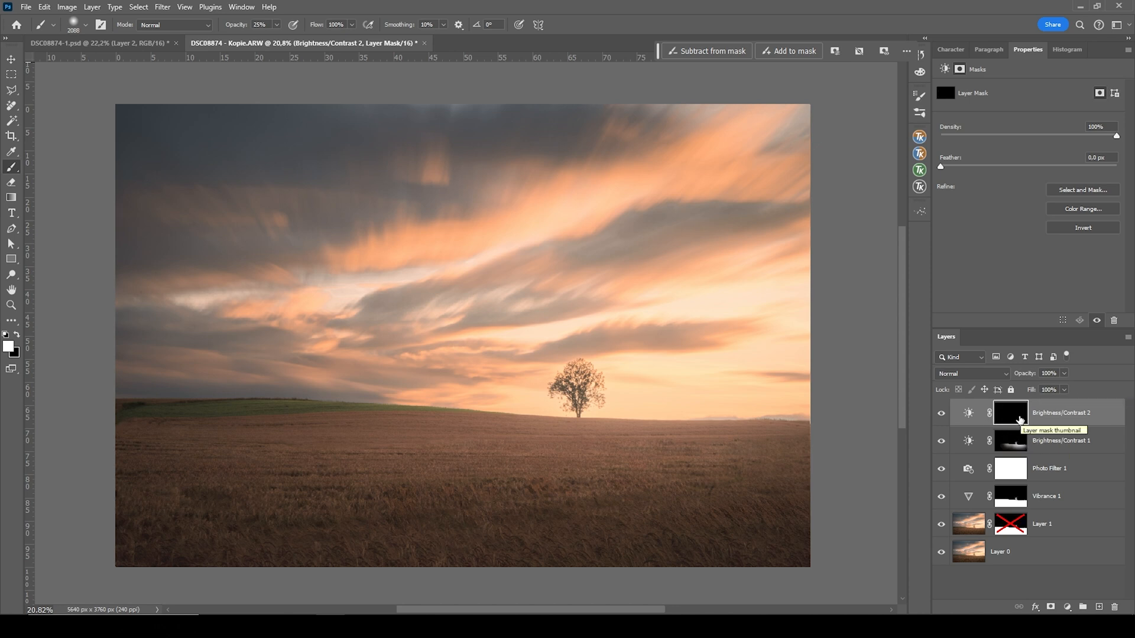
left_click(138, 7)
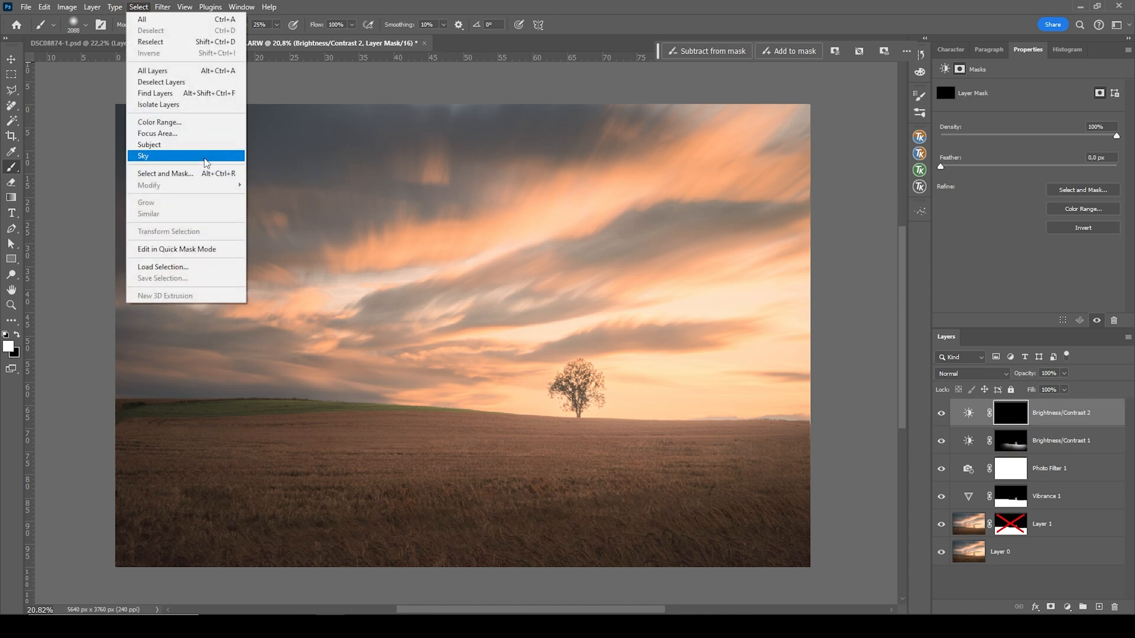
left_click(142, 156)
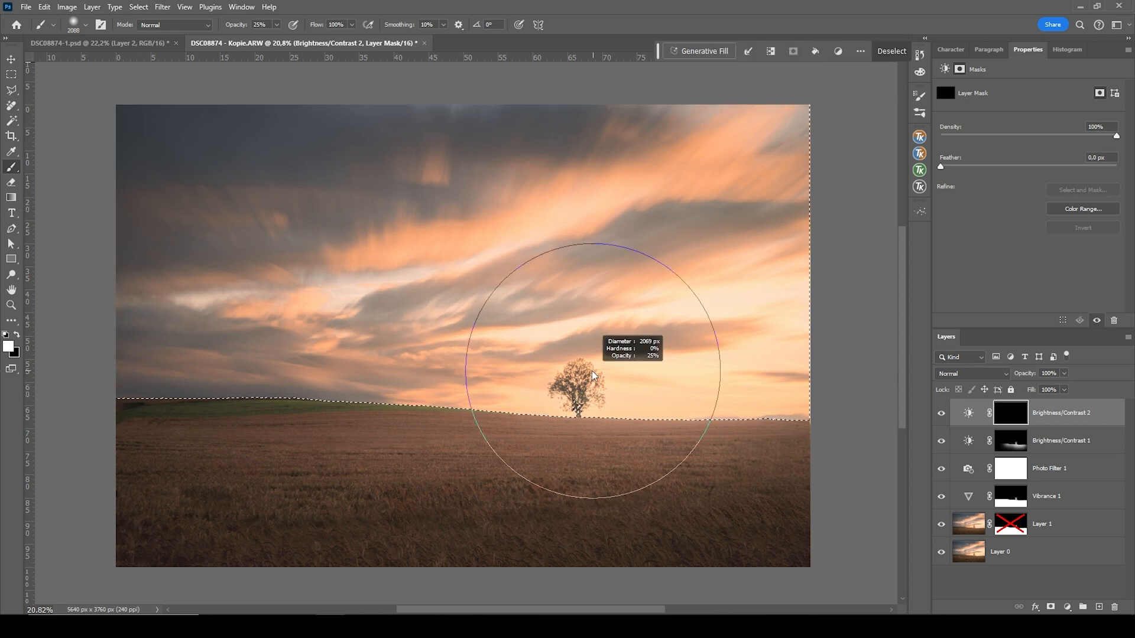